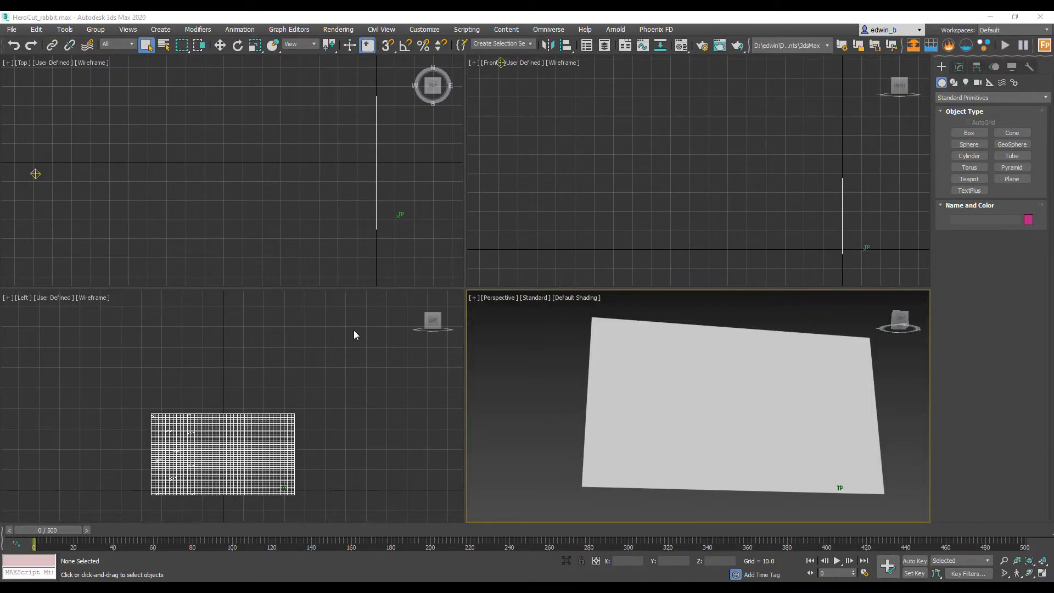
mouse_move(588, 163)
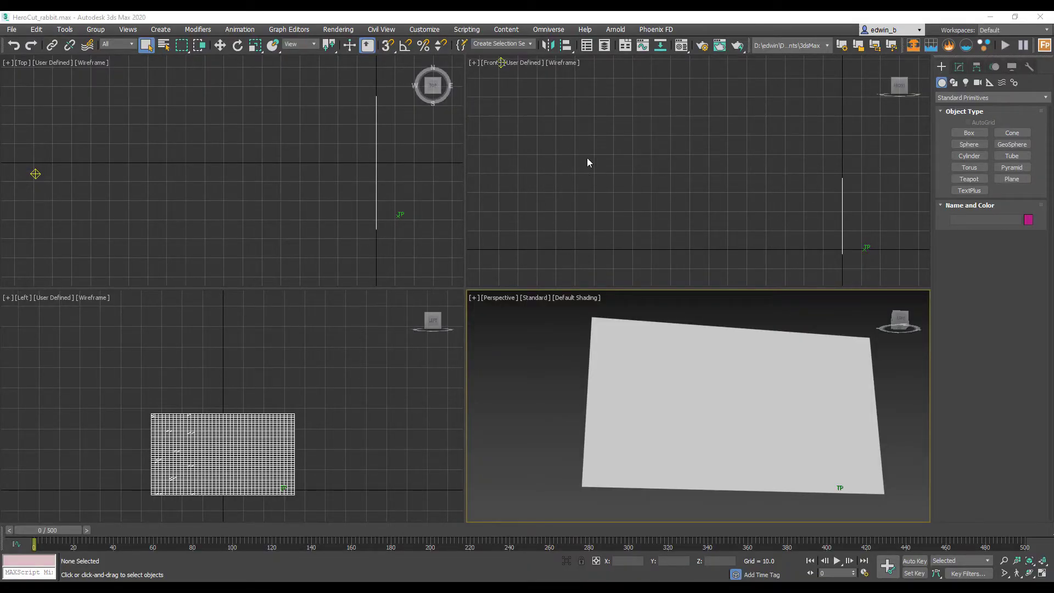
mouse_move(599, 162)
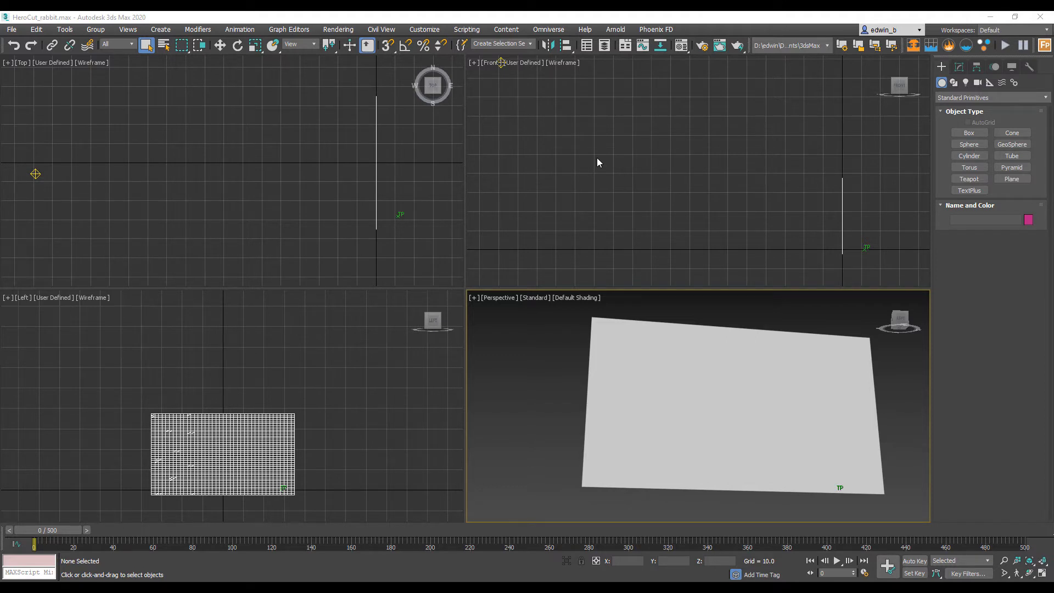
mouse_move(785, 355)
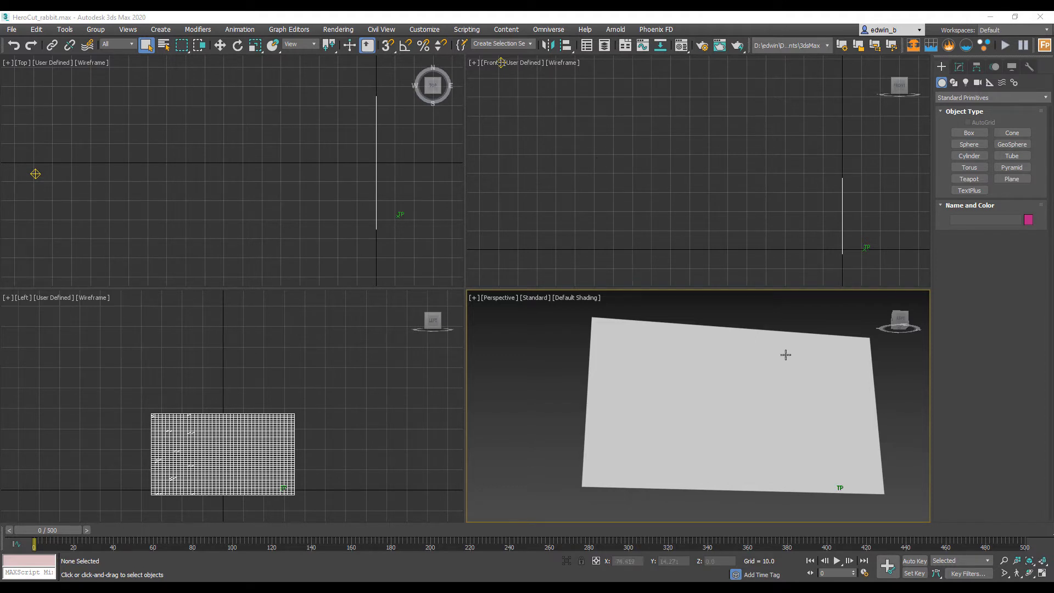
Play the tearing simulation back a few times, then stop and return to the first frame.
click(839, 560)
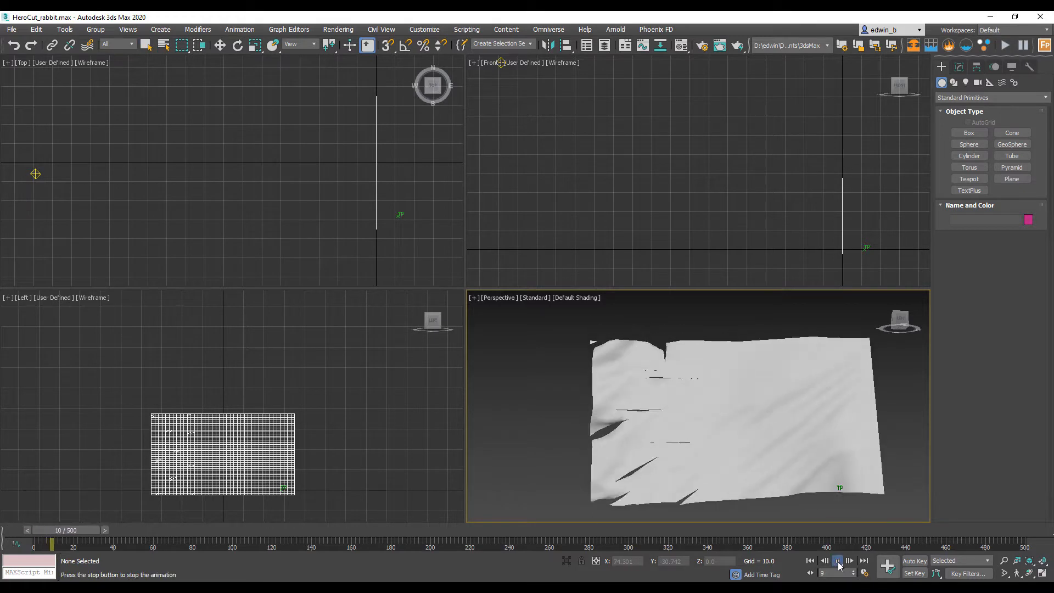
click(839, 560)
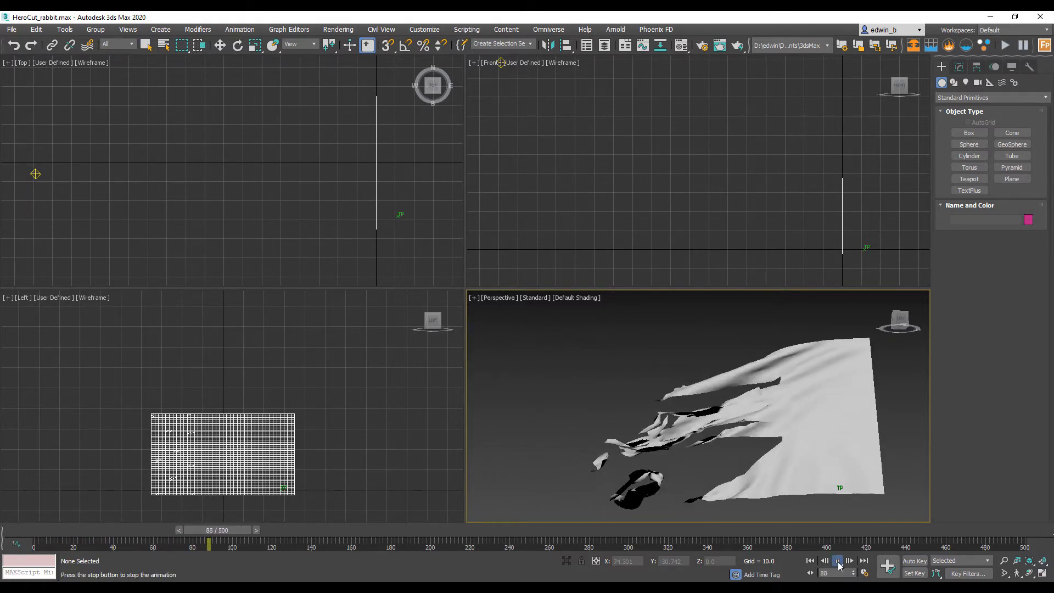
click(838, 560)
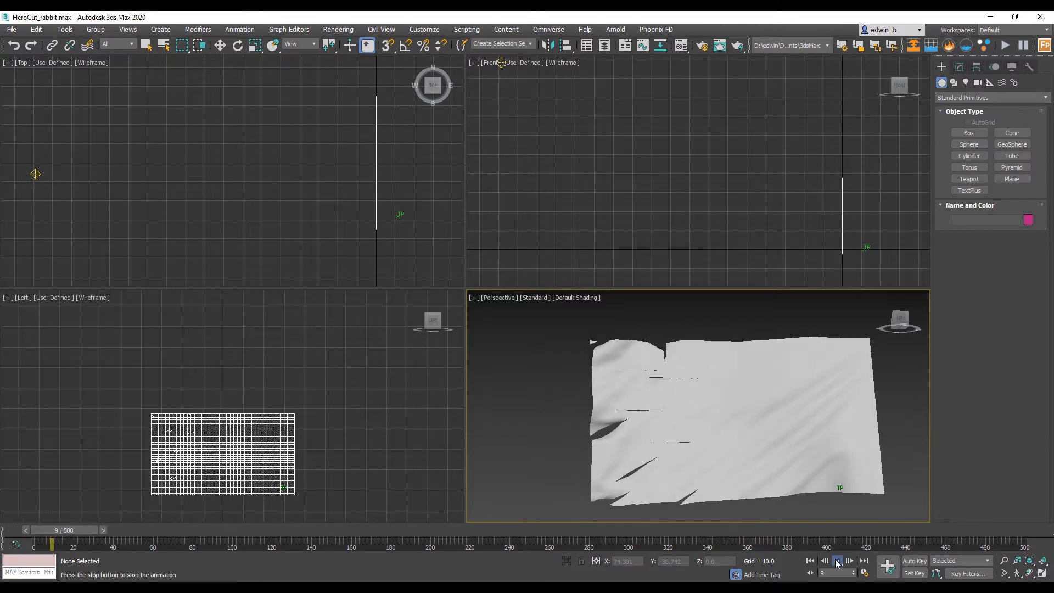
click(837, 562)
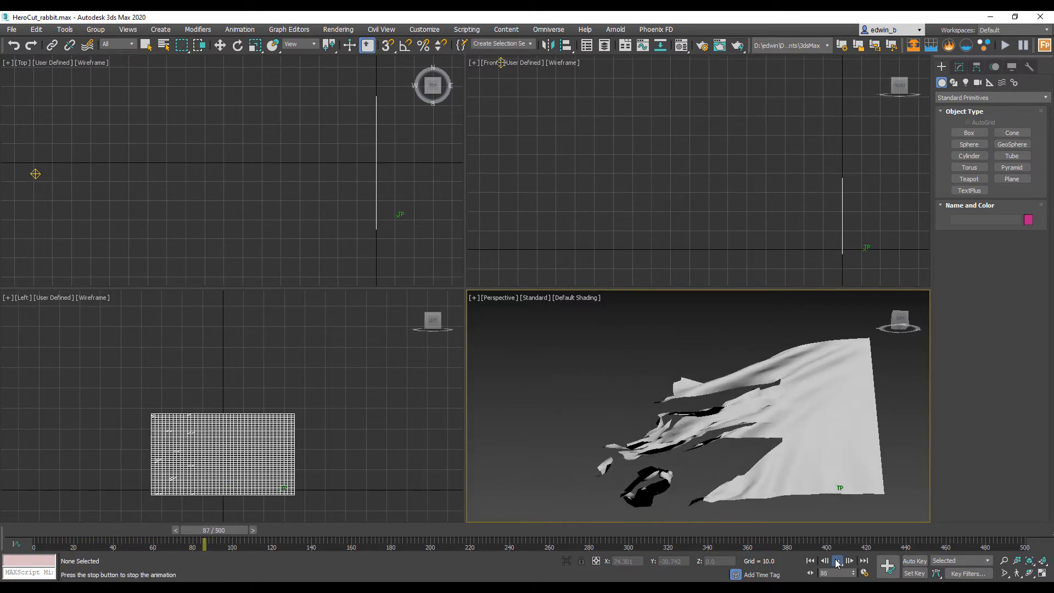
click(837, 560)
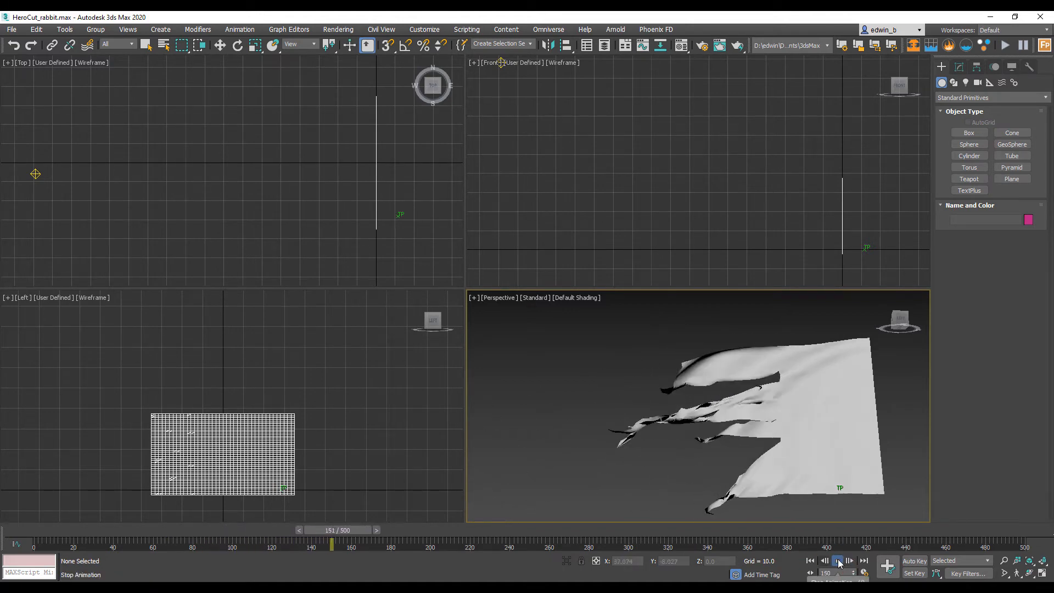
click(837, 561)
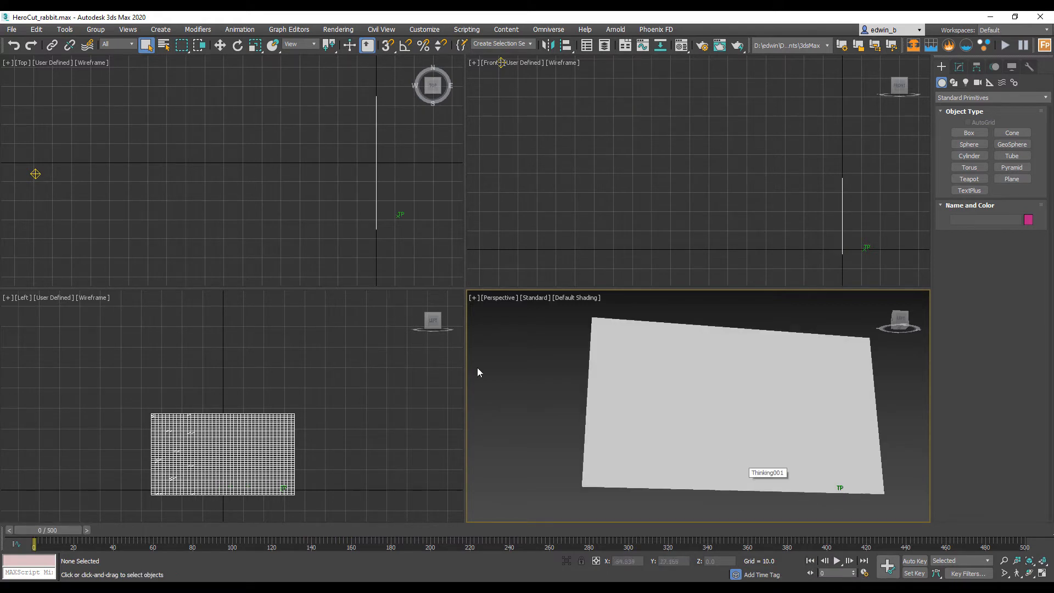
mouse_move(590, 45)
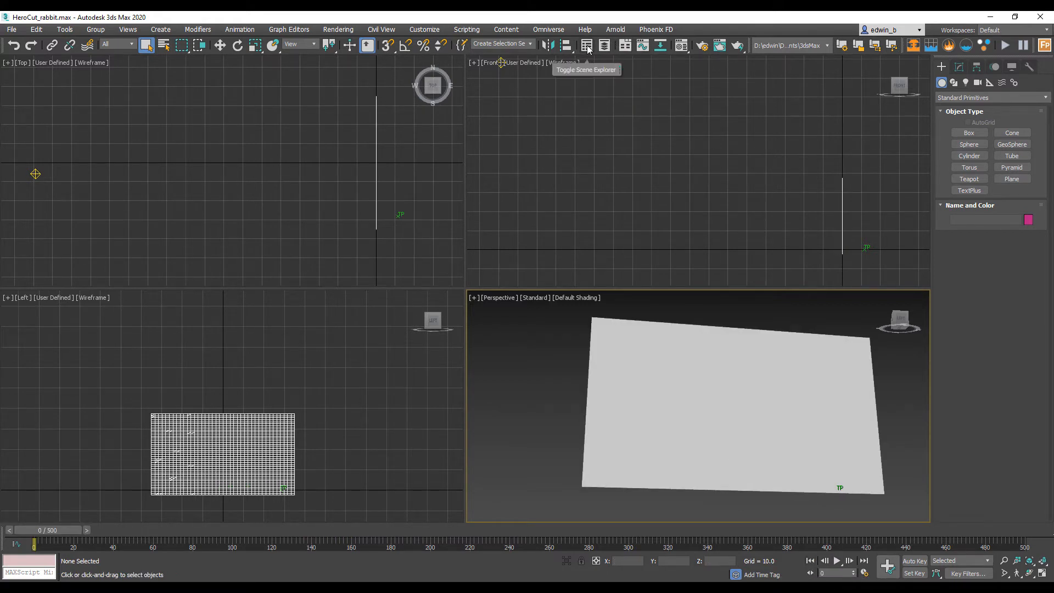
Show the scene object list and review Thinking001's Create, Force and Solver node groups, then close the editor.
click(587, 45)
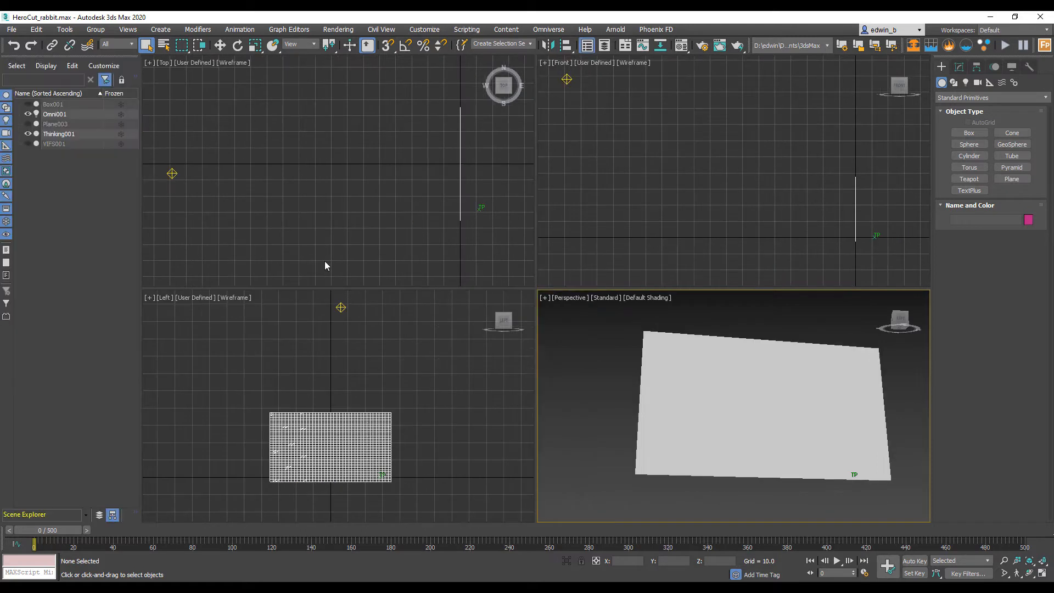
click(59, 132)
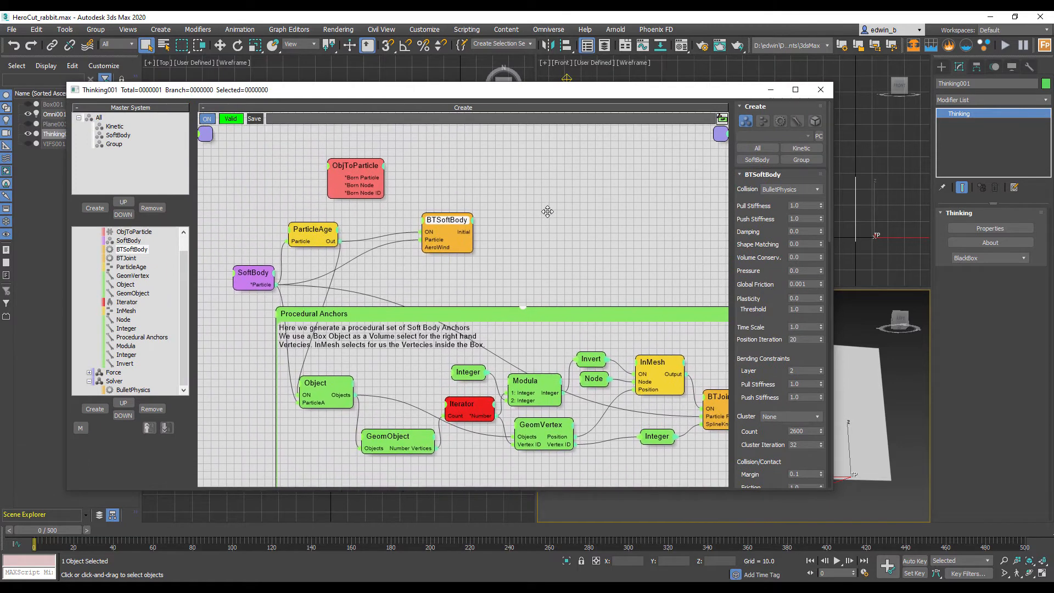
click(356, 165)
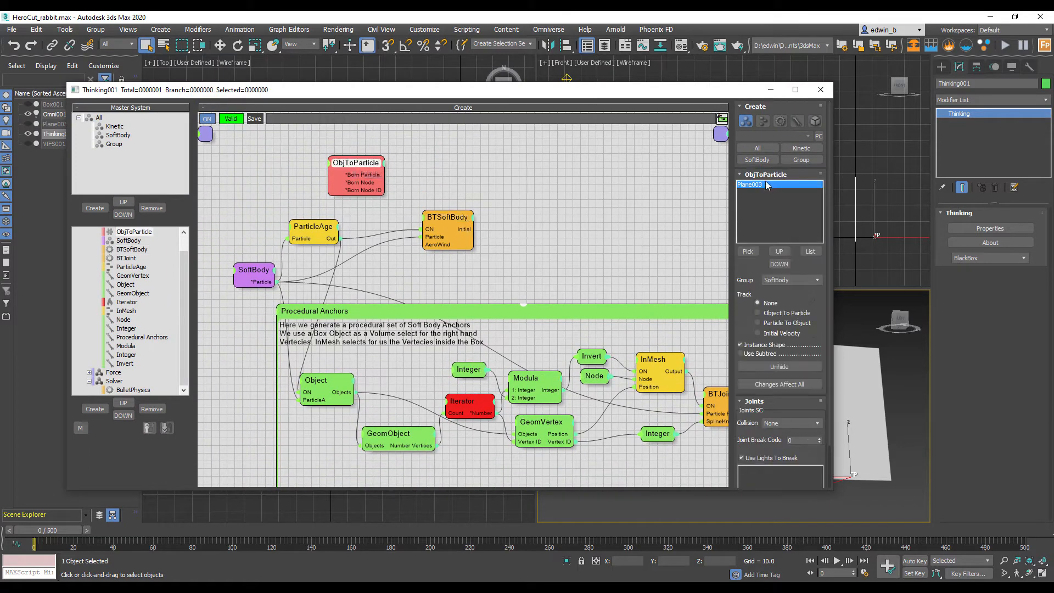
mouse_move(457, 226)
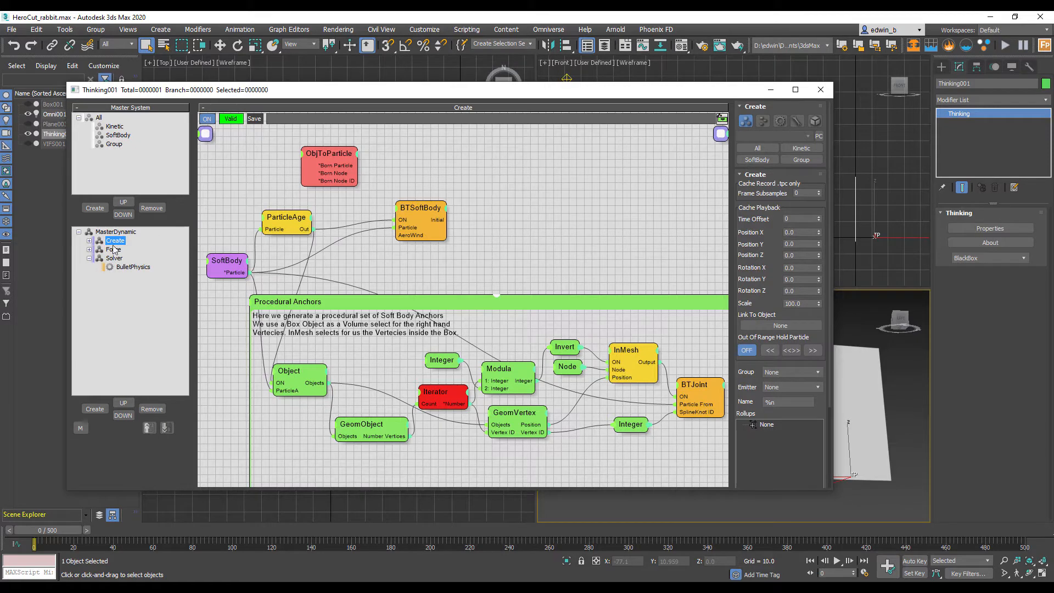
click(113, 250)
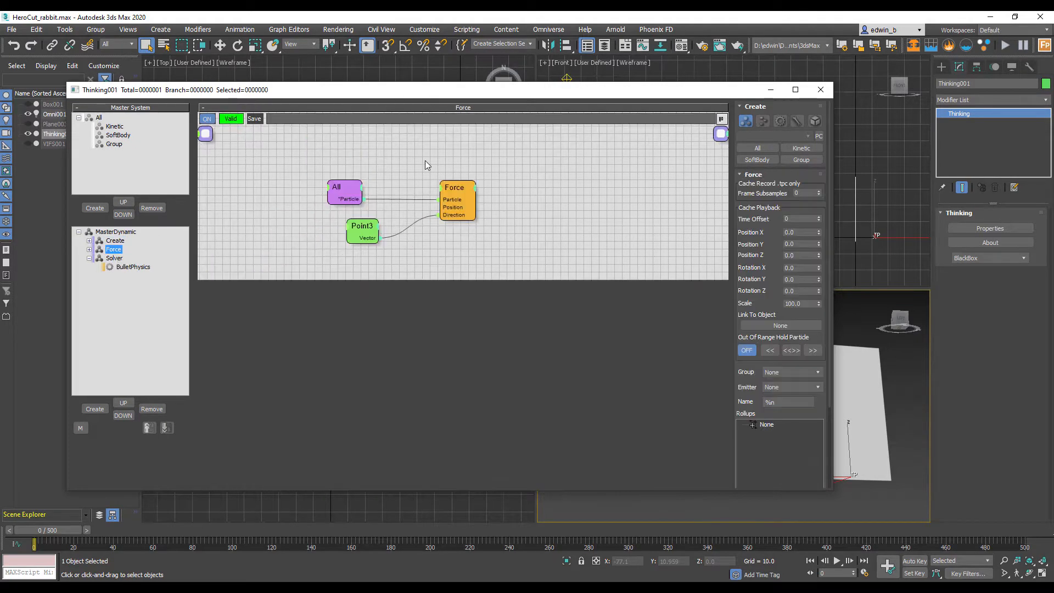
click(115, 259)
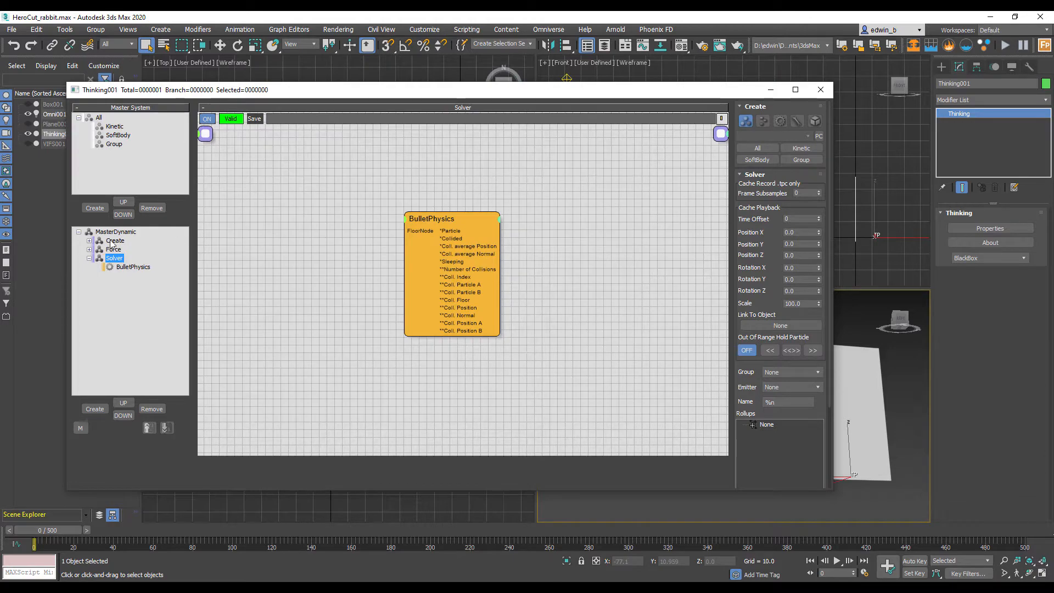
click(821, 90)
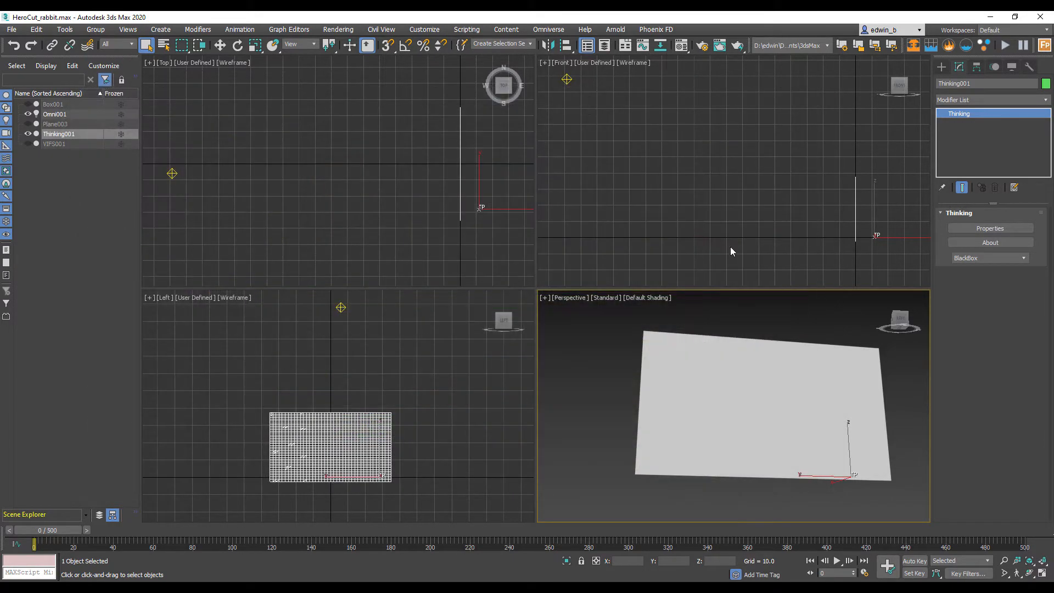
click(837, 561)
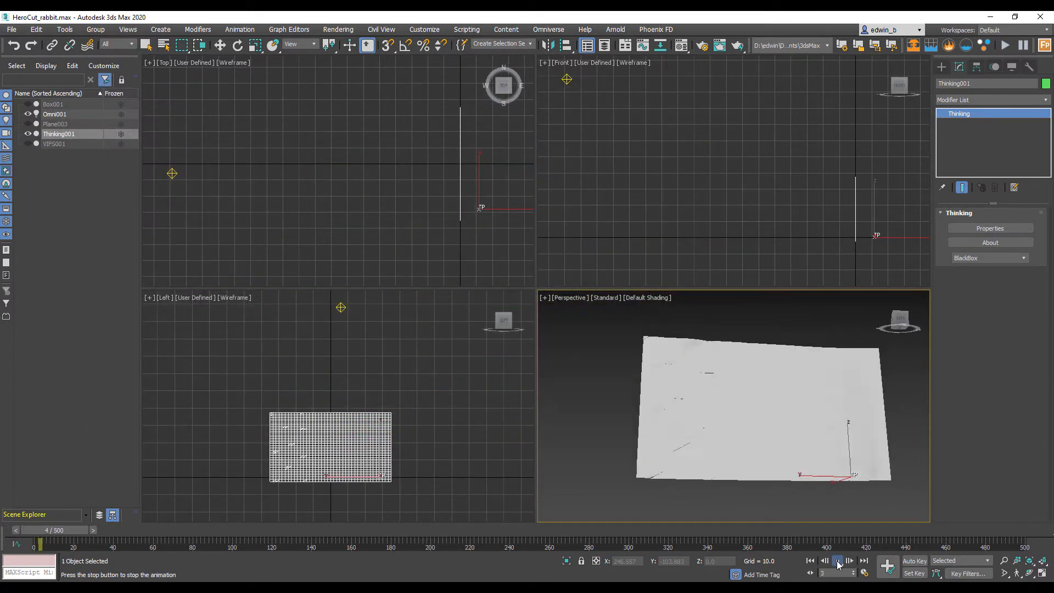
click(836, 561)
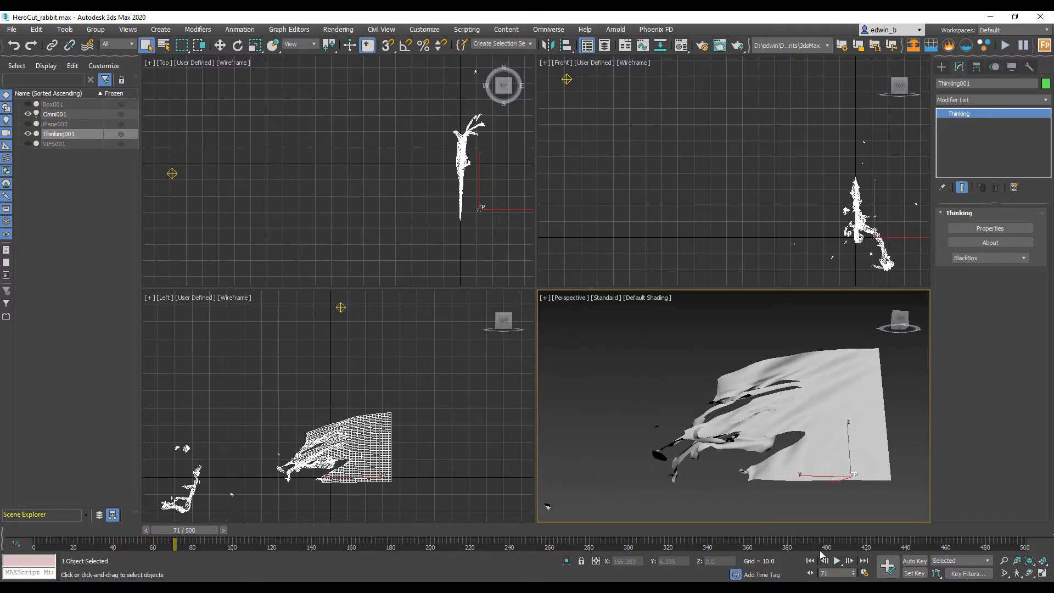
click(808, 560)
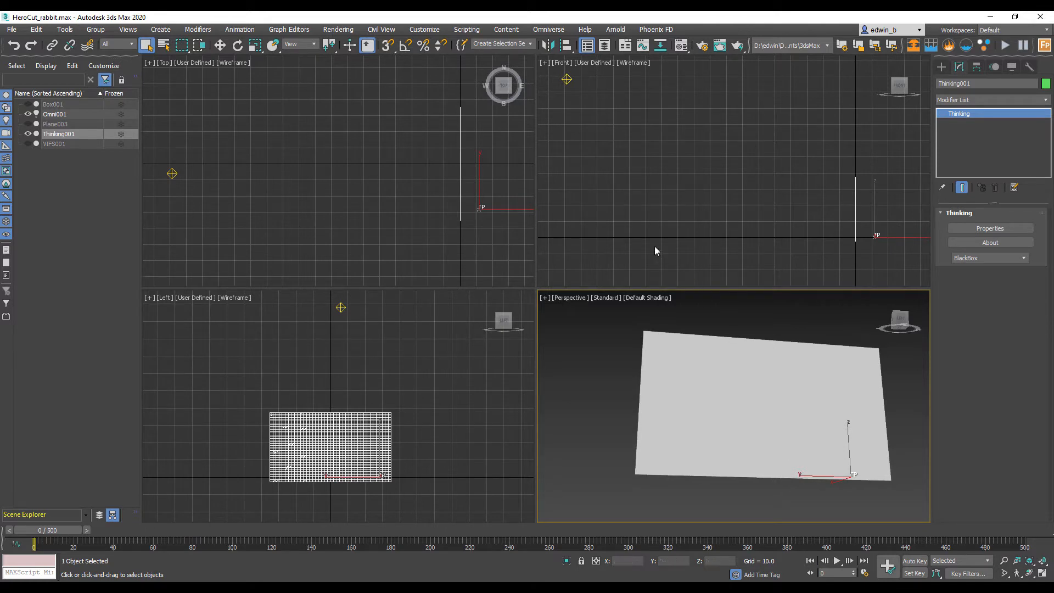
Unhide the bunny, move it down onto the plane in the Front view, and reselect Thinking001.
click(58, 133)
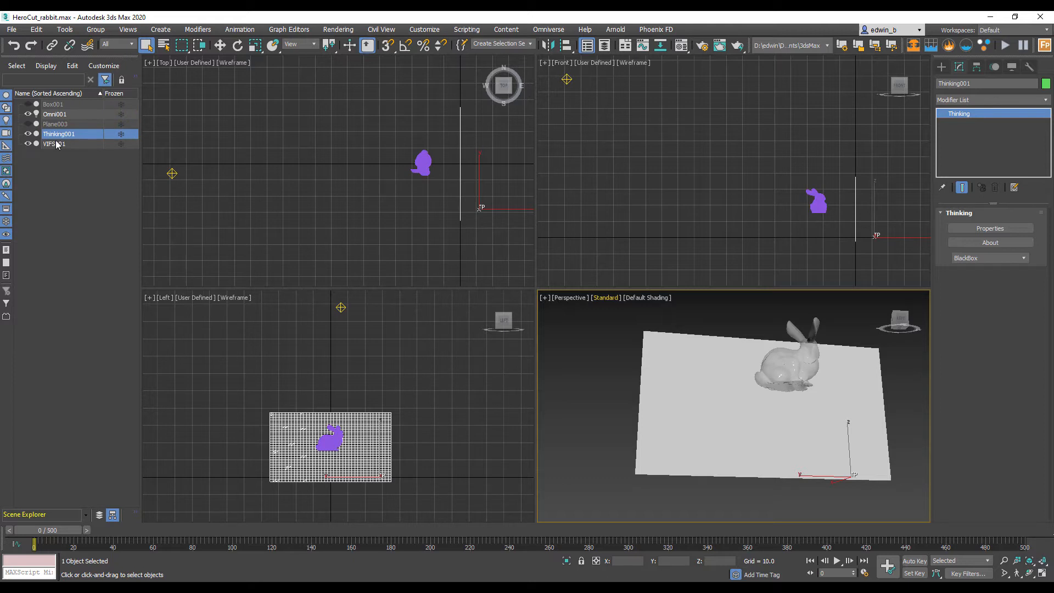
click(55, 142)
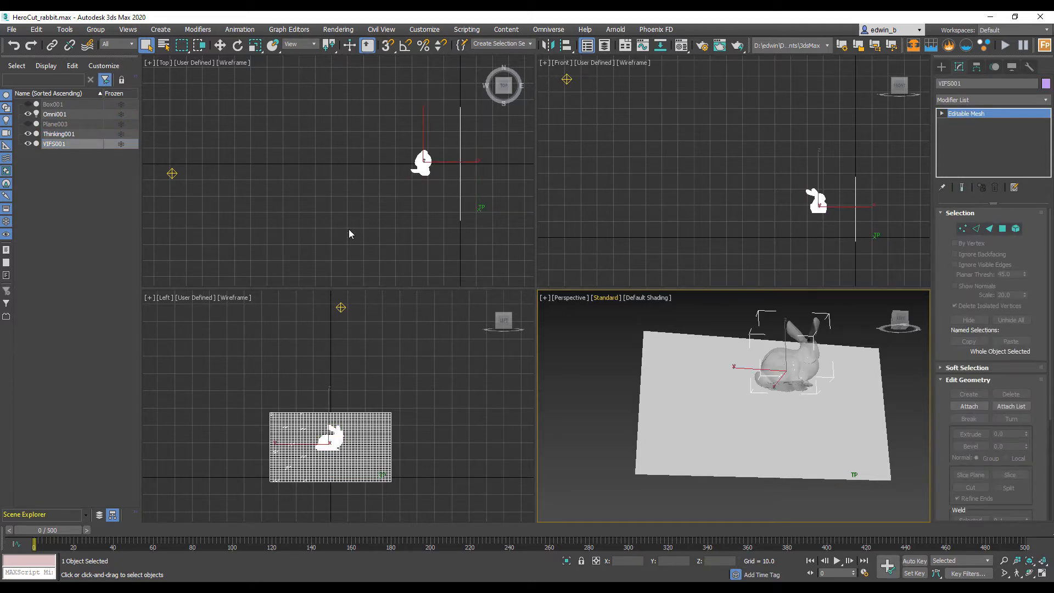
drag(816, 200, 713, 174)
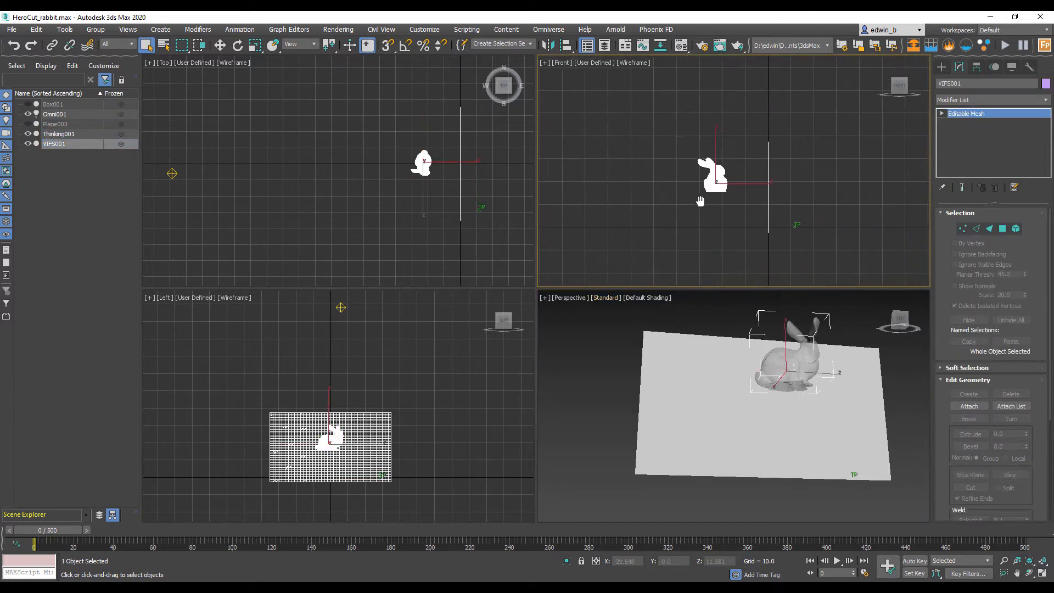
click(219, 45)
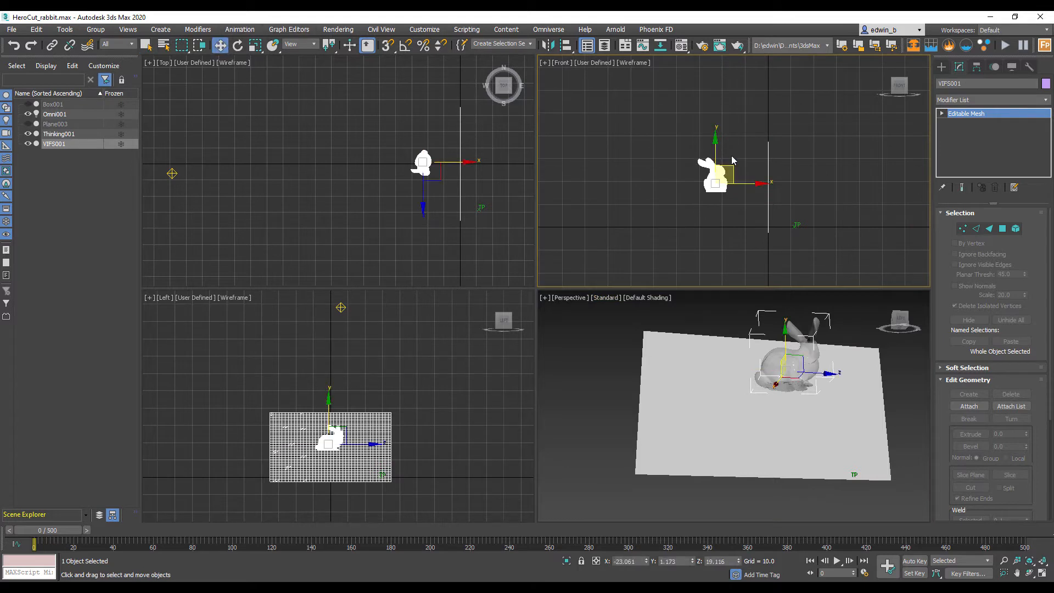
drag(715, 171, 767, 212)
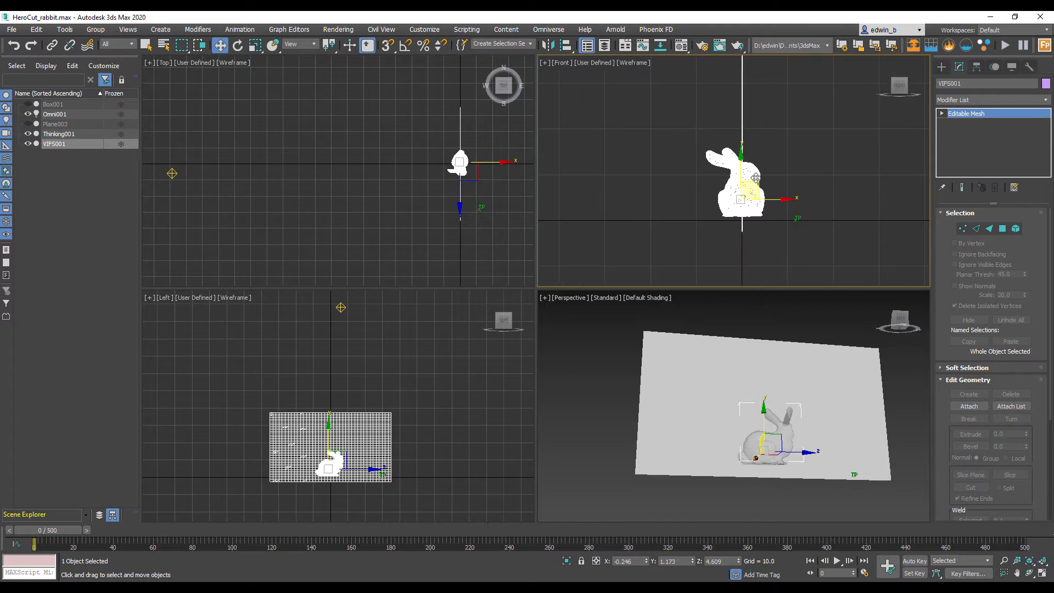
mouse_move(89, 133)
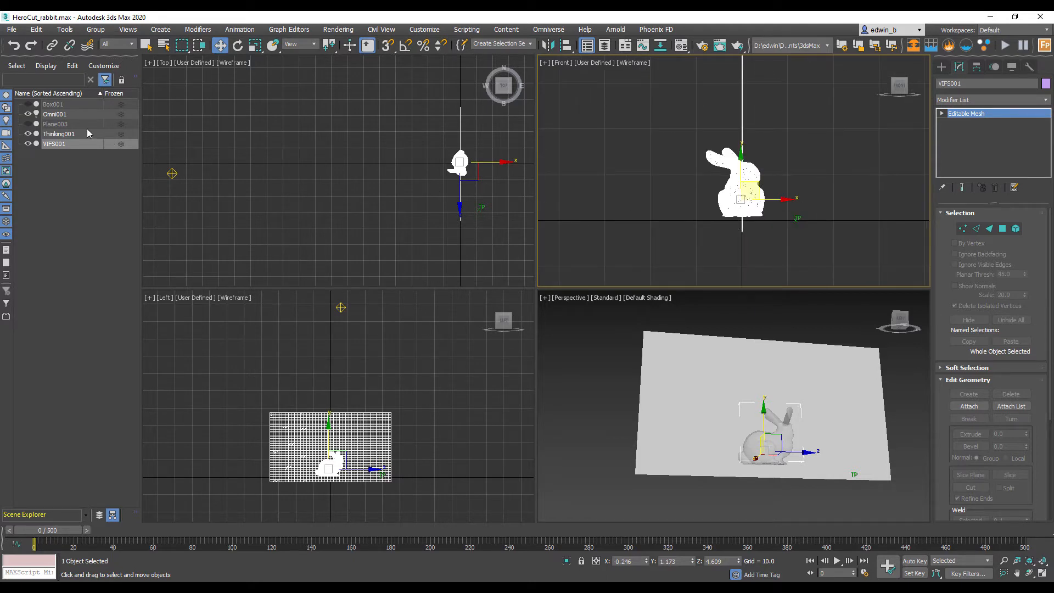
click(59, 133)
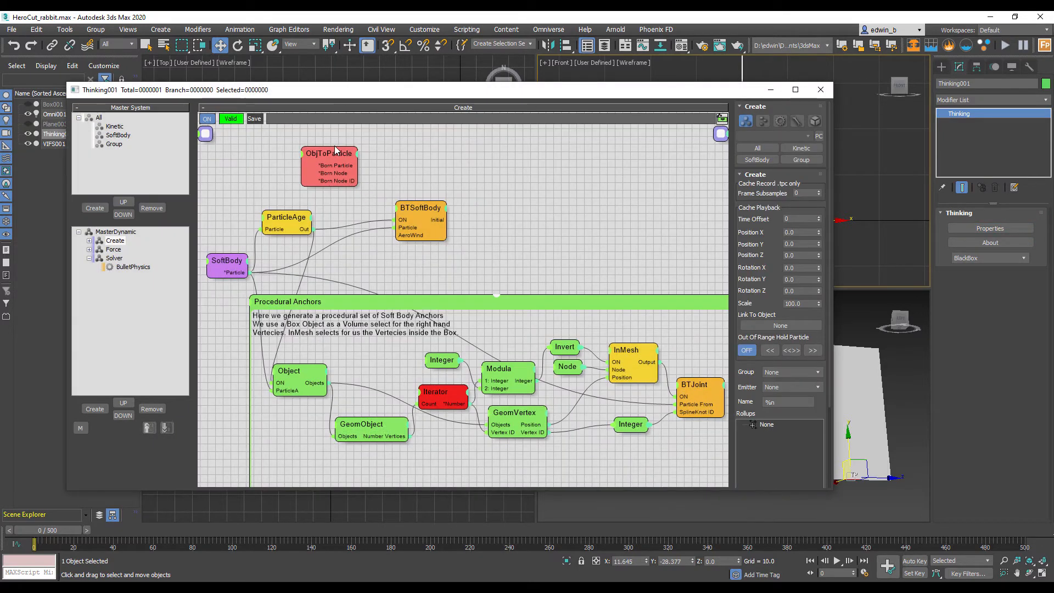
In ObjToParticle, pick the bunny as instanced source shape, hide its original mesh, and close the editor.
click(330, 153)
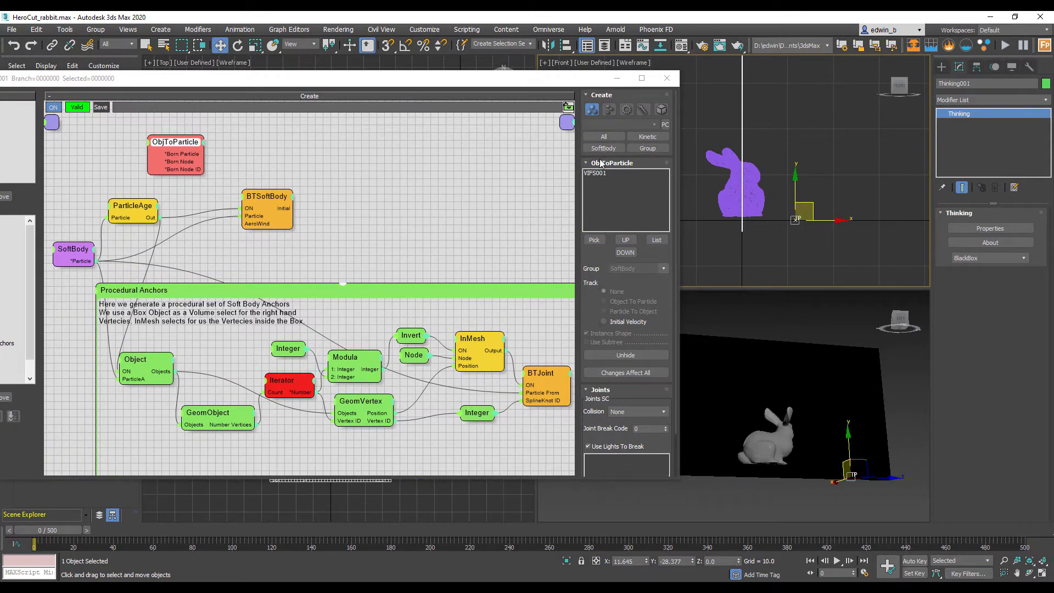
click(664, 268)
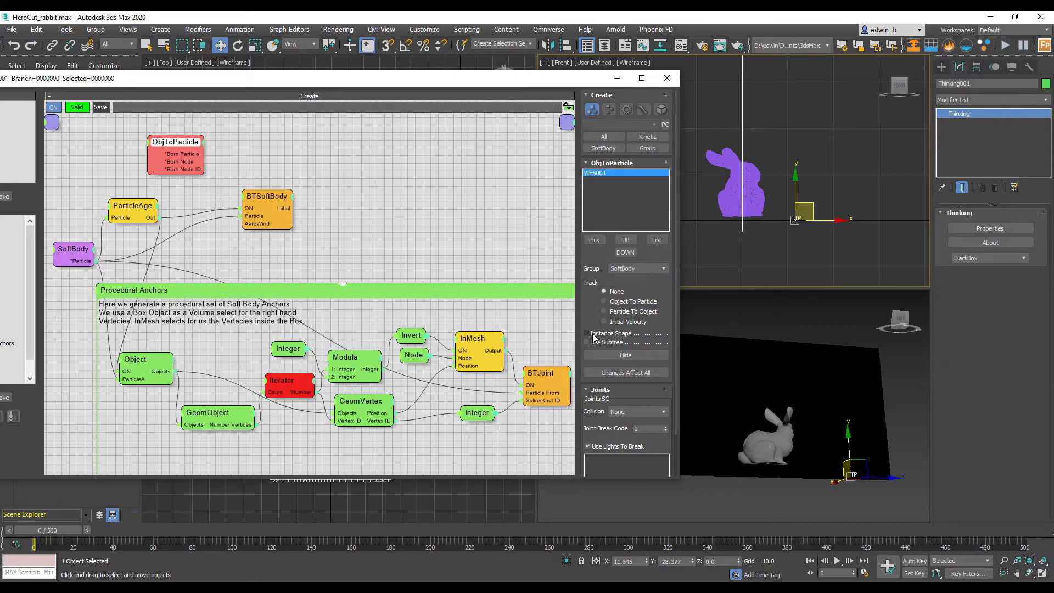
click(587, 332)
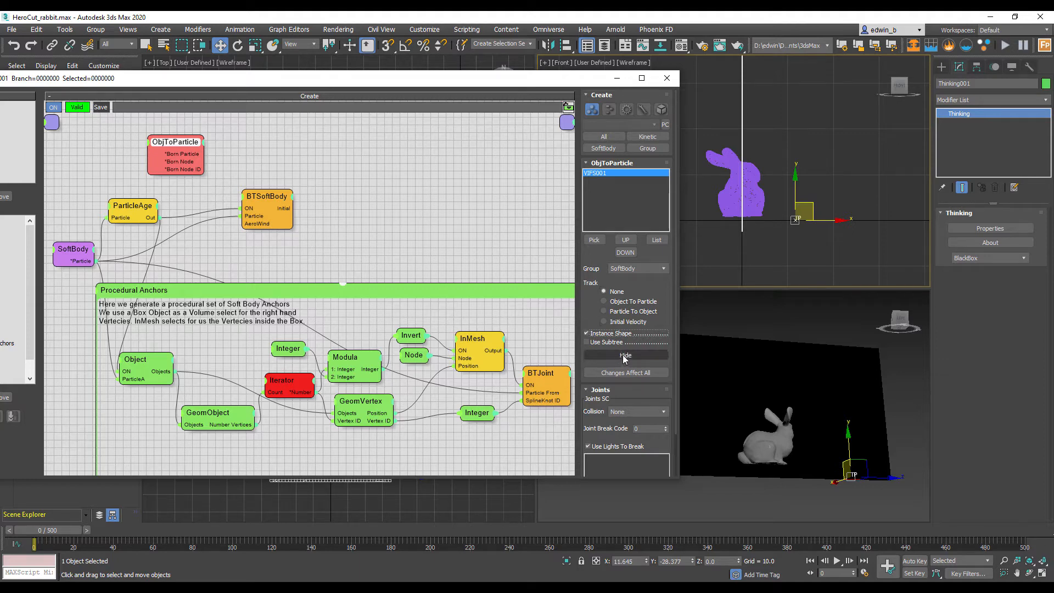
click(625, 355)
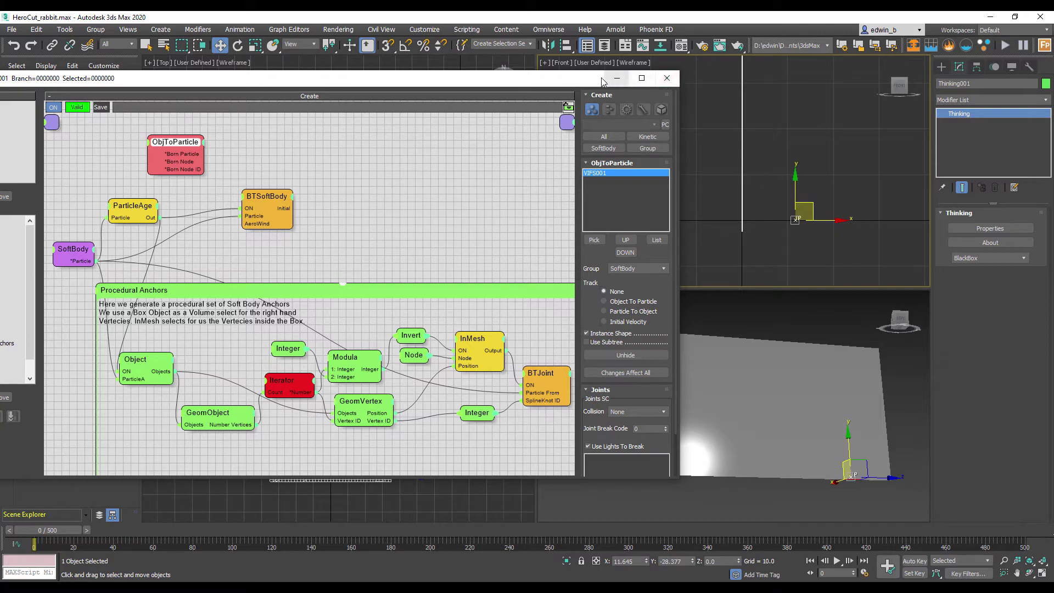
click(667, 78)
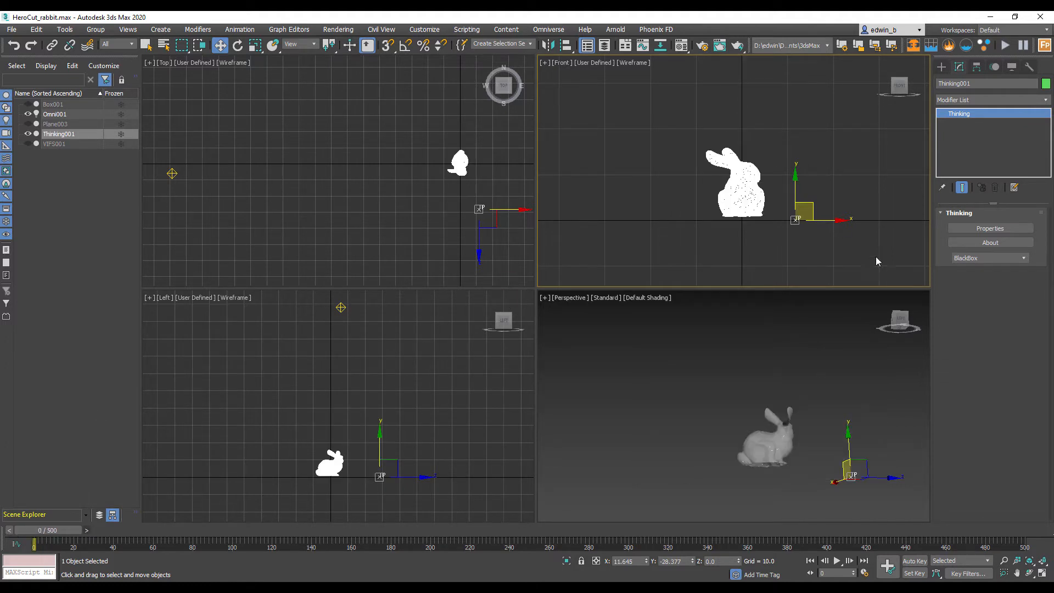
mouse_move(773, 468)
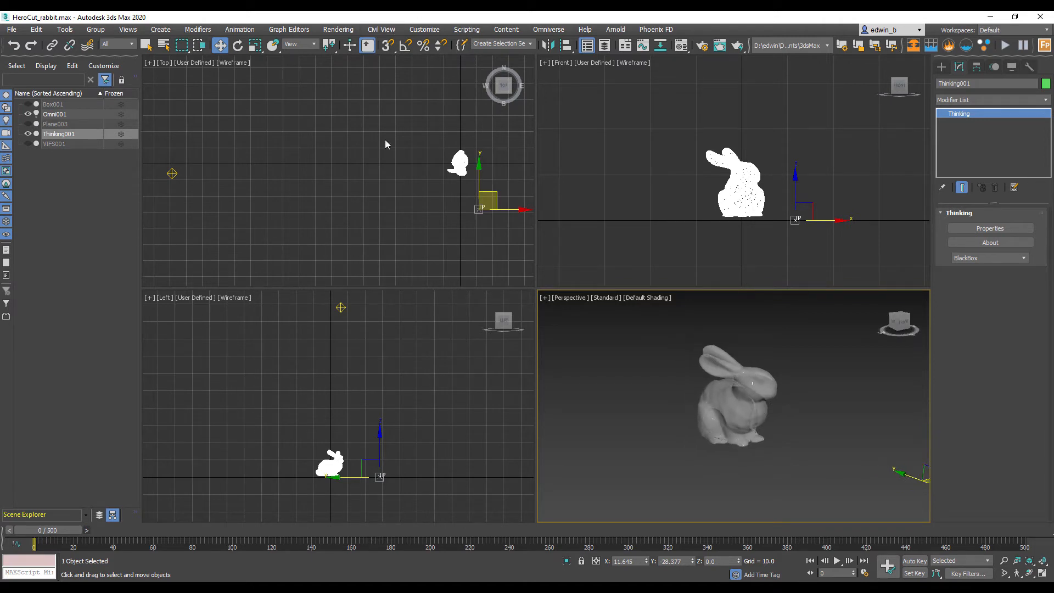
mouse_move(979, 237)
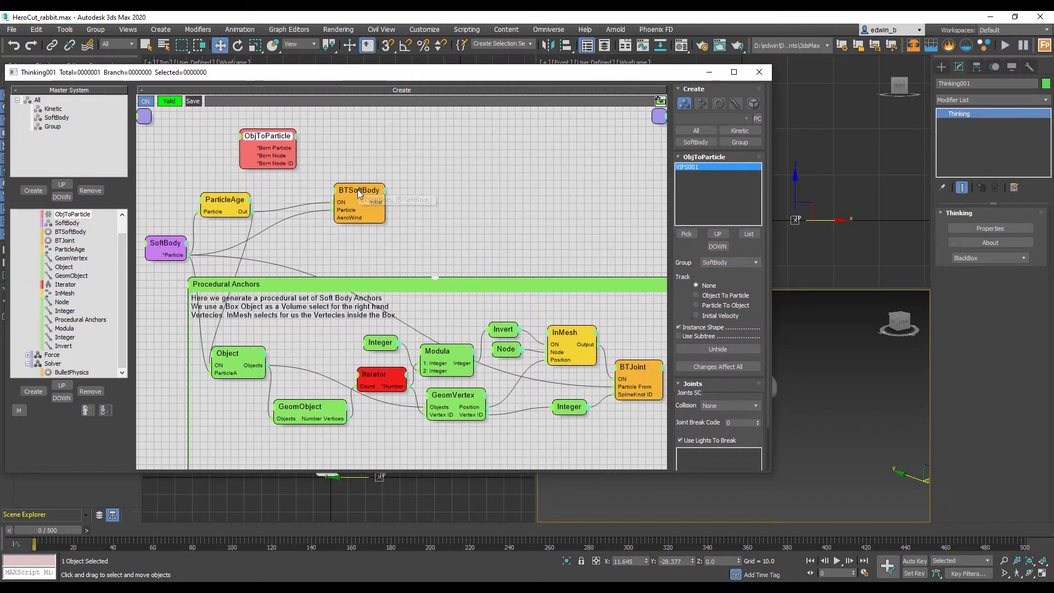
click(360, 189)
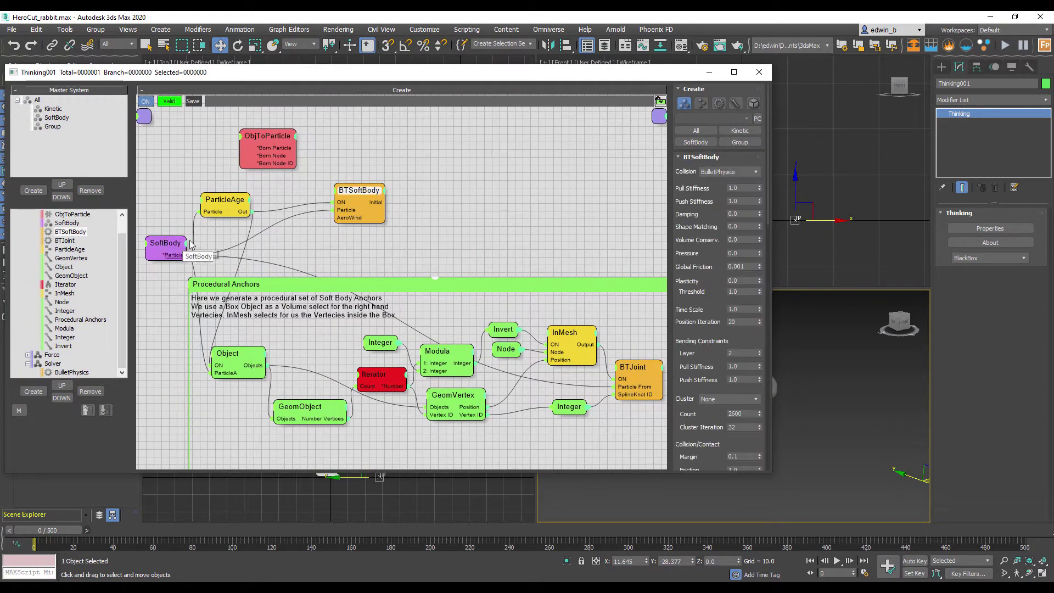
mouse_move(360, 191)
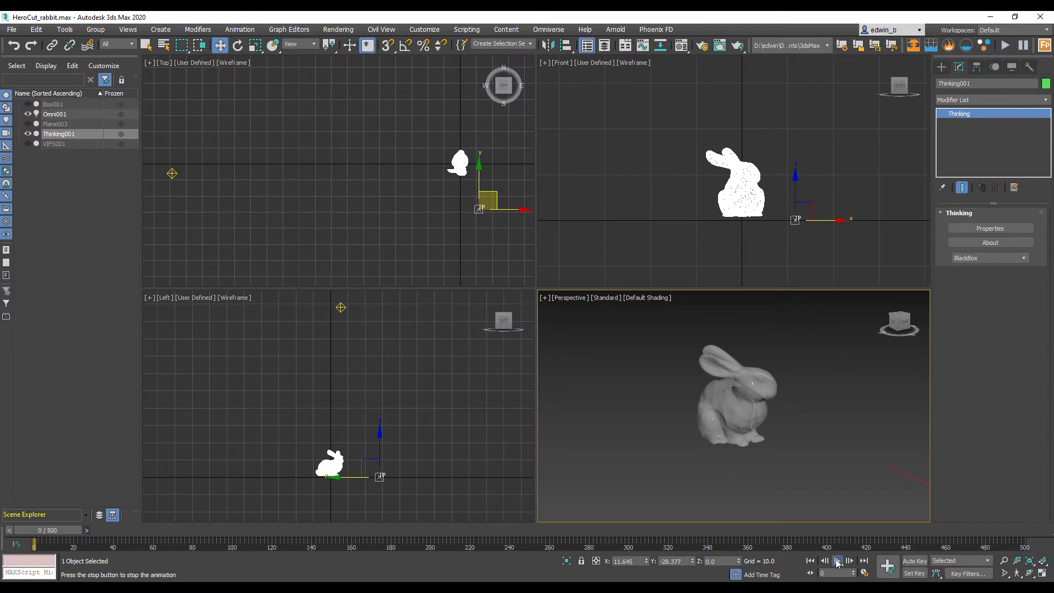
Stop the soft body simulation after its first few frames.
click(837, 561)
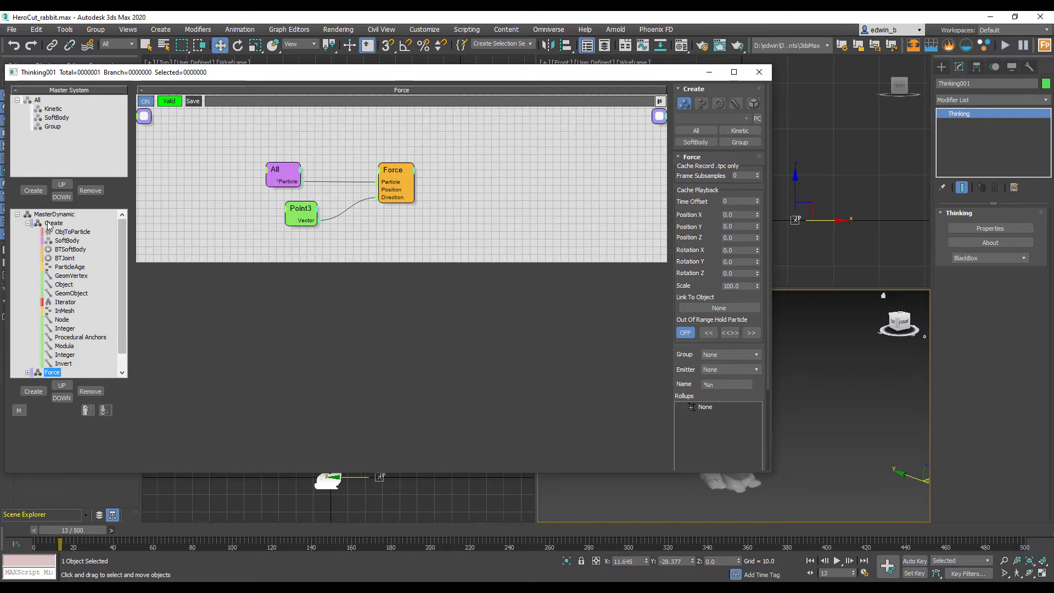
Switch to the Create group and show that the anchor Node references Box001.
click(54, 223)
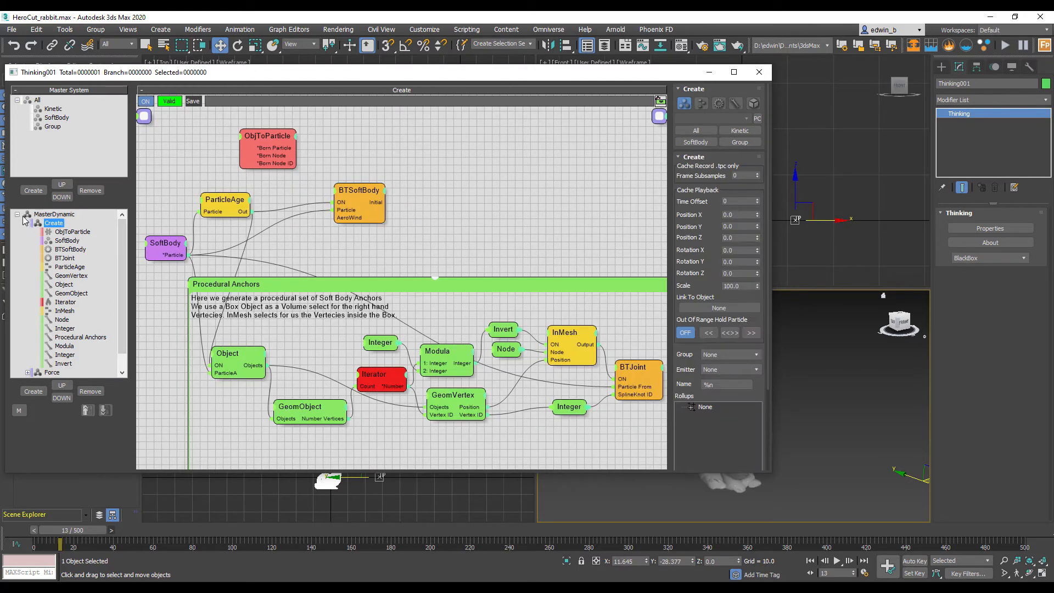
mouse_move(388, 227)
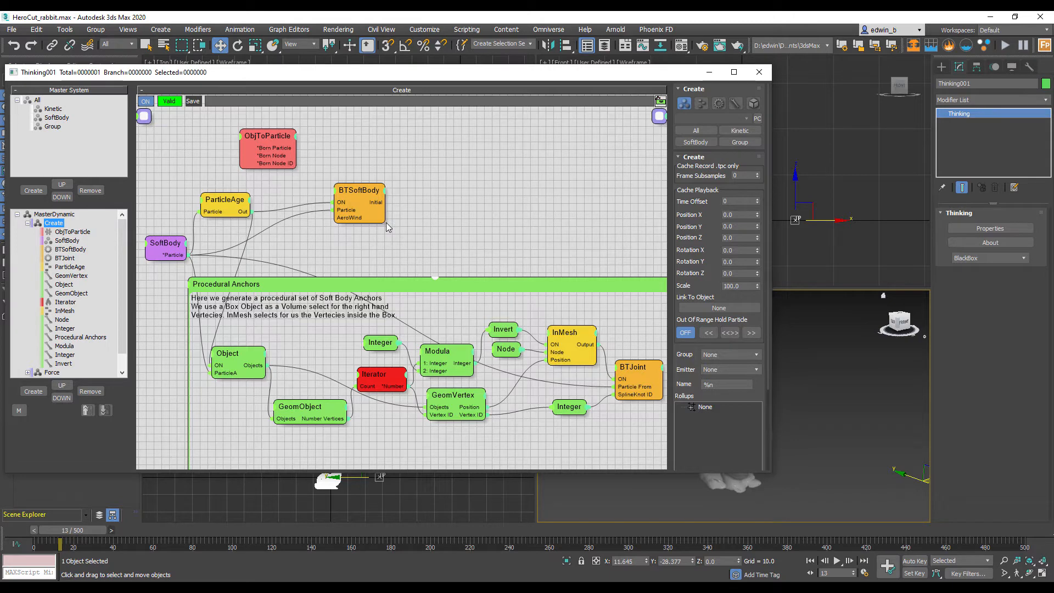
mouse_move(529, 251)
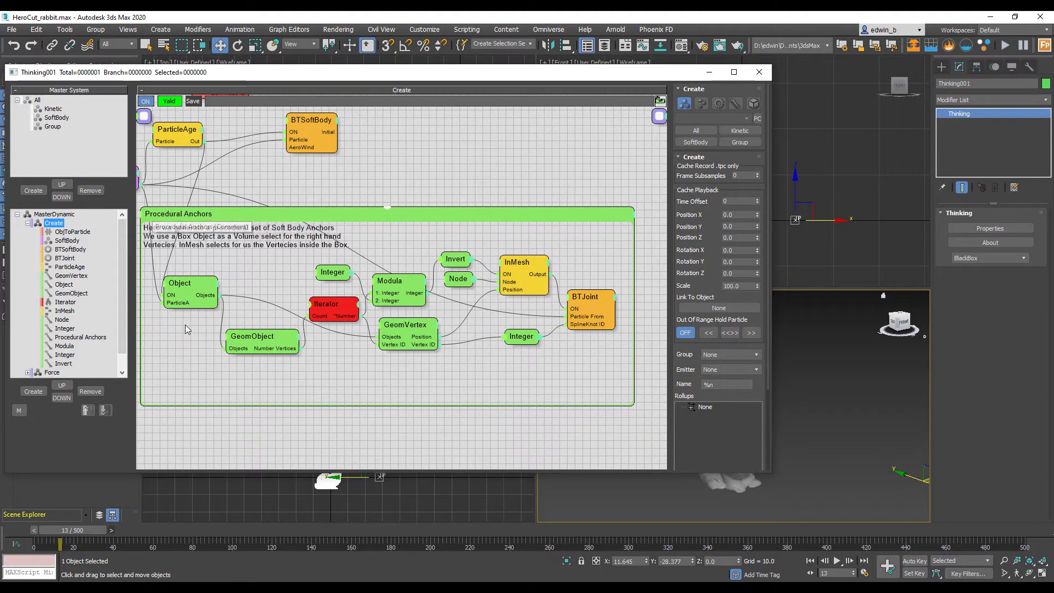
click(456, 279)
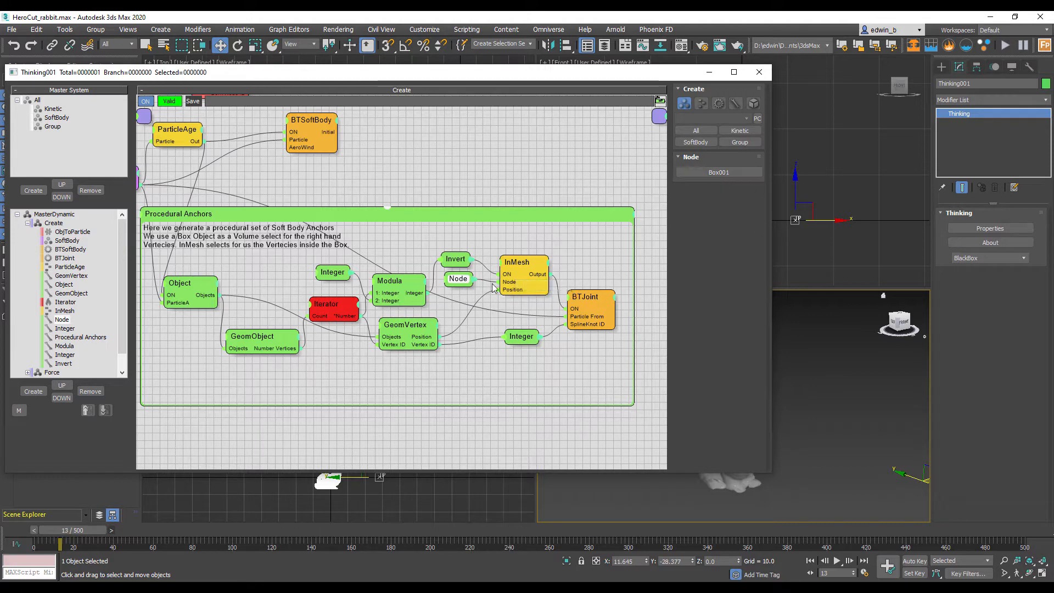
mouse_move(521, 264)
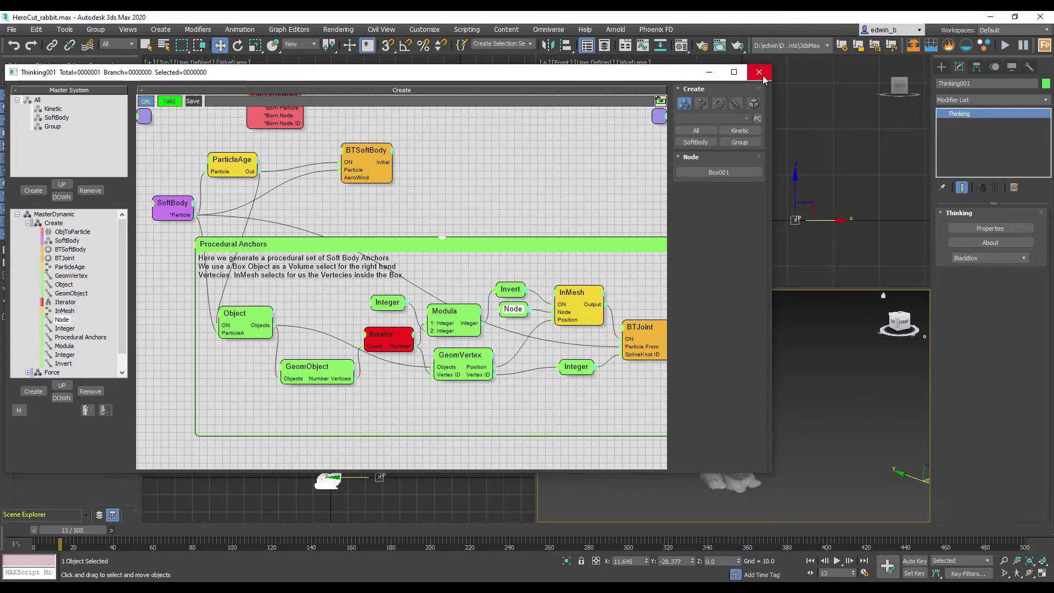
Select Box001, shorten and widen it into a flat slab, and move it down beneath the bunny.
click(760, 72)
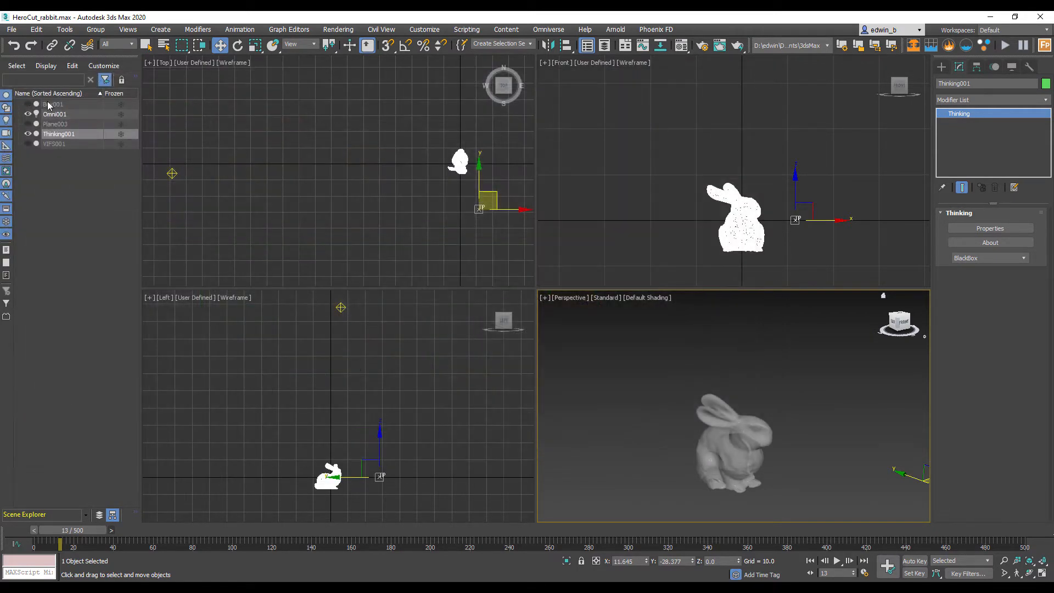
click(52, 104)
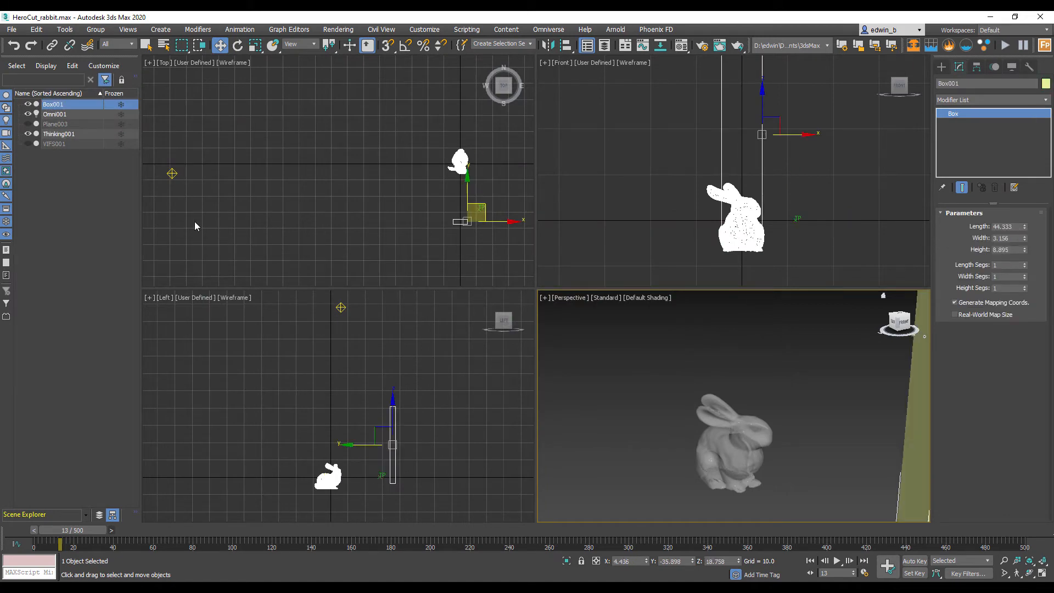
mouse_move(429, 226)
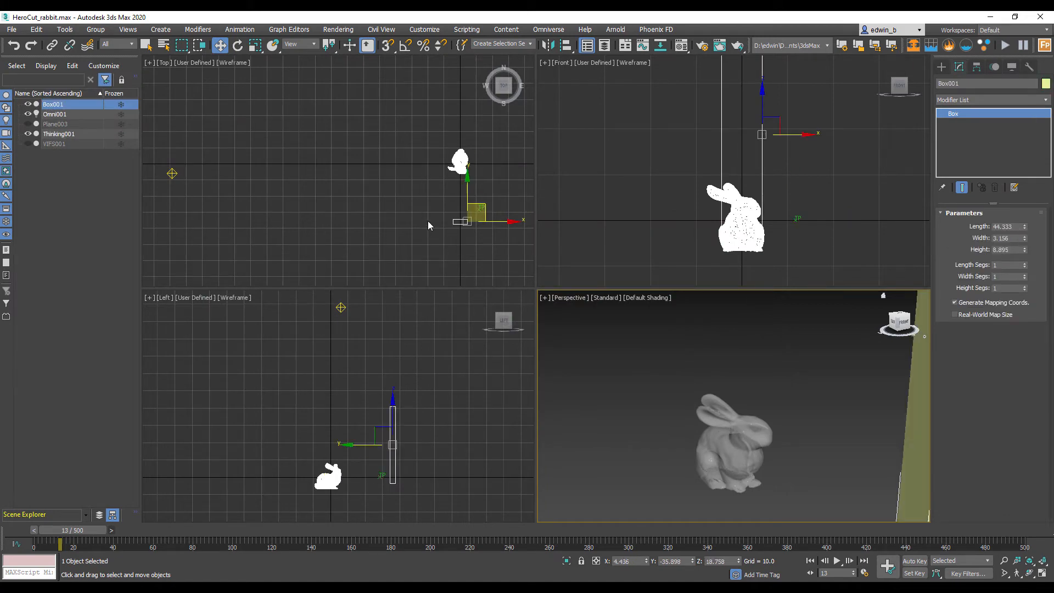
drag(478, 212, 457, 94)
text(5.32)
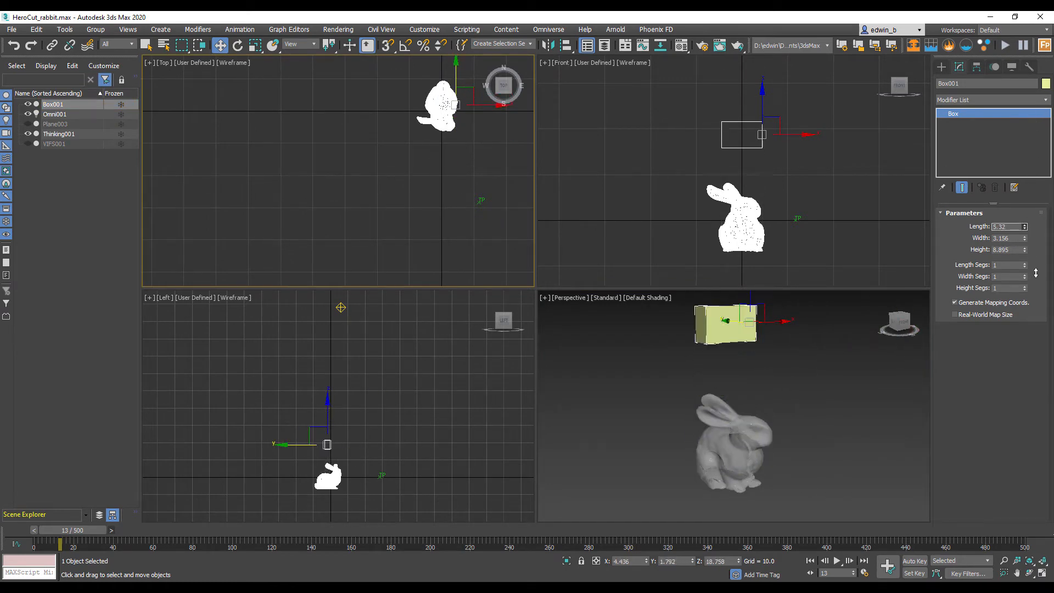
drag(1025, 224, 1024, 235)
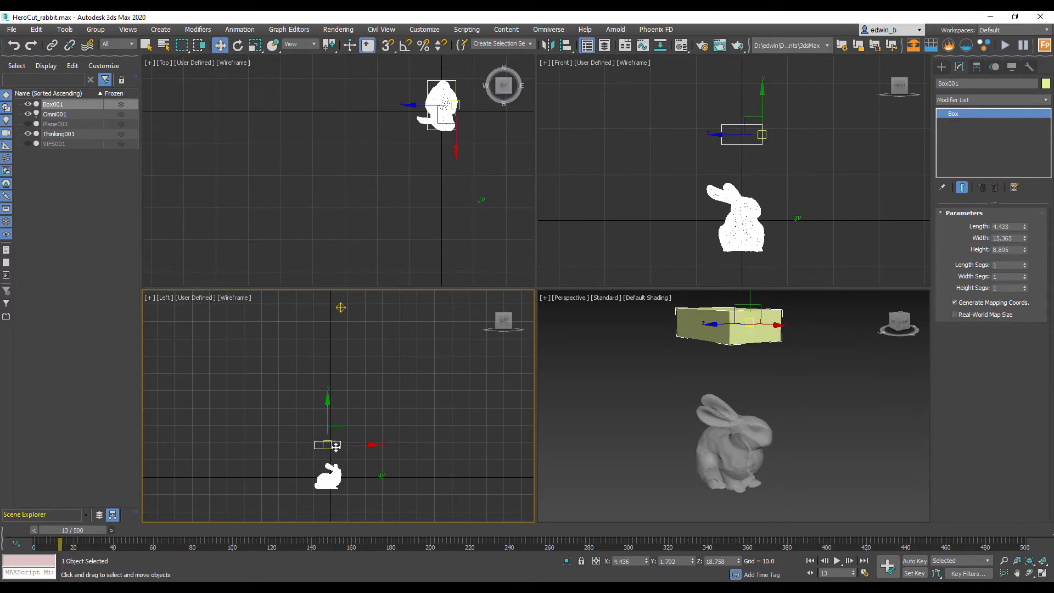
drag(336, 444, 339, 422)
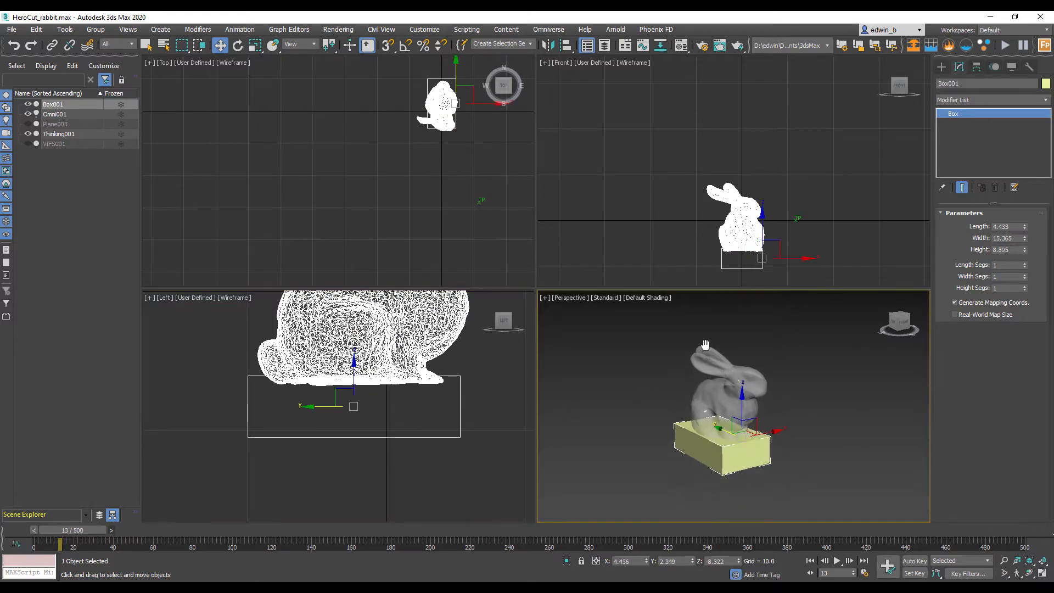
mouse_move(734, 292)
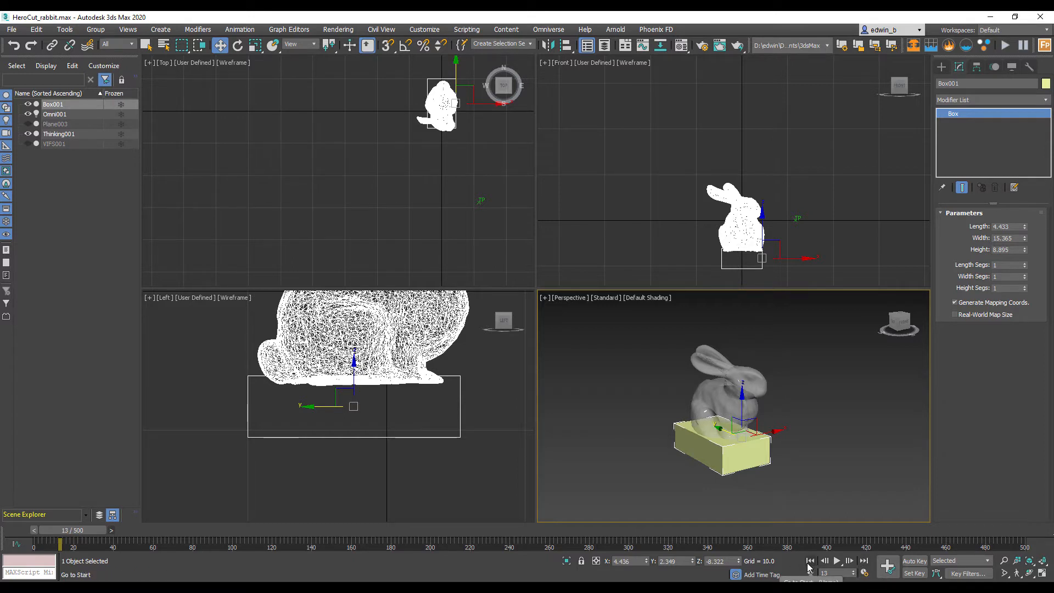
Rewind to frame 0 and raise the box up into the bunny's base.
click(811, 560)
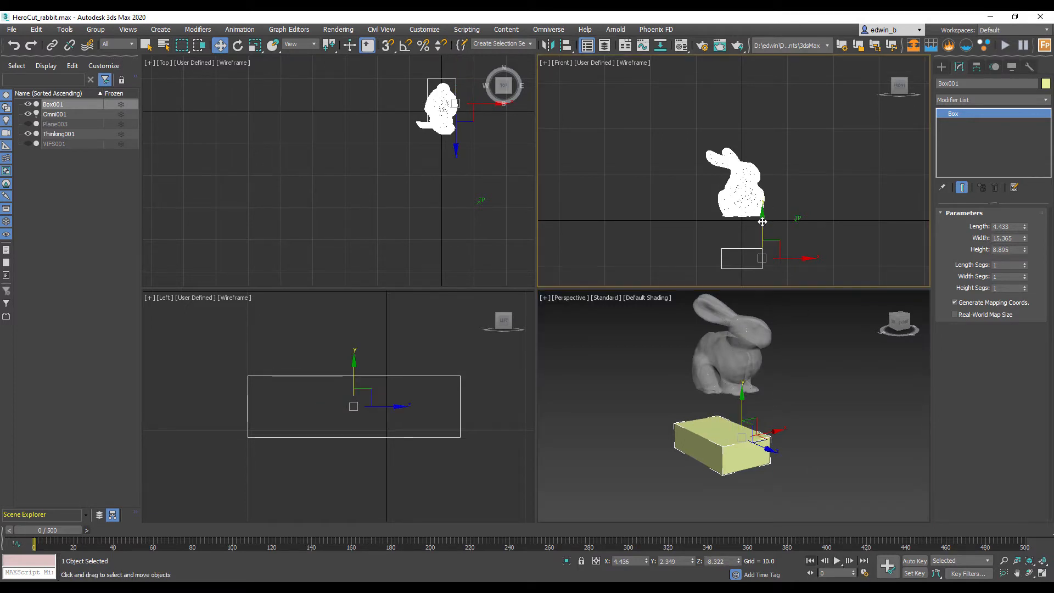
drag(763, 222, 762, 190)
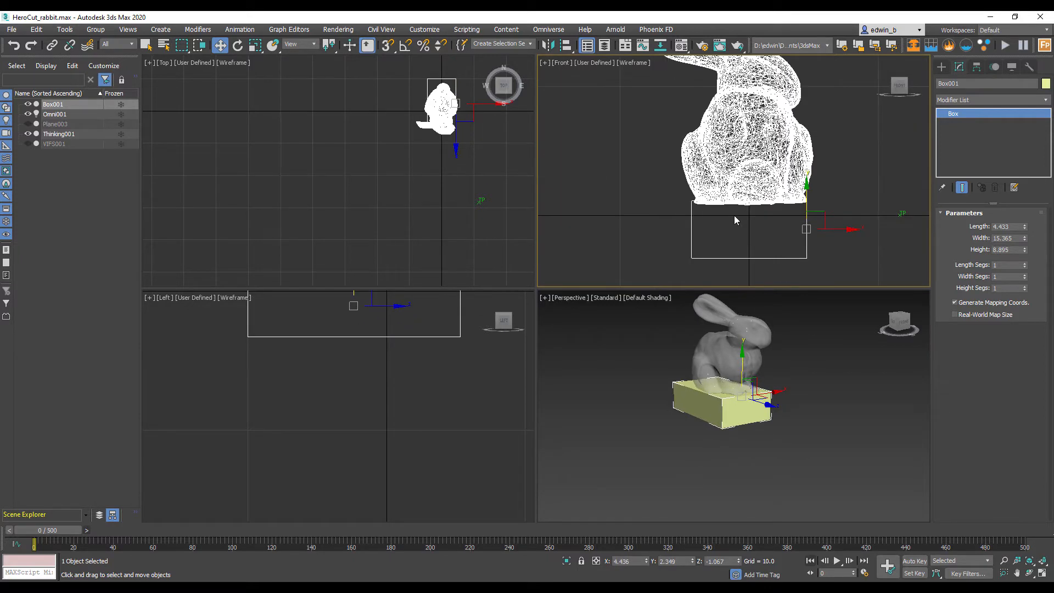
mouse_move(803, 216)
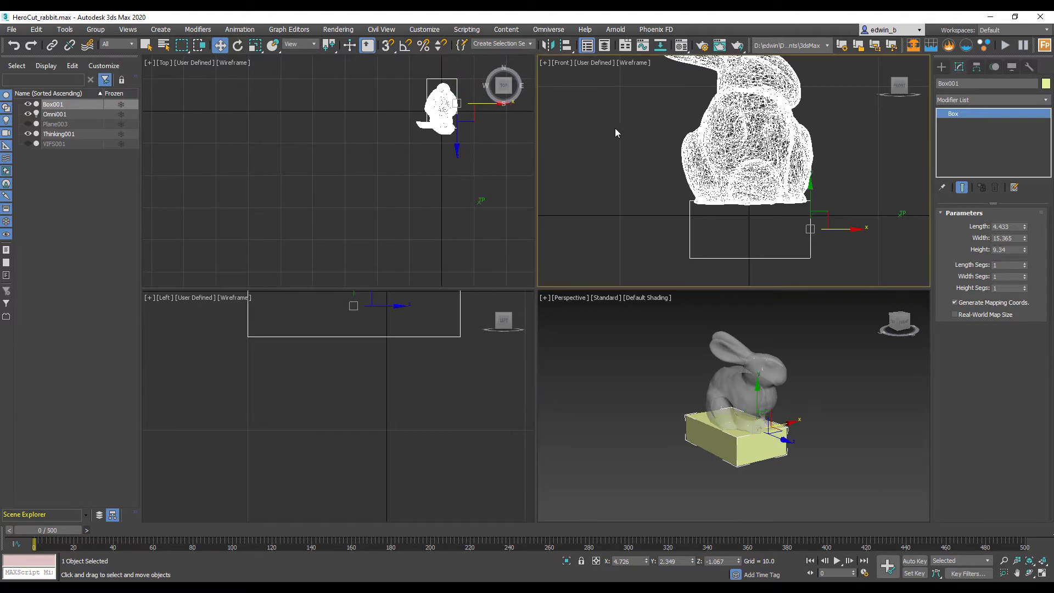
Play and stop the simulation twice from the start to test the base-anchored bunny.
click(837, 560)
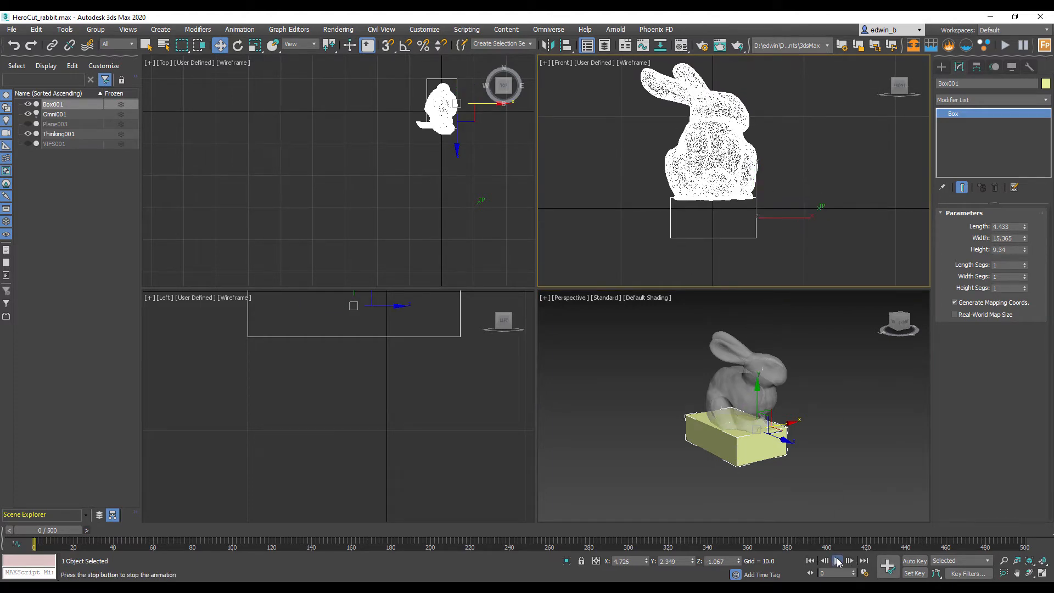
click(836, 561)
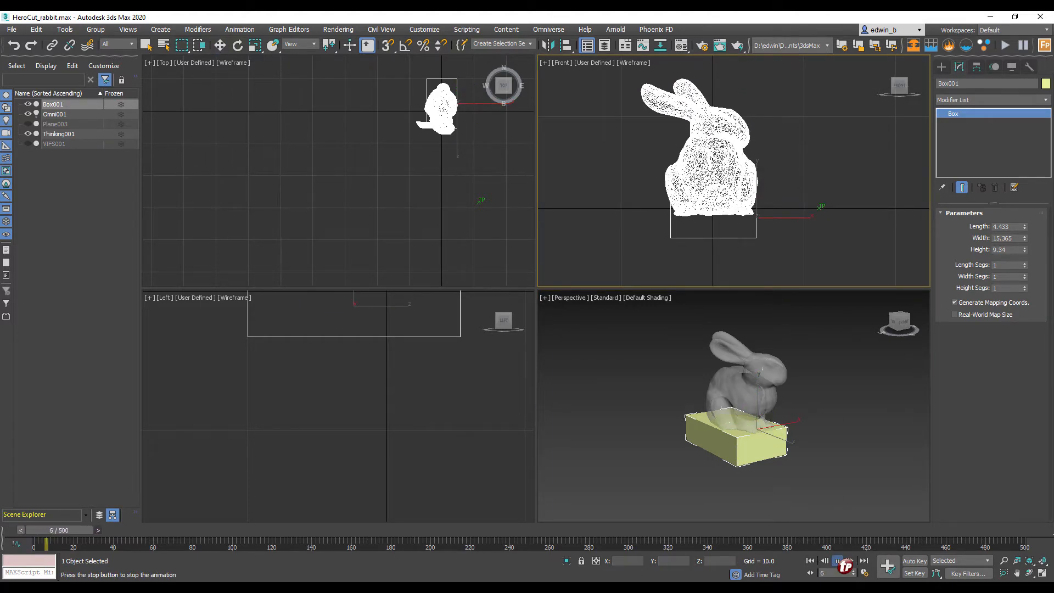
click(836, 560)
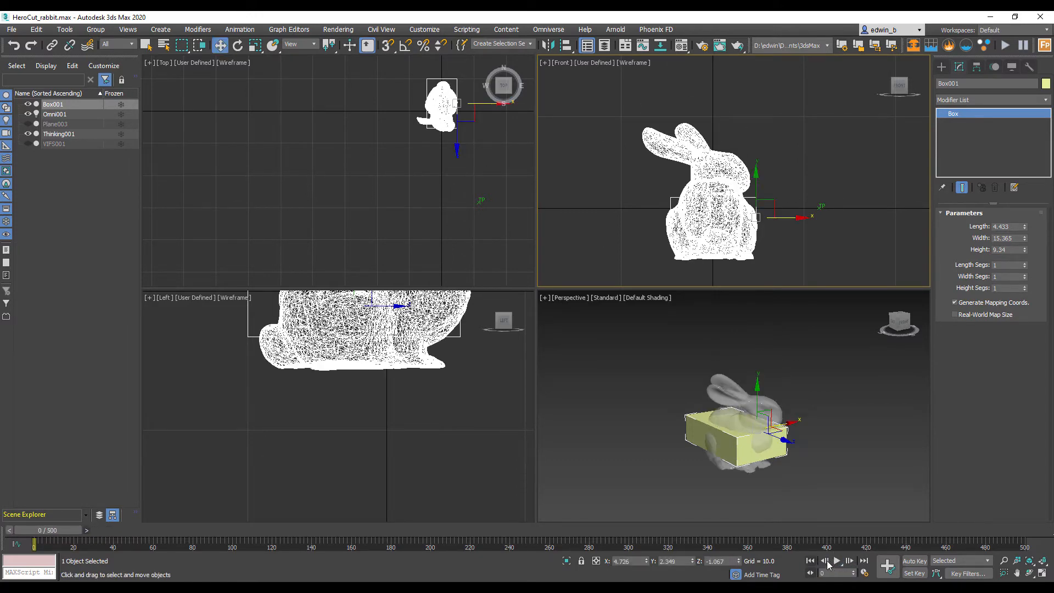
click(837, 561)
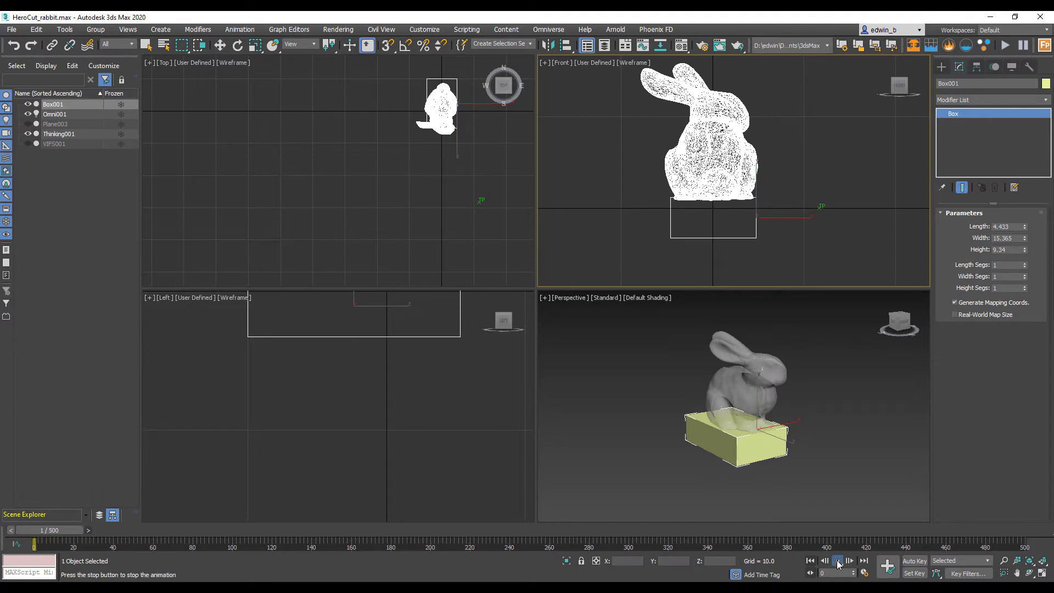
click(836, 560)
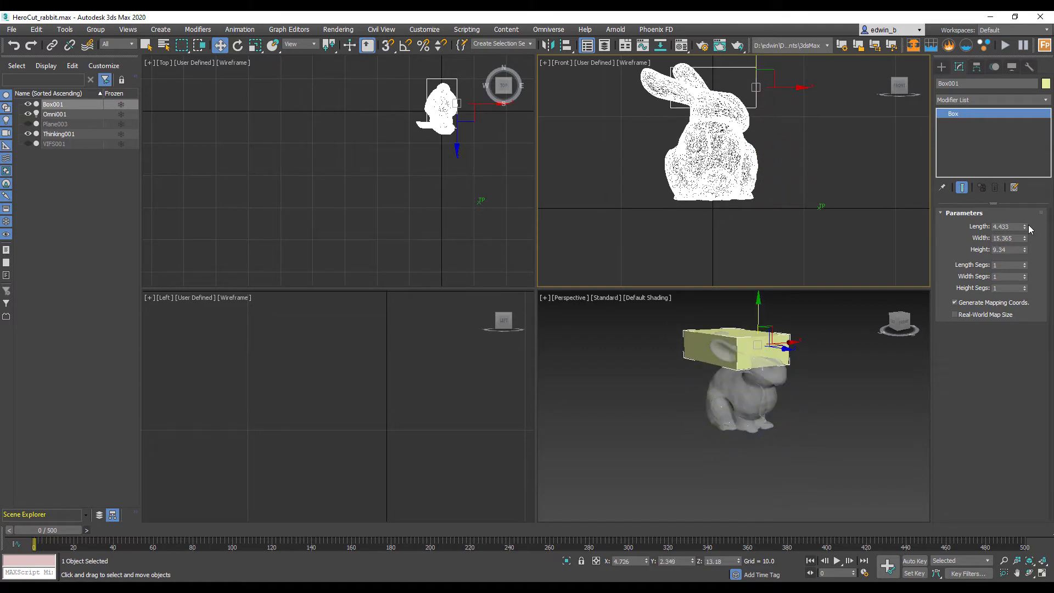
Enlarge Box001 around the bunny's head, then rewind the simulation to frame 0.
drag(1024, 228, 1025, 215)
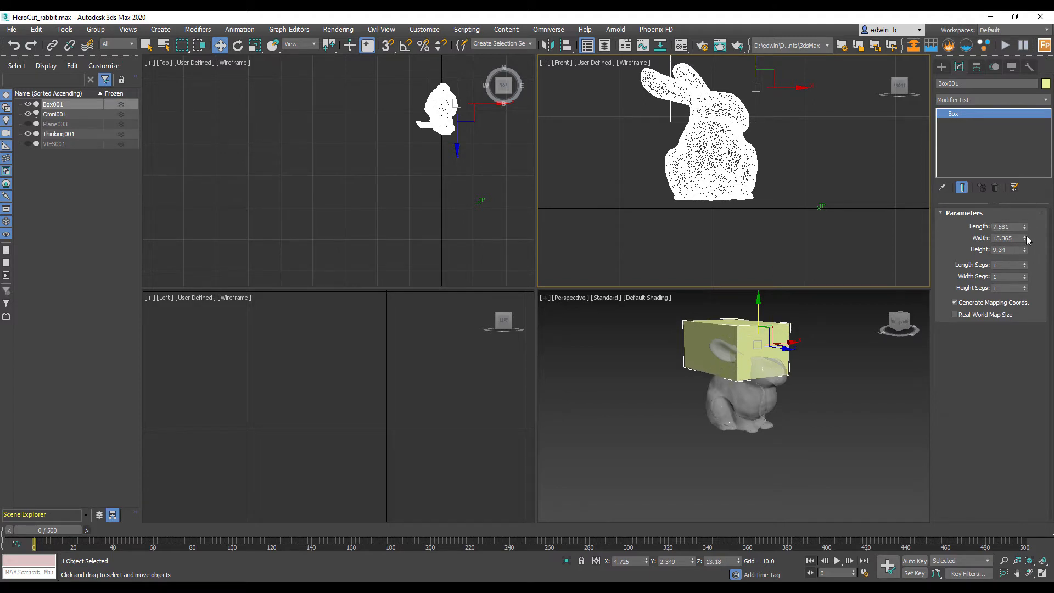
drag(1025, 239, 1025, 228)
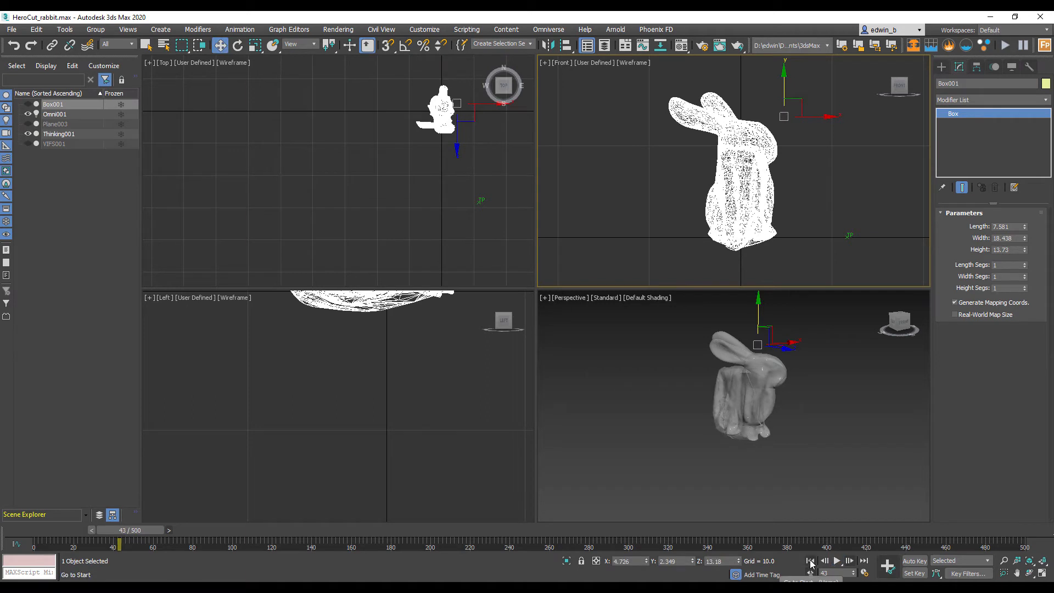
click(811, 560)
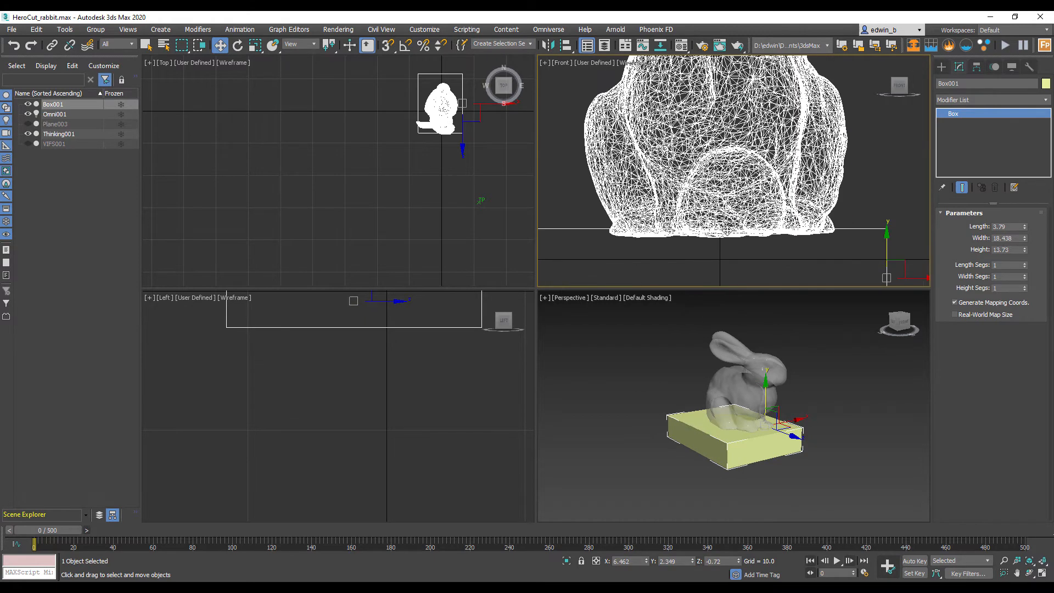
mouse_move(887, 231)
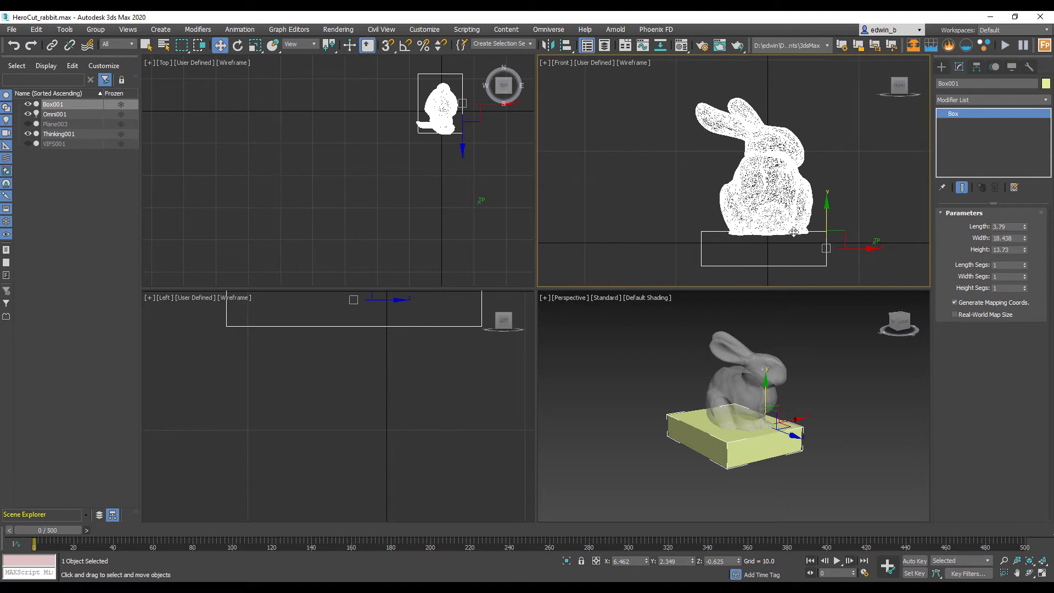
mouse_move(648, 340)
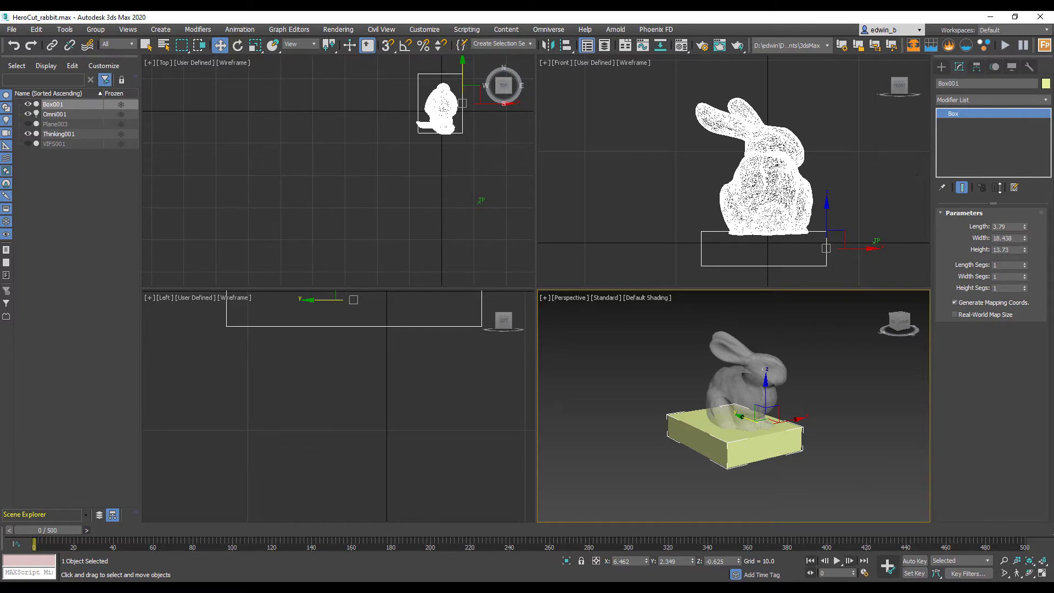
Open the Thinking001 particle rule editor showing the Create graph.
click(59, 132)
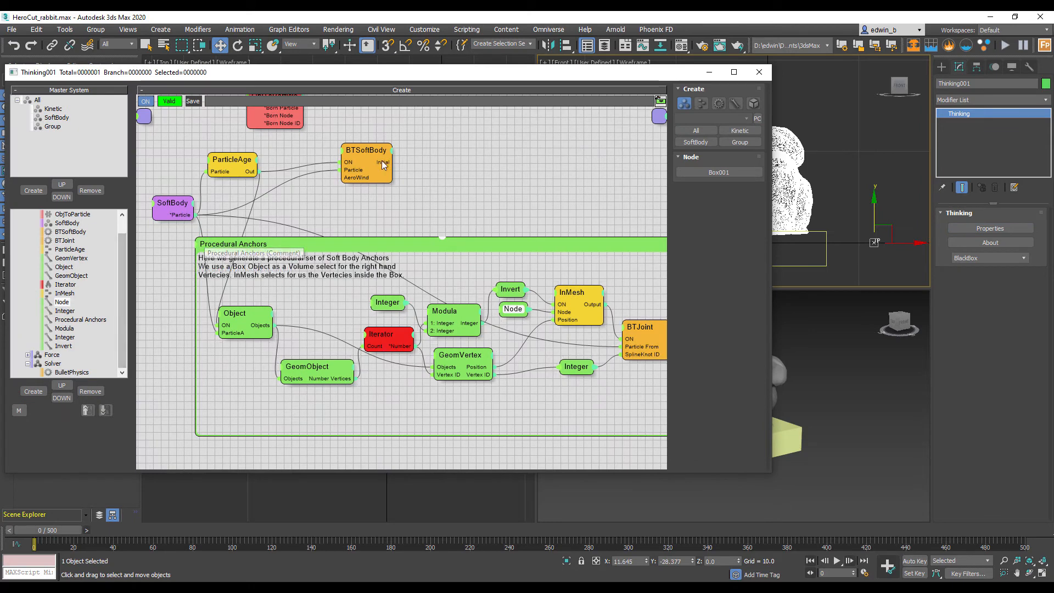
In BTSoftBody's Aero rollout, set the wind velocity Z to 3800.
click(367, 164)
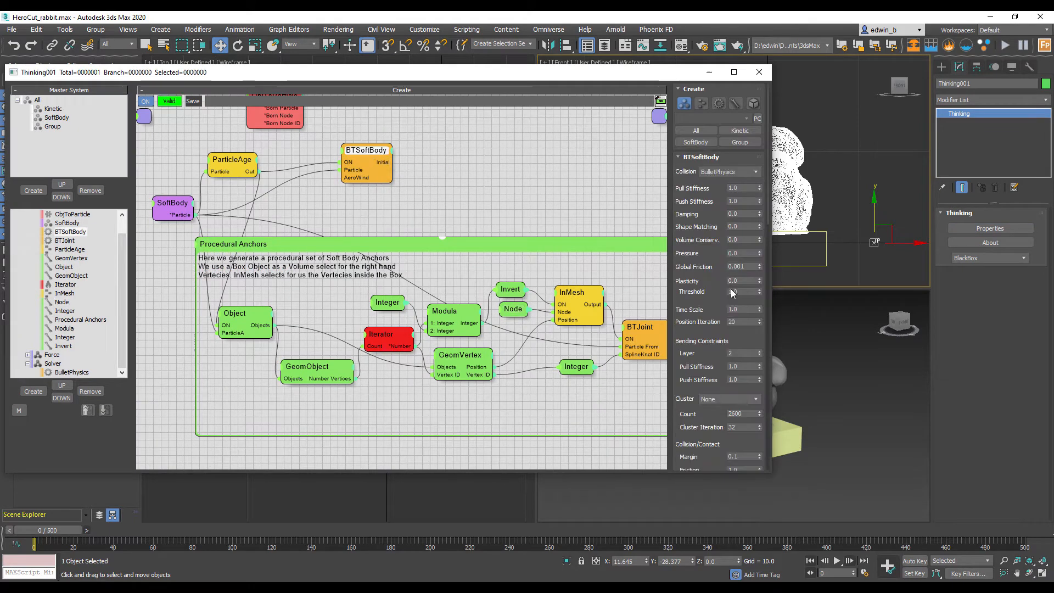
click(696, 180)
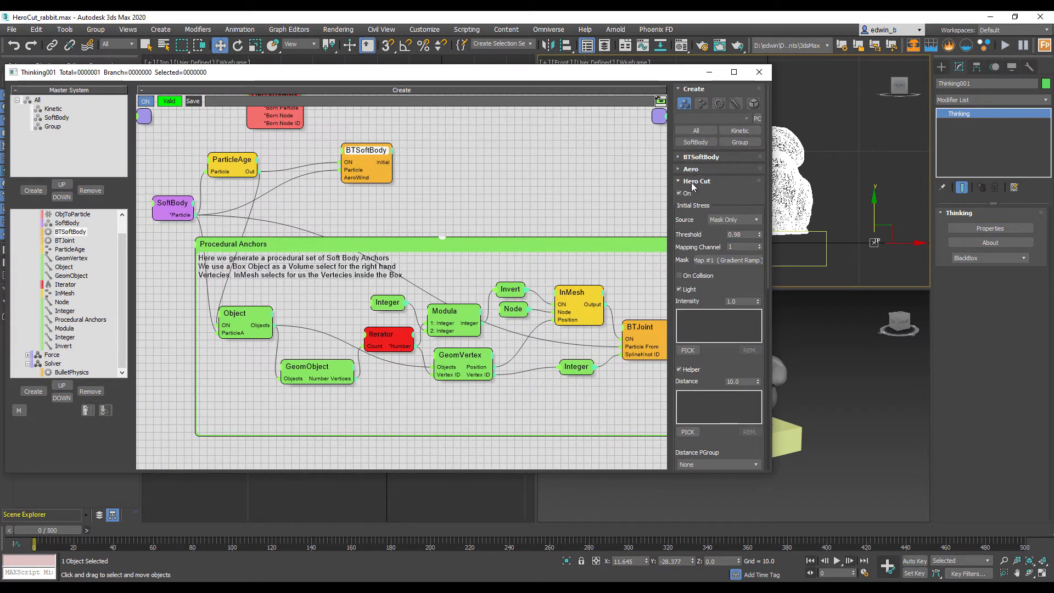
click(691, 169)
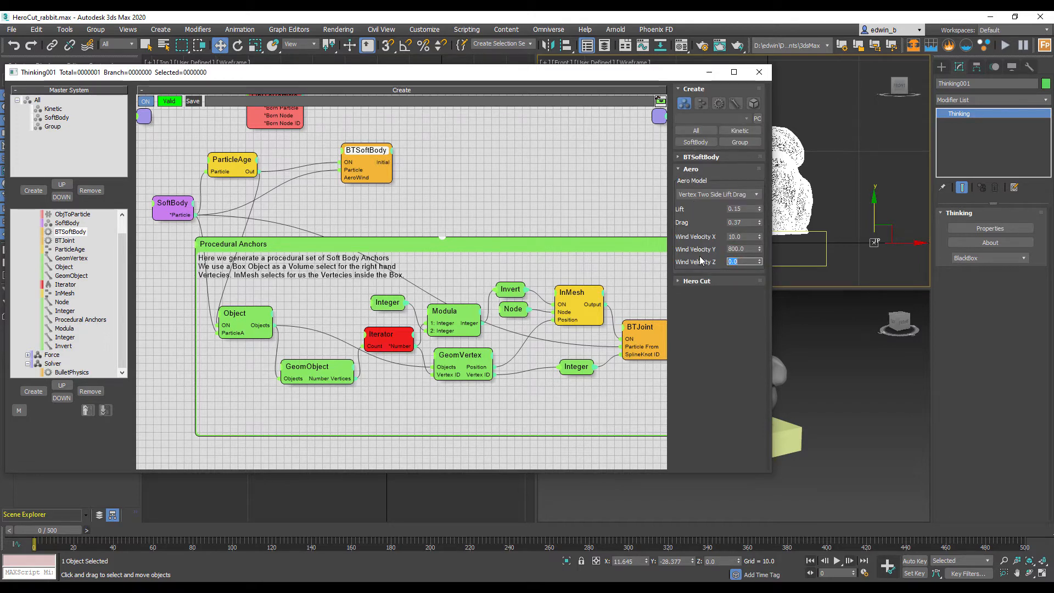
text(3800)
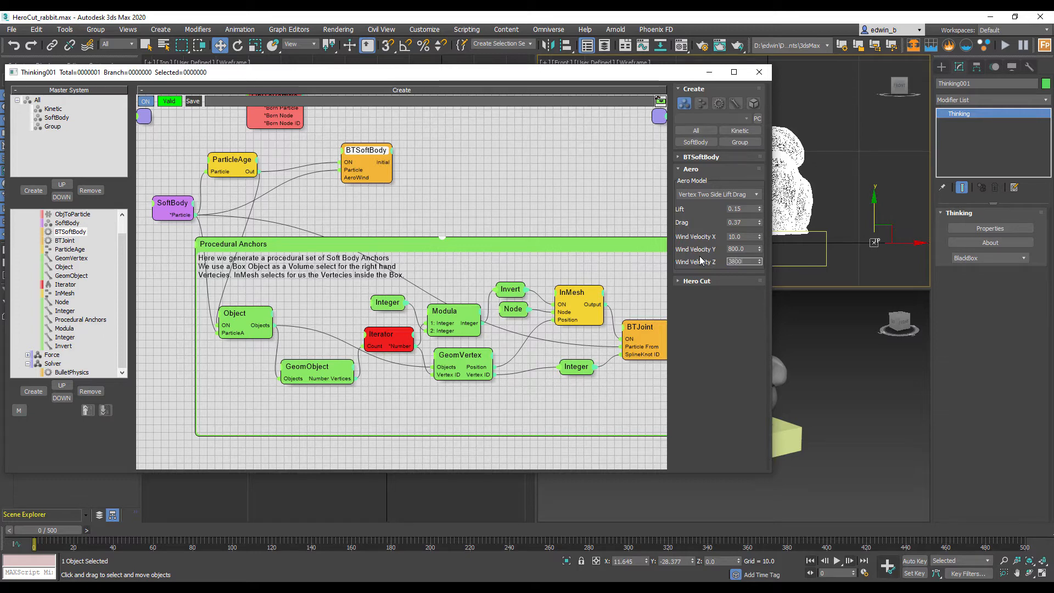
click(740, 262)
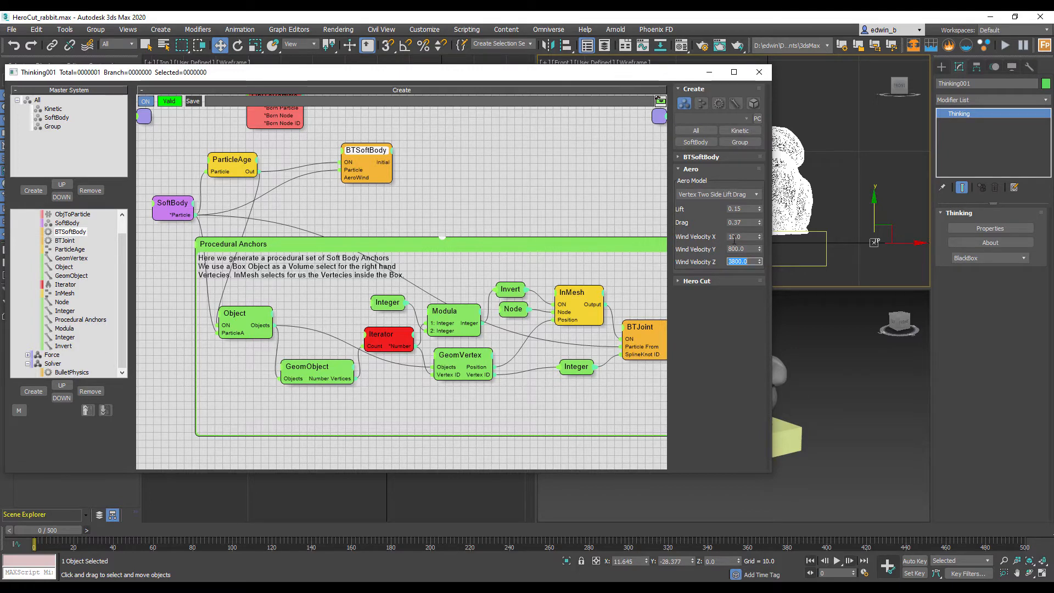
mouse_move(759, 73)
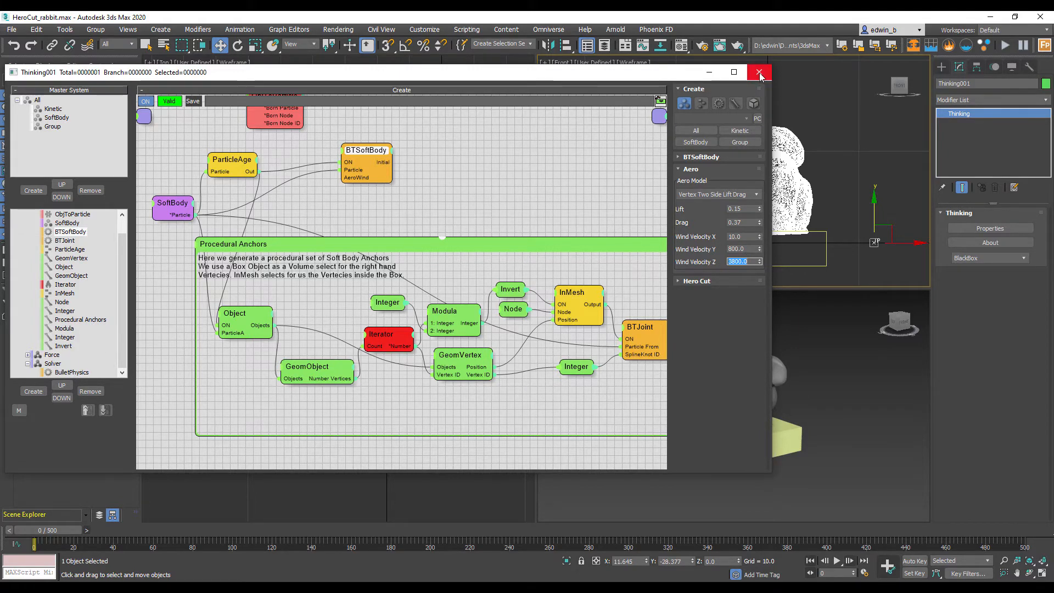
Close the Thinking node editor and play the simulation so the bunny billows in the wind.
click(759, 73)
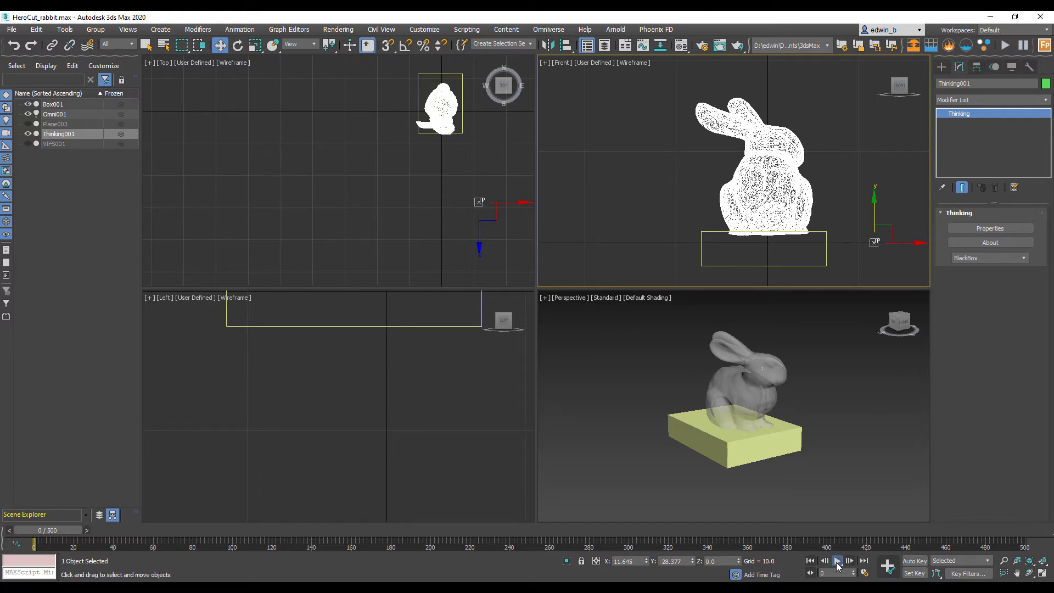
click(837, 560)
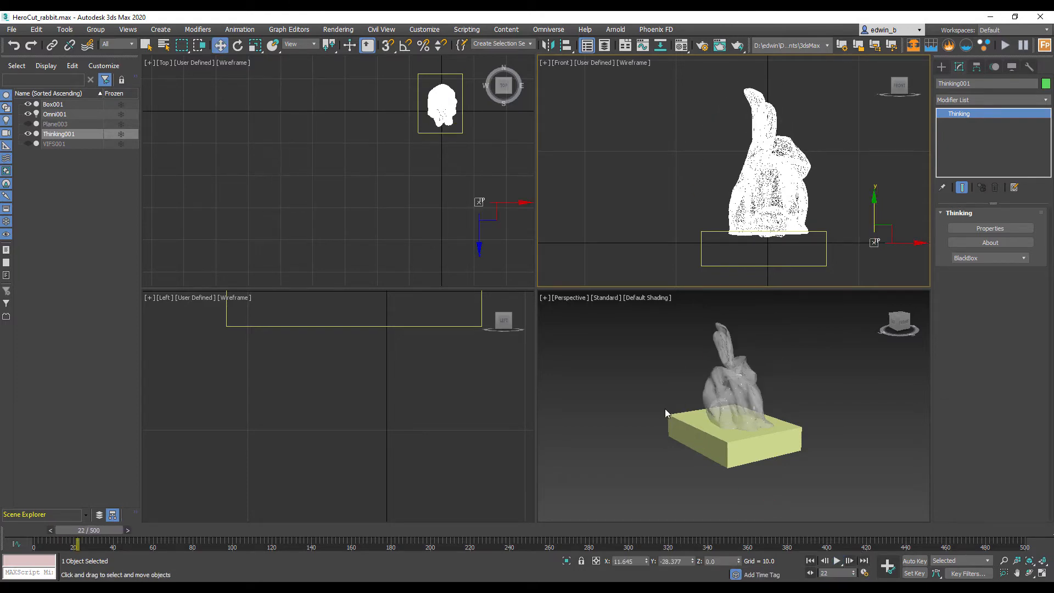
click(837, 560)
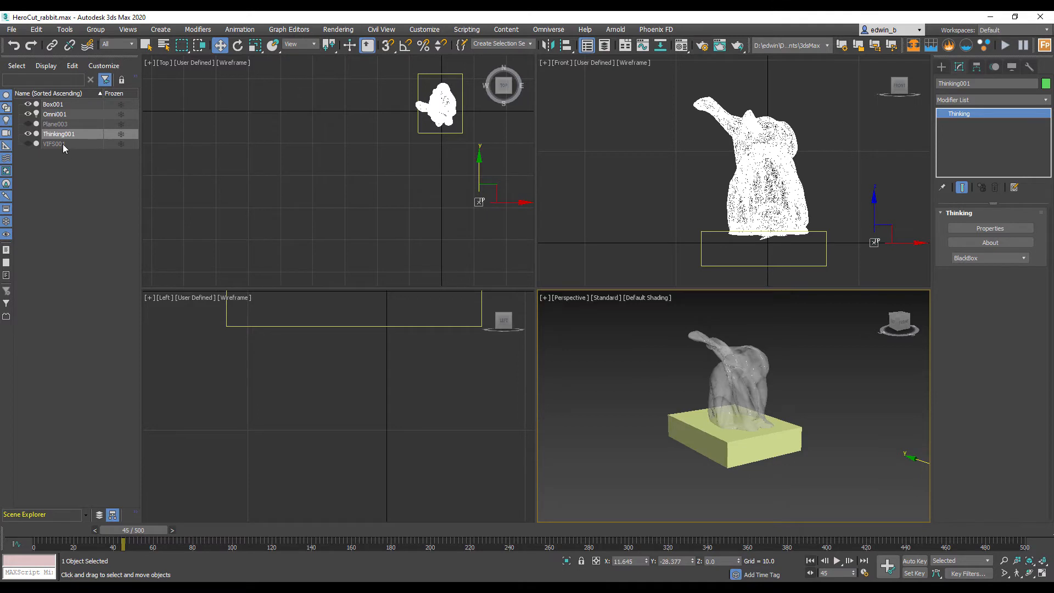
Show the VIPS001 mesh with the default white material, then play it deforming.
click(55, 142)
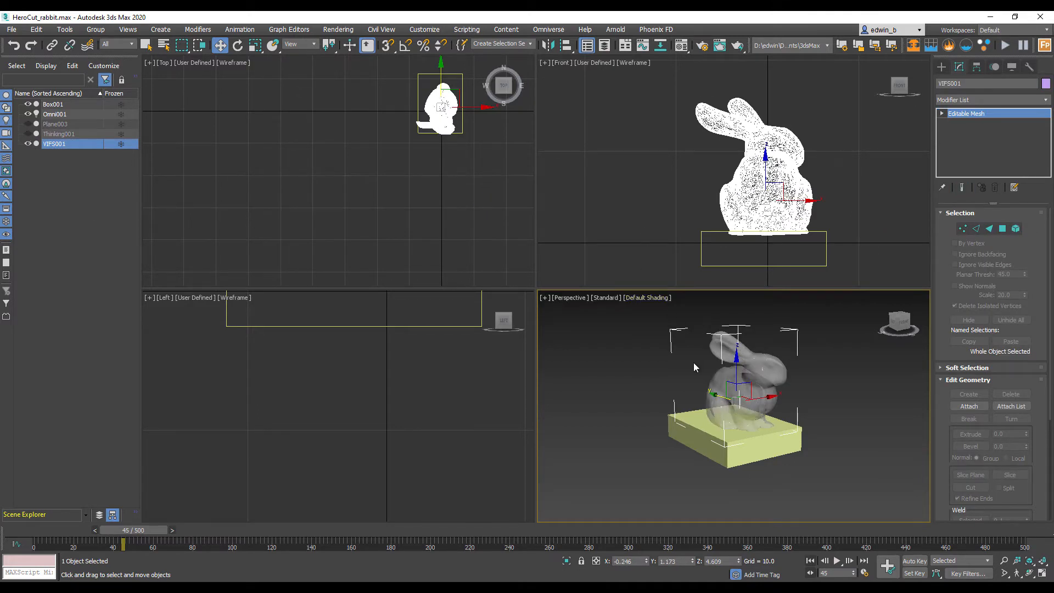
mouse_move(637, 170)
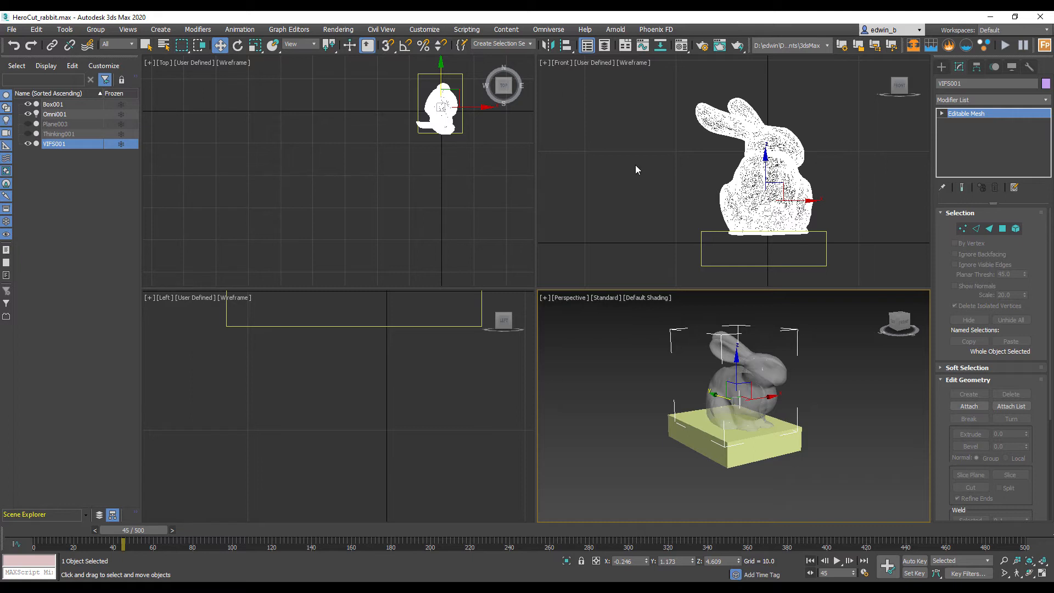
mouse_move(670, 7)
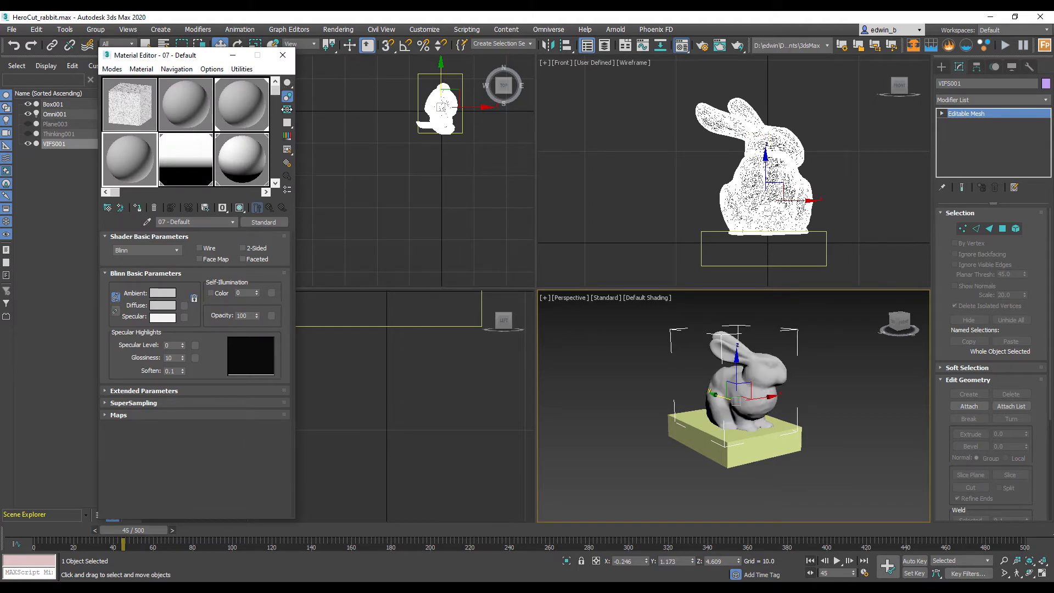
click(283, 55)
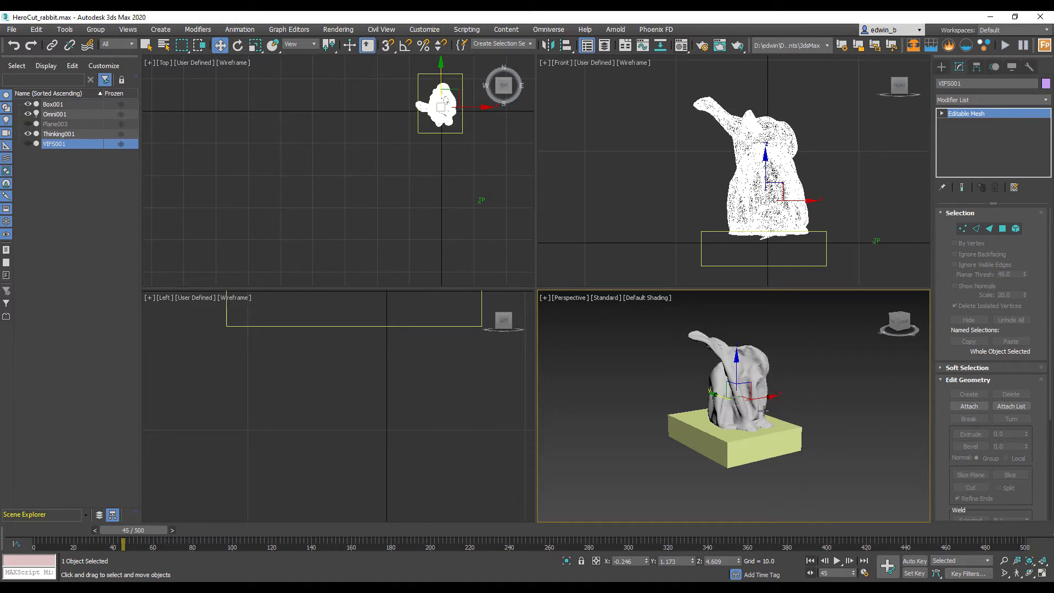
click(810, 560)
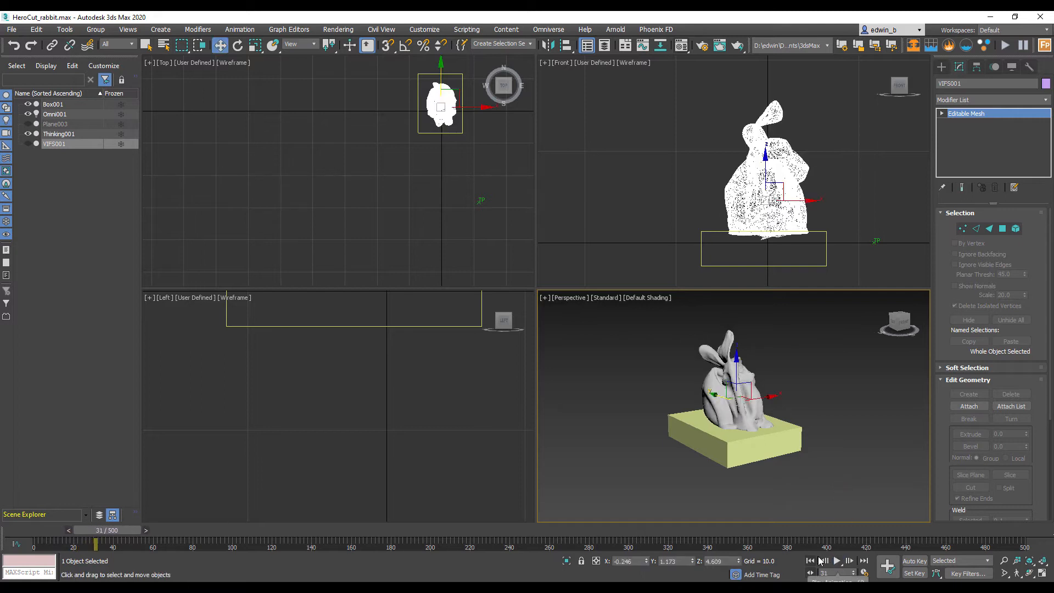
Rewind to frame 0 and reopen the Thinking001 node editor on BTSoftBody.
click(811, 560)
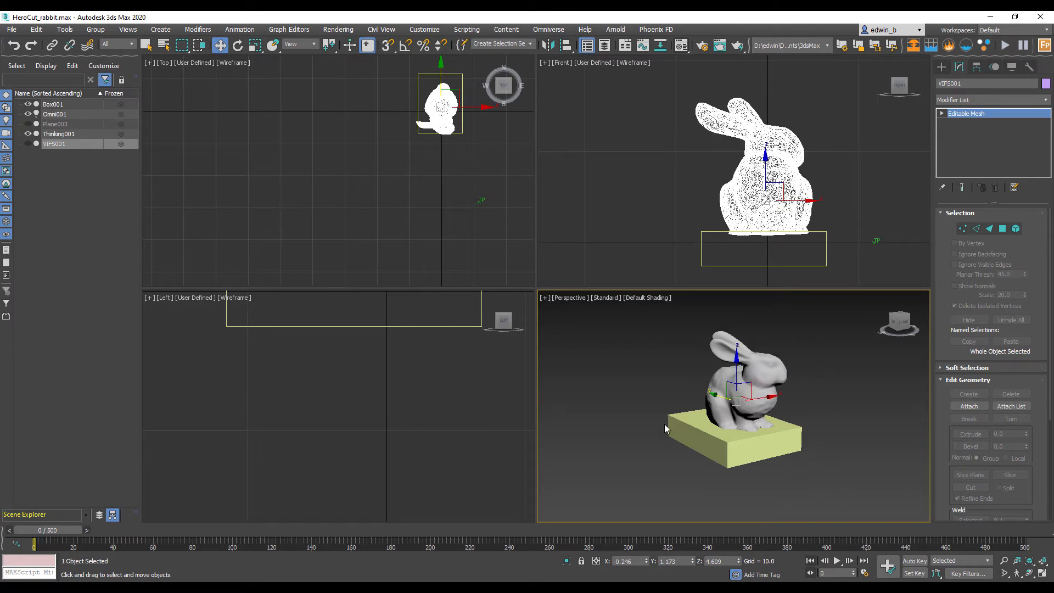
mouse_move(687, 404)
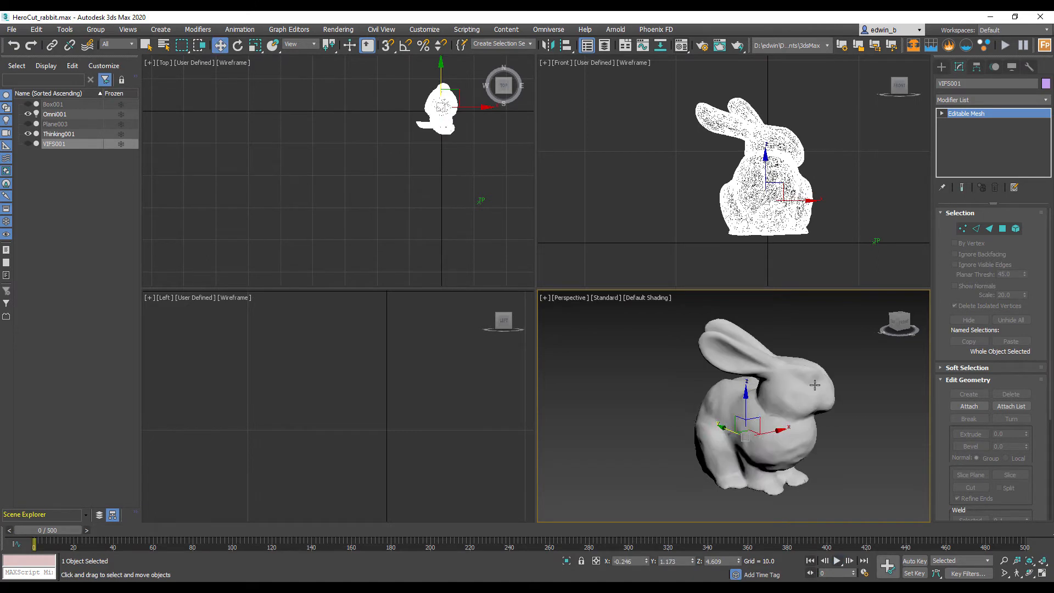
click(60, 133)
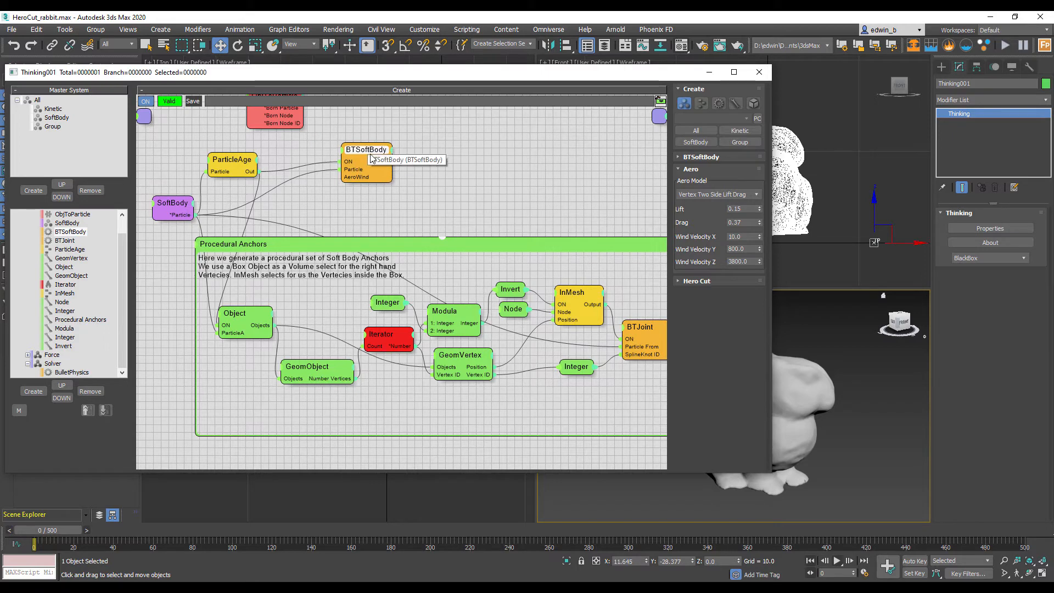
Set BTSoftBody's Hero Cut source to Real Stress * Mask and clear the mask map slot.
click(692, 169)
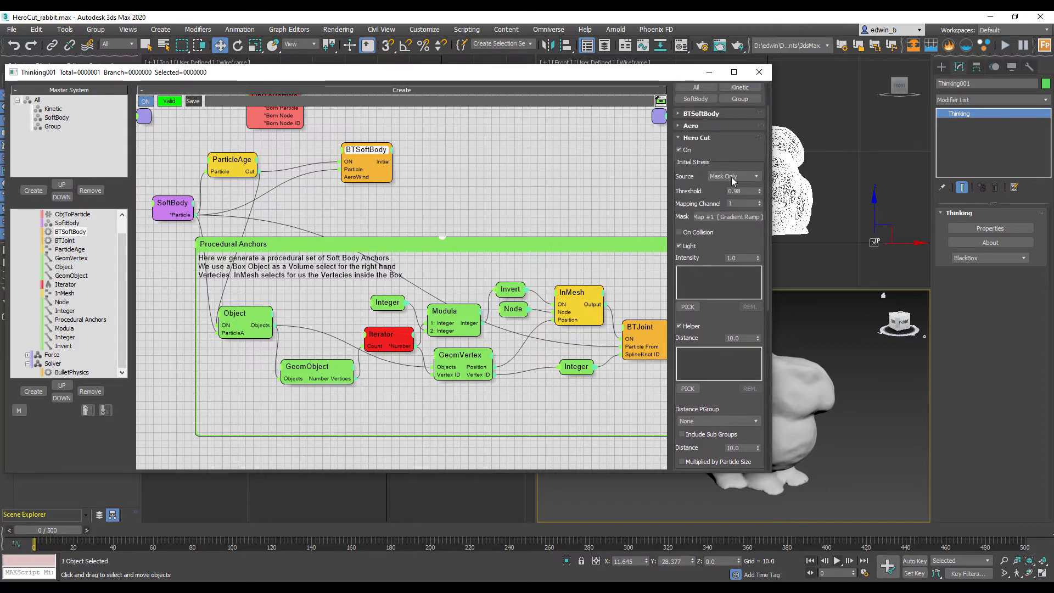
click(734, 176)
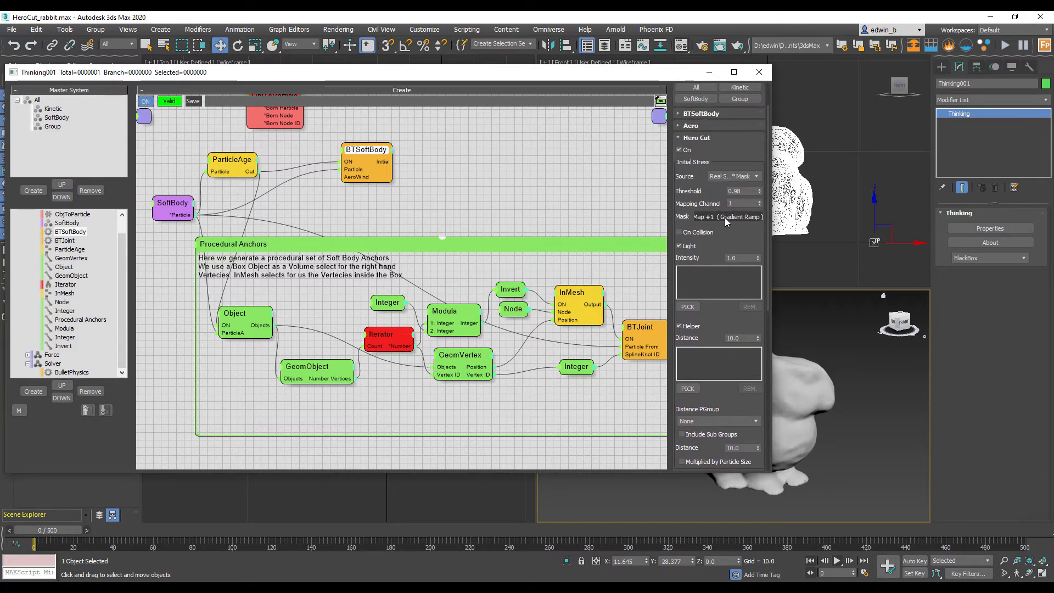
click(729, 217)
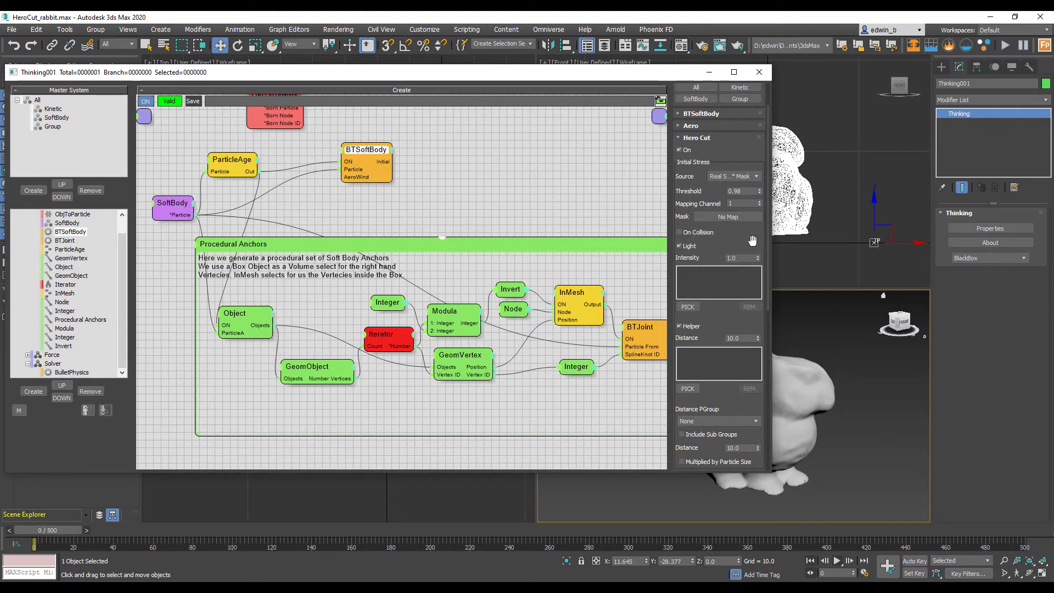
mouse_move(740, 231)
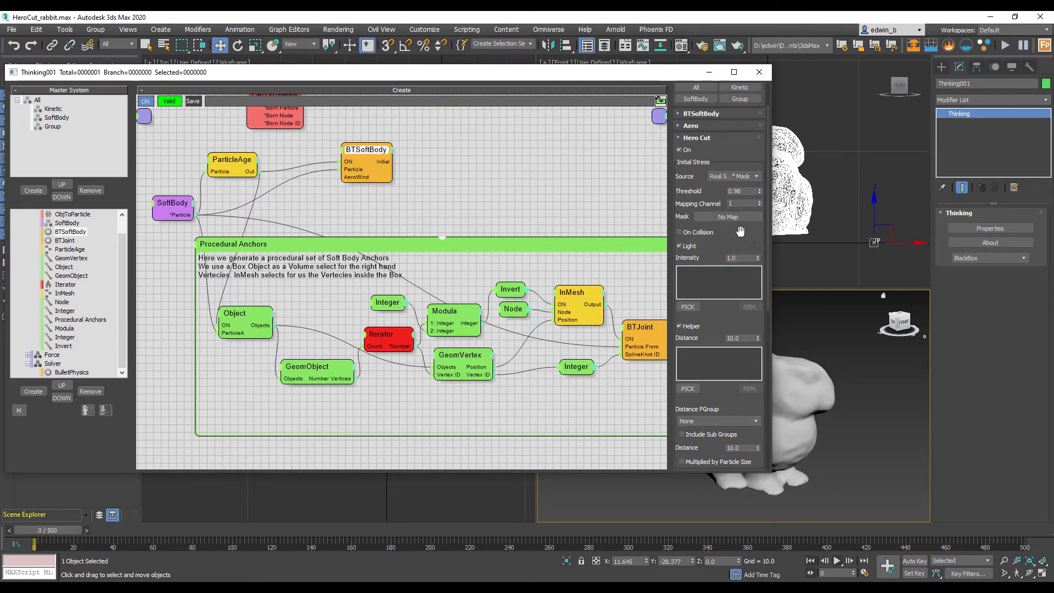
mouse_move(742, 193)
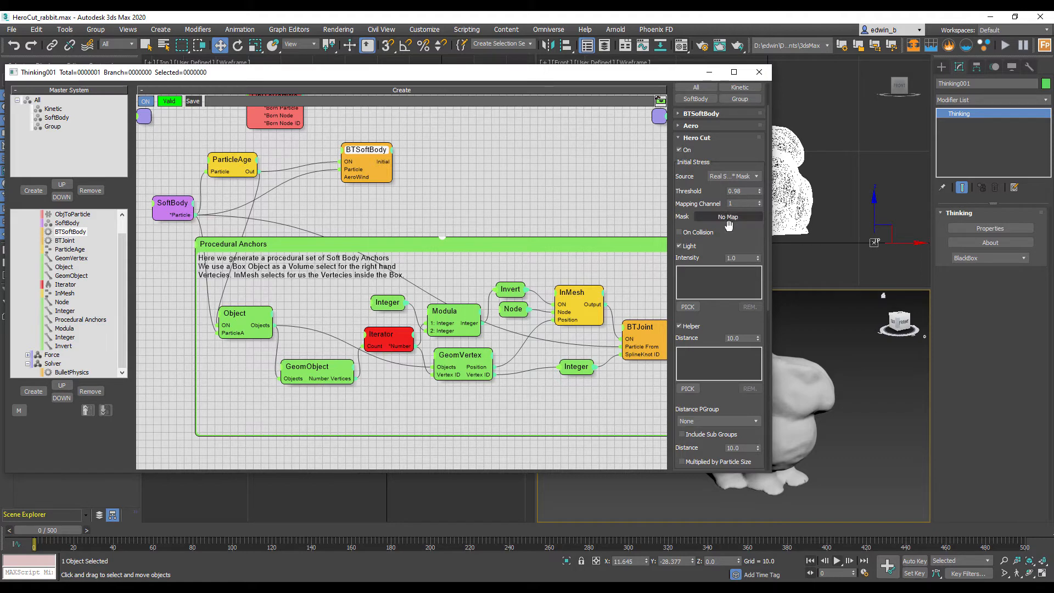
scroll(down, 3)
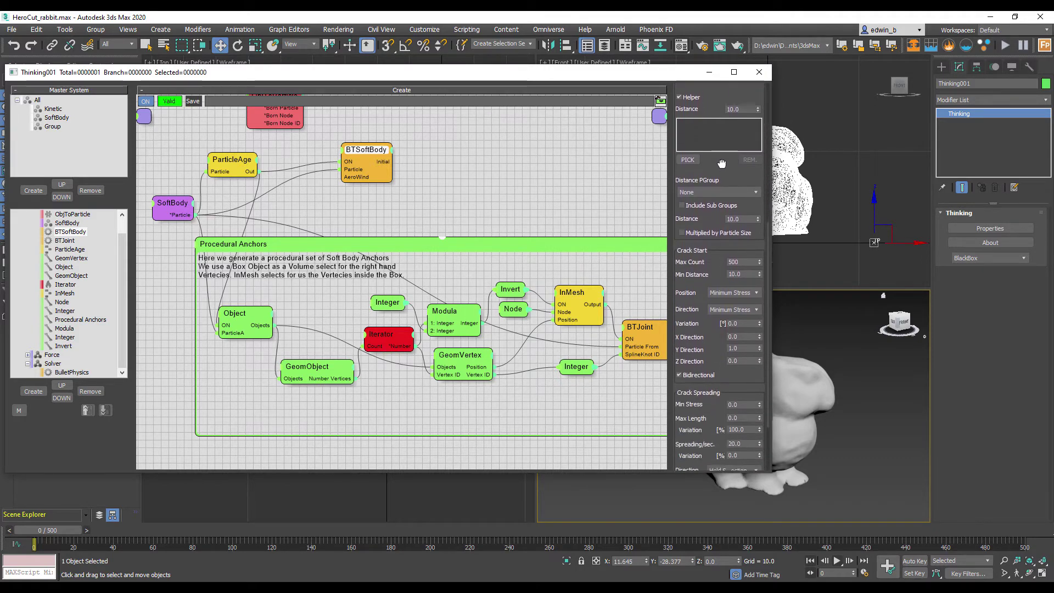
scroll(down, 3)
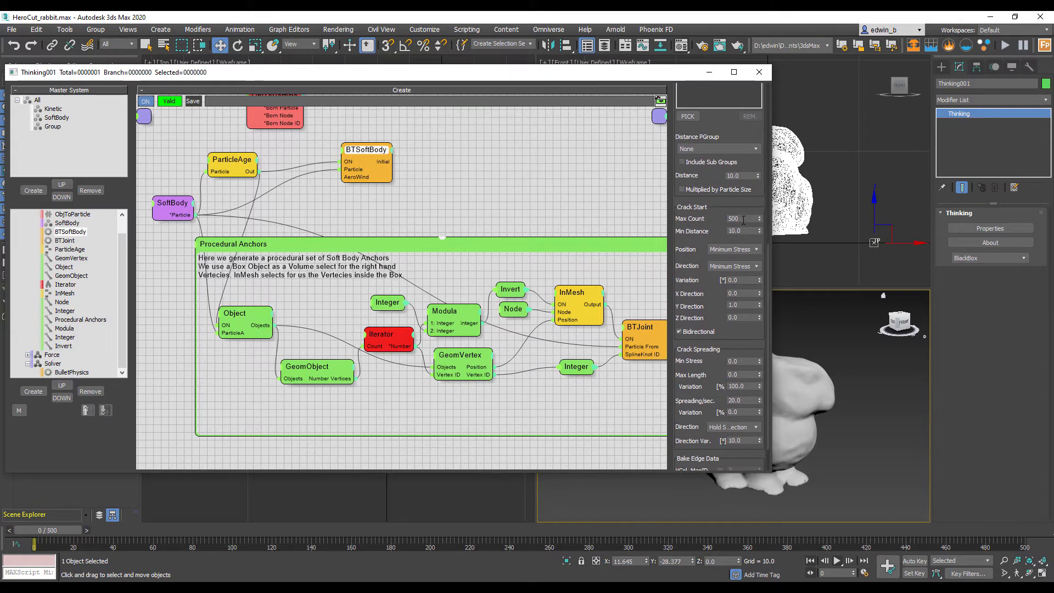
click(741, 230)
text(4)
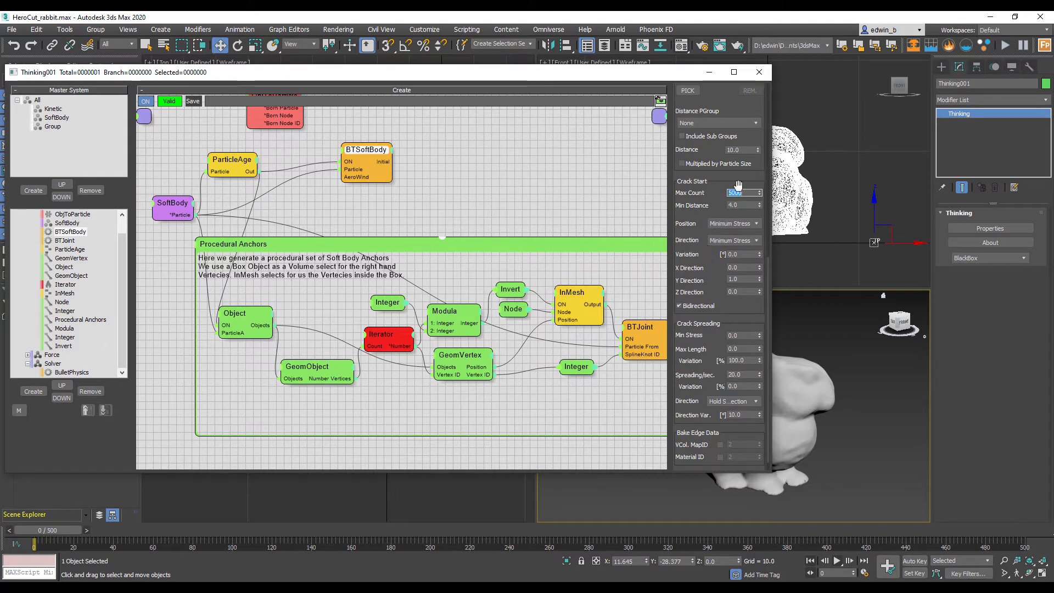
scroll(down, 3)
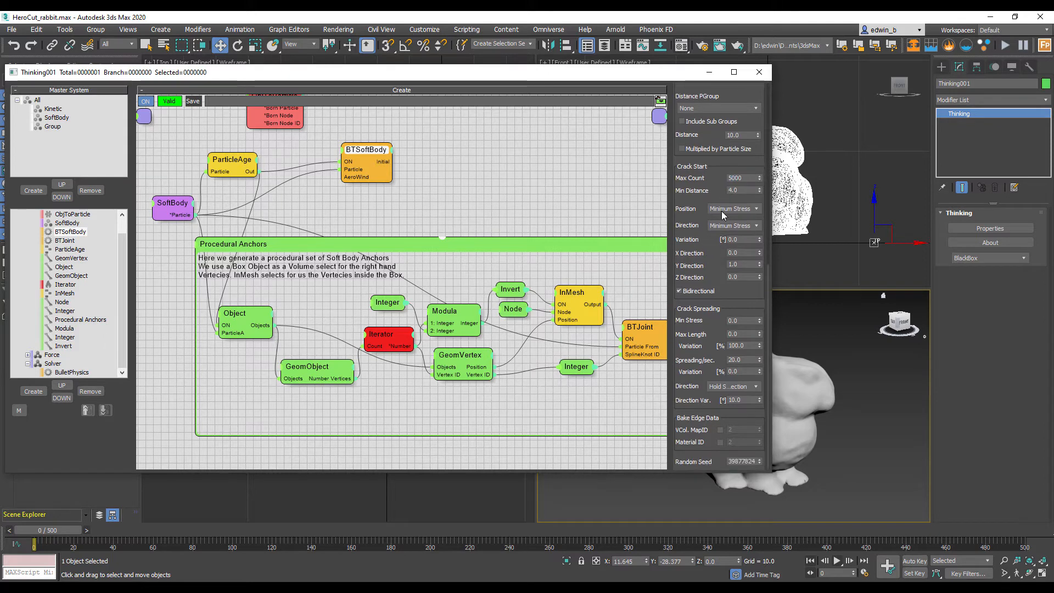
click(734, 209)
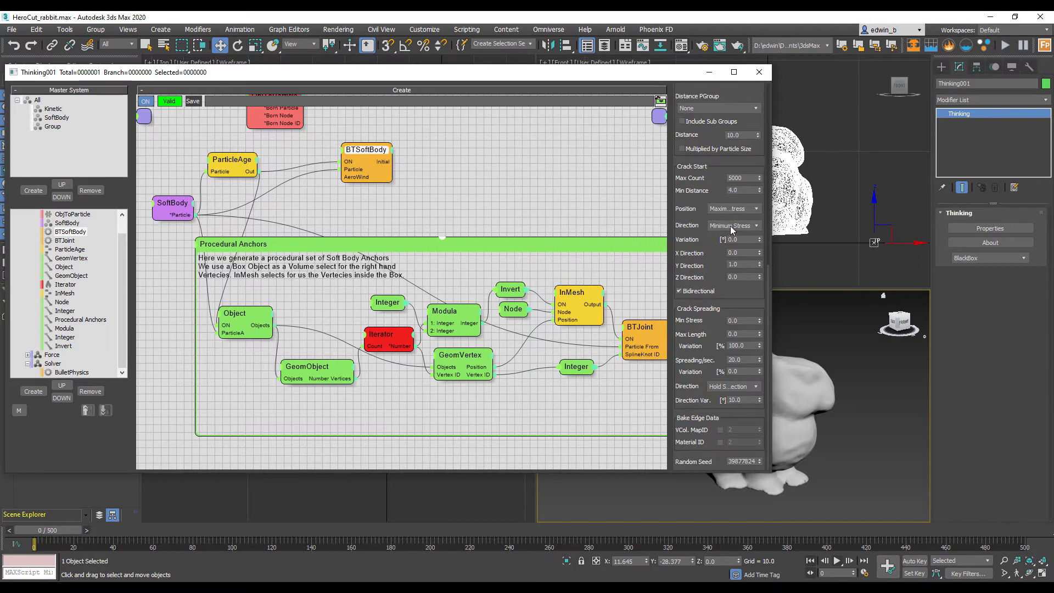
mouse_move(716, 271)
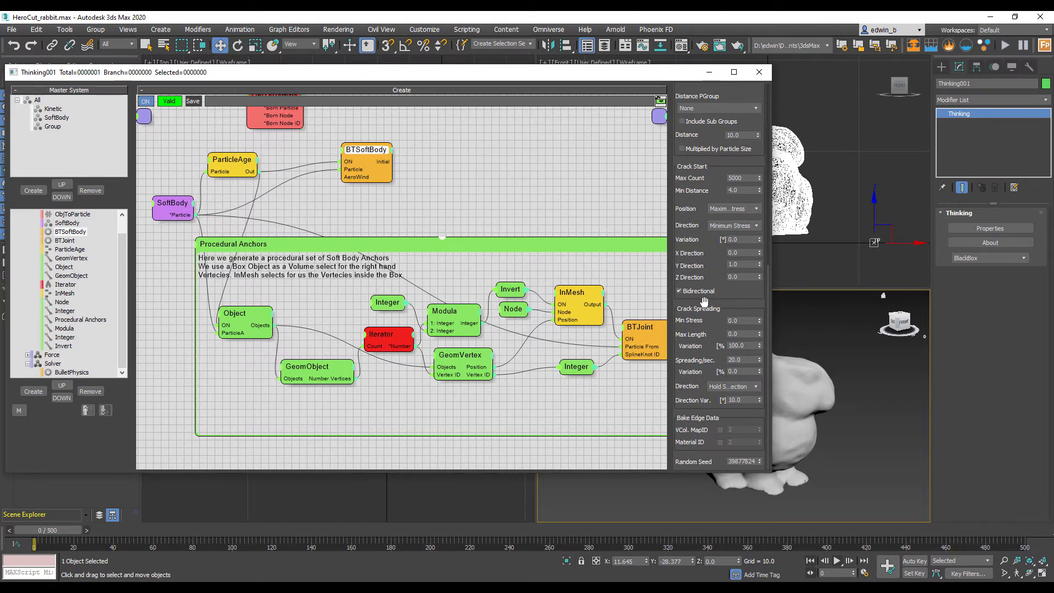
mouse_move(692, 392)
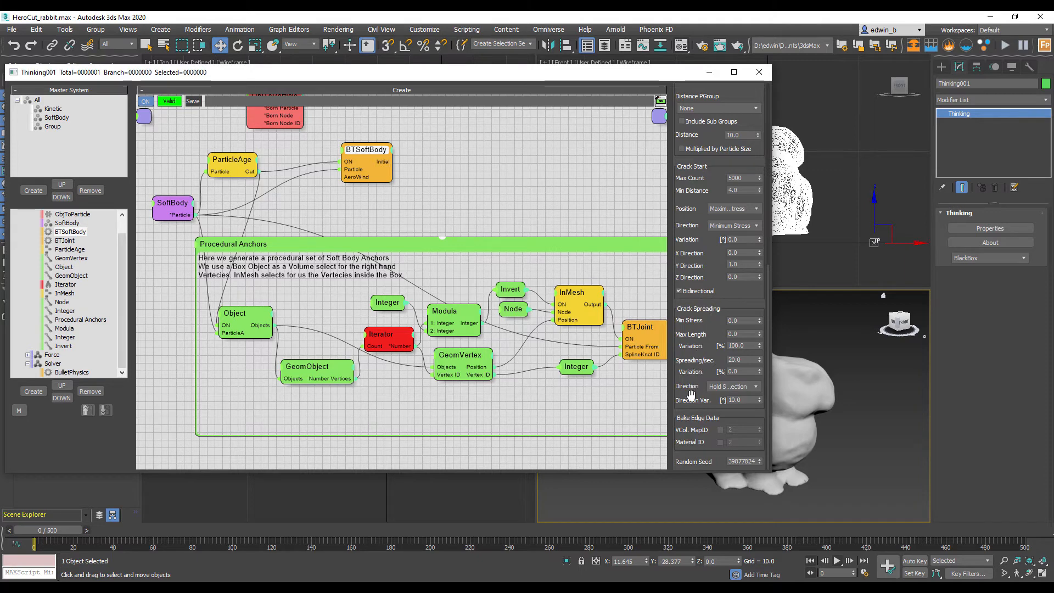
mouse_move(713, 239)
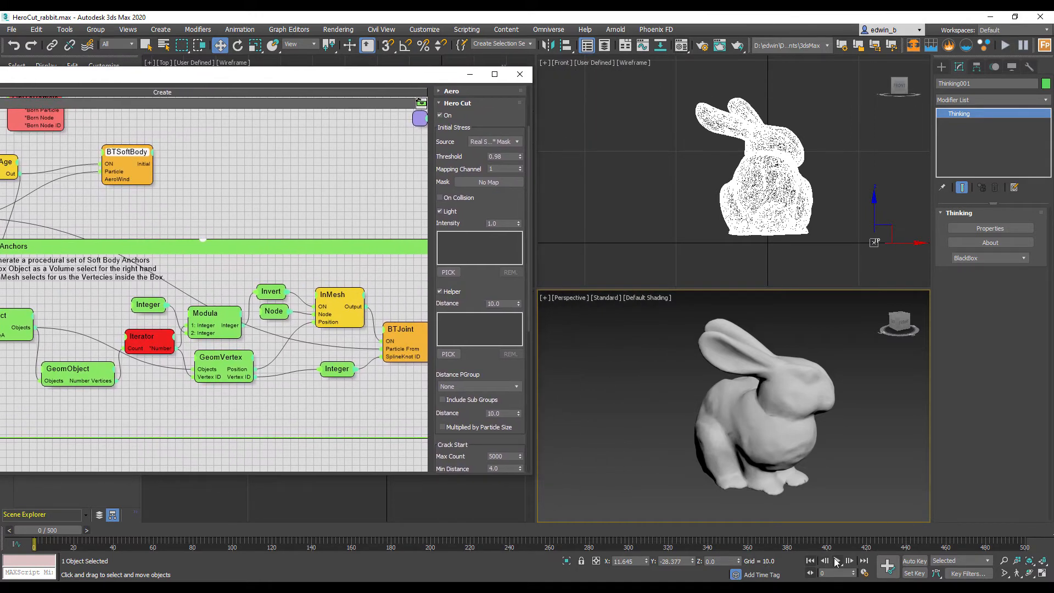
Play the soft-body simulation so the bunny mesh starts sagging and crumpling.
click(837, 560)
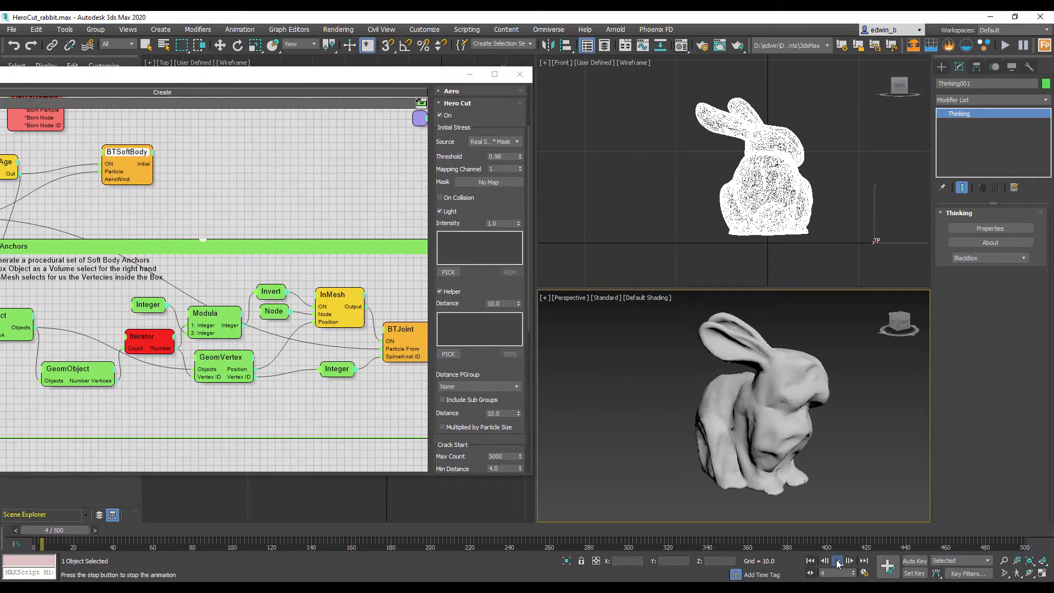
click(837, 560)
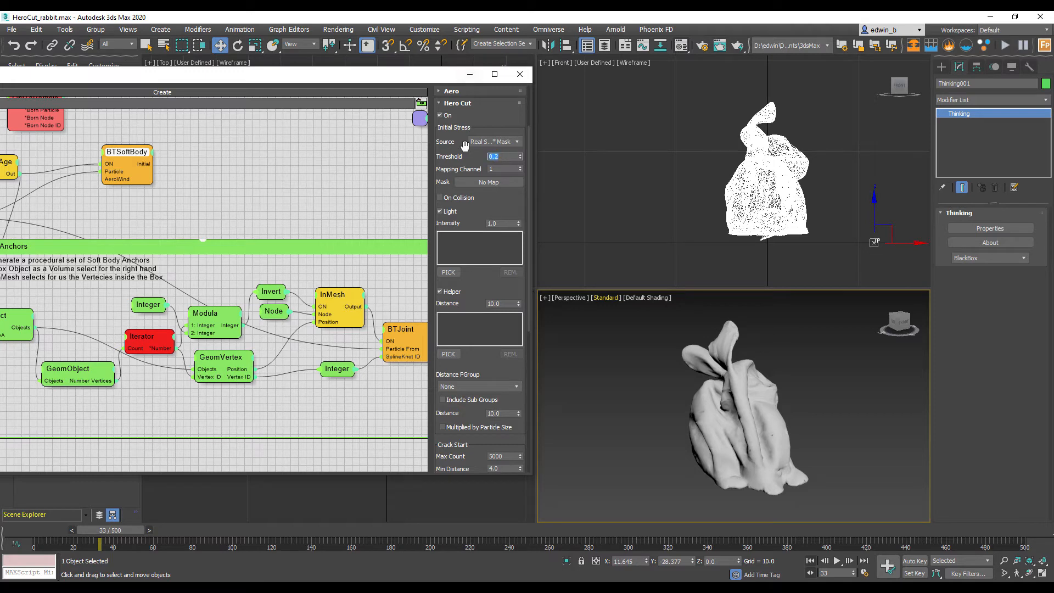
Set the Hero Cut initial stress threshold to 0.2 and replay the simulation.
click(810, 560)
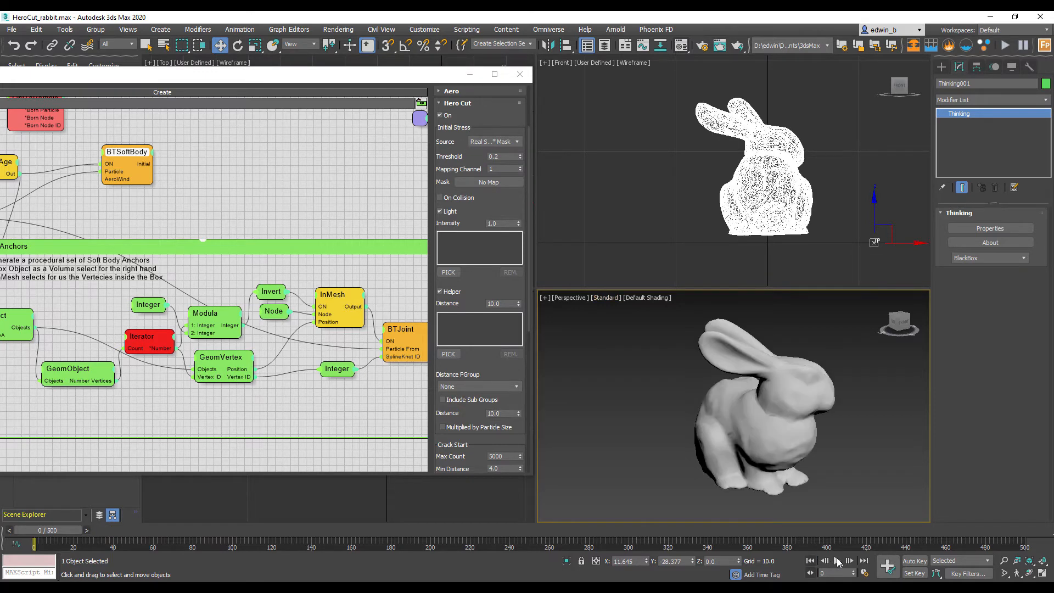
click(837, 560)
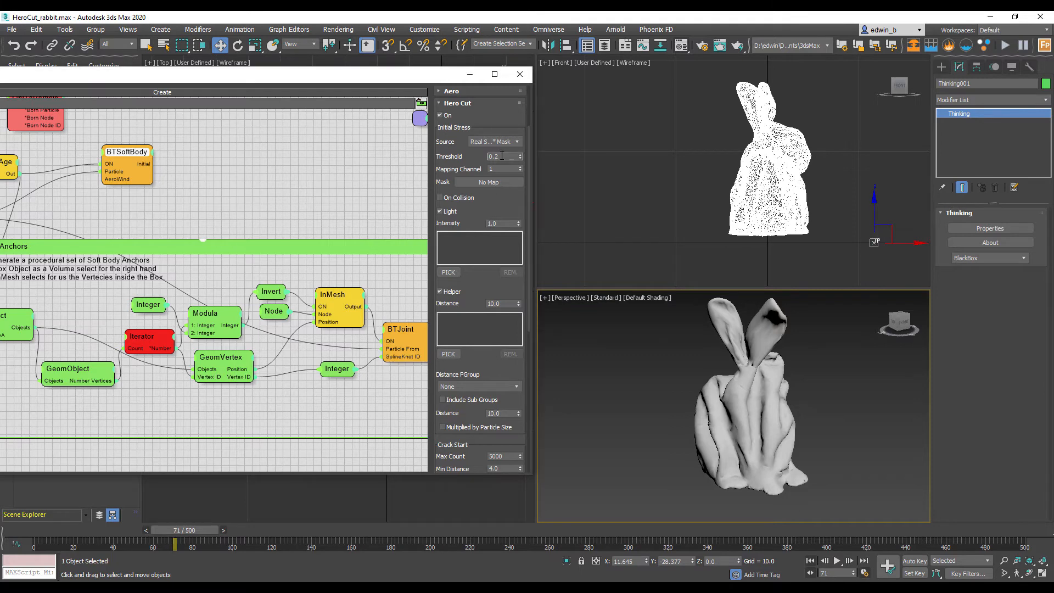
Lower the initial stress threshold to 0.01 and replay so the bunny tears apart.
click(837, 560)
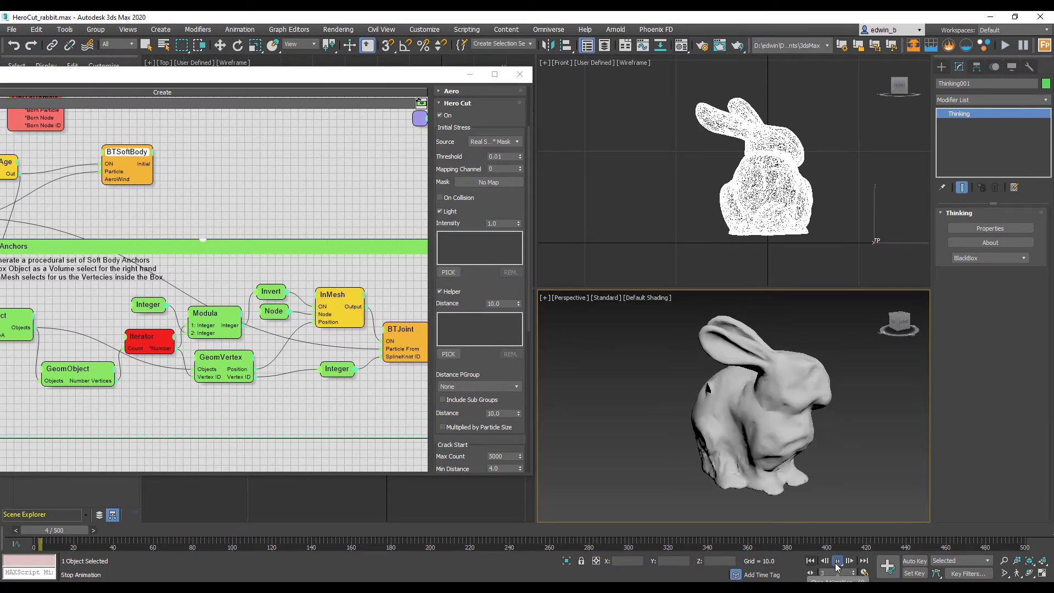
click(837, 560)
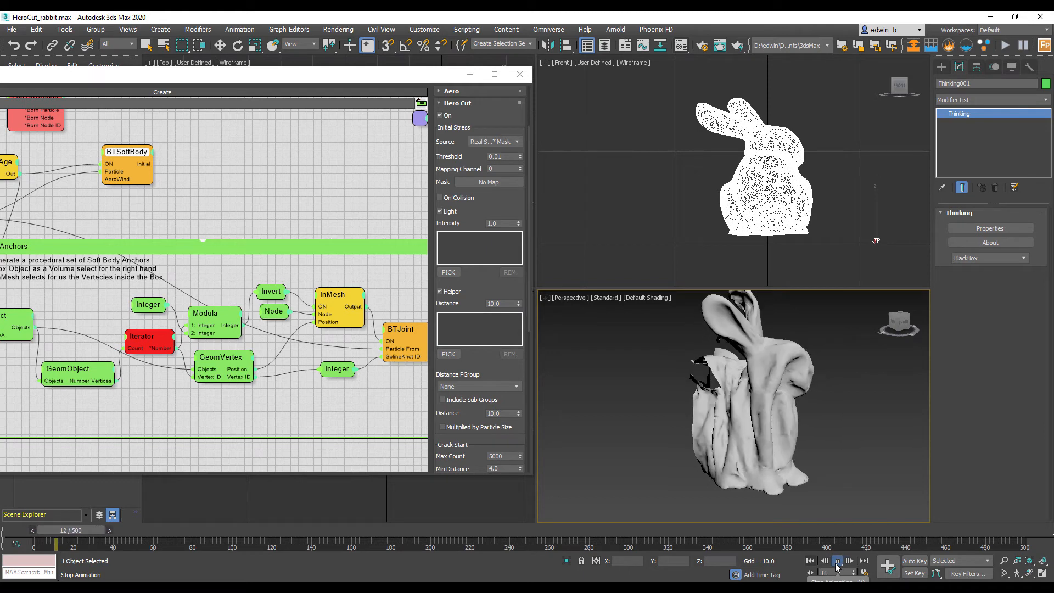
click(837, 560)
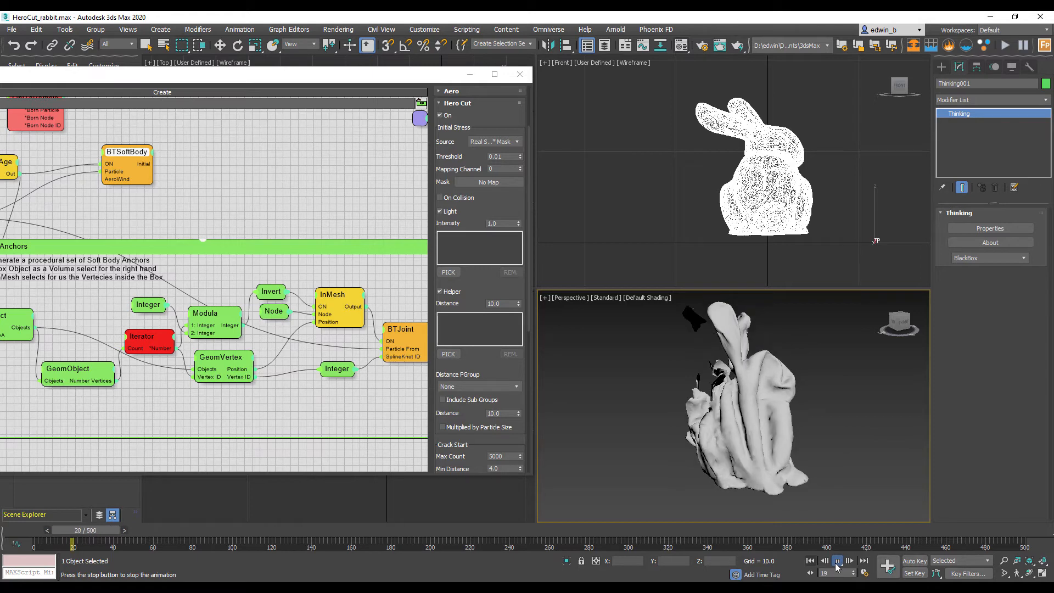
click(836, 560)
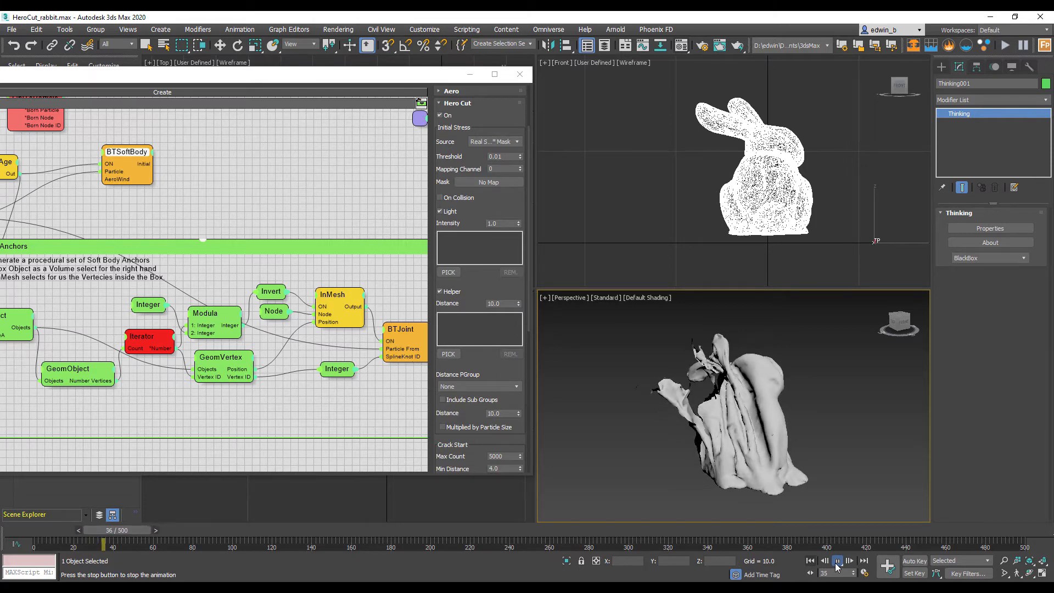
click(837, 560)
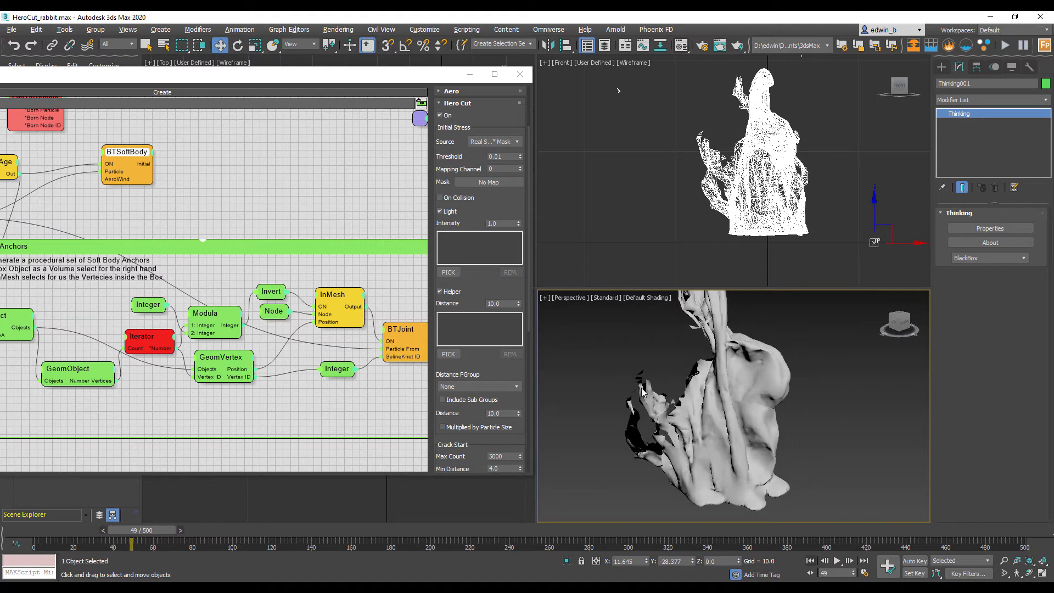
Pull the Perspective view back around the bunny, rewind and replay the tearing simulation.
drag(732, 390, 696, 430)
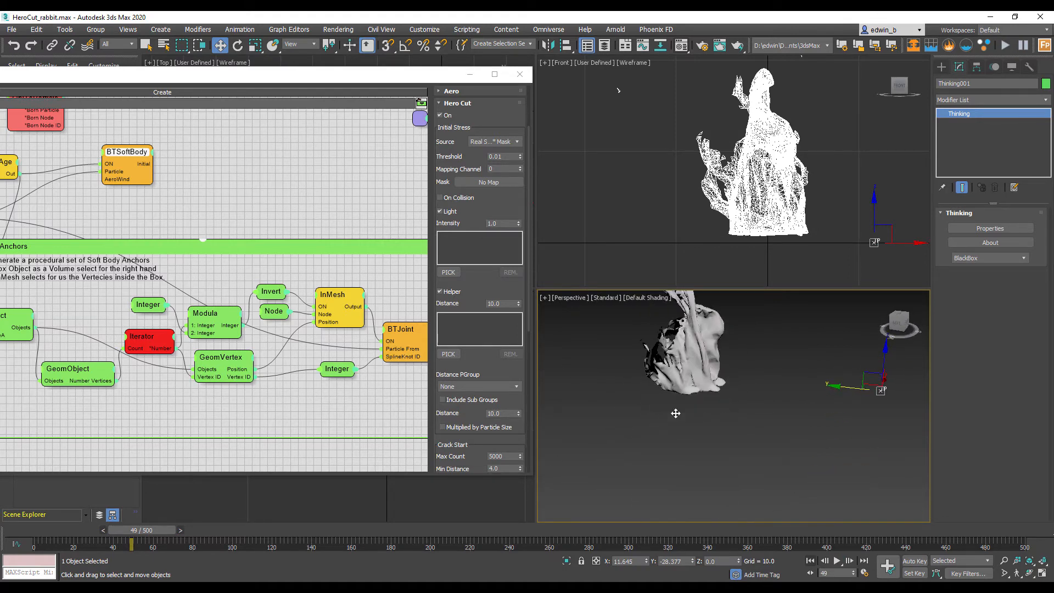
drag(676, 413, 712, 440)
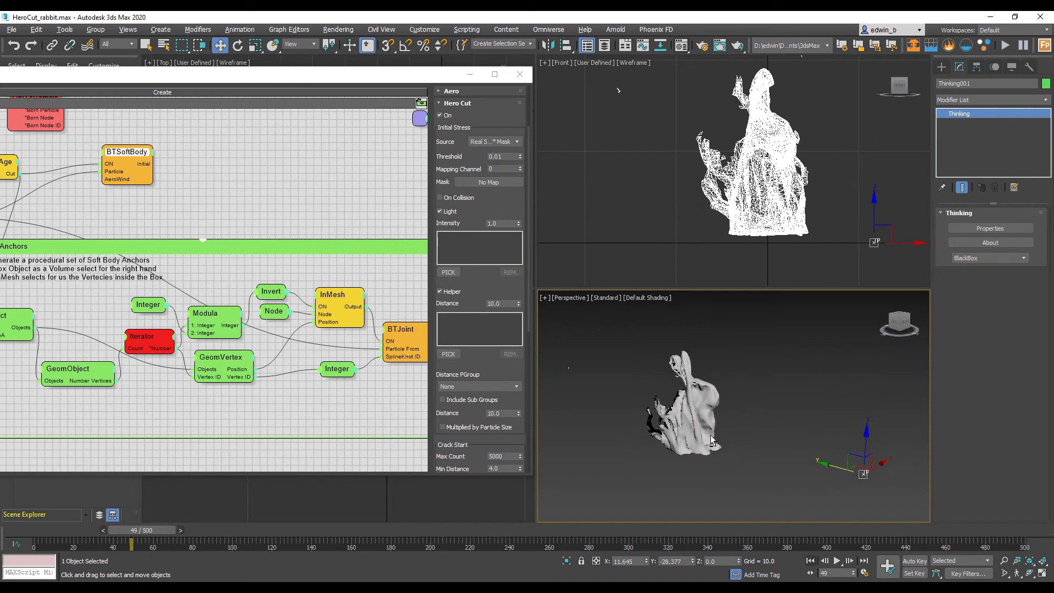
click(837, 560)
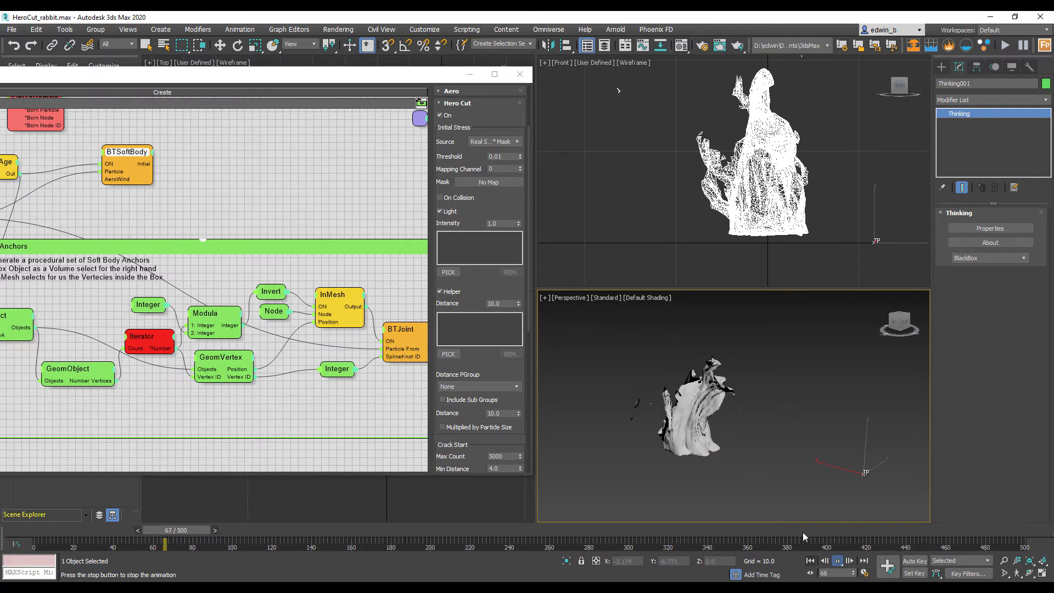
click(838, 561)
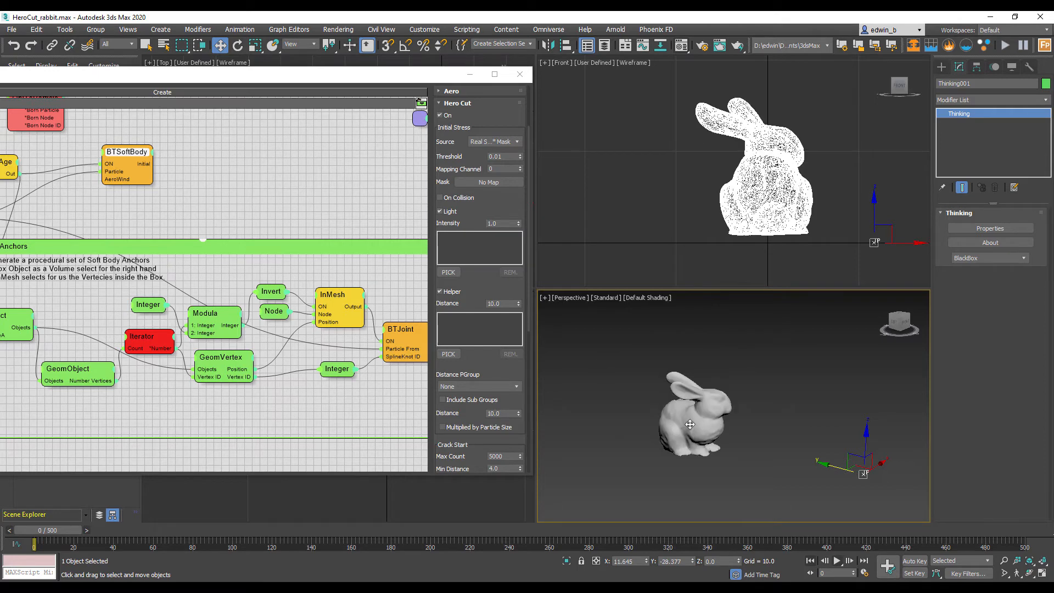
click(838, 560)
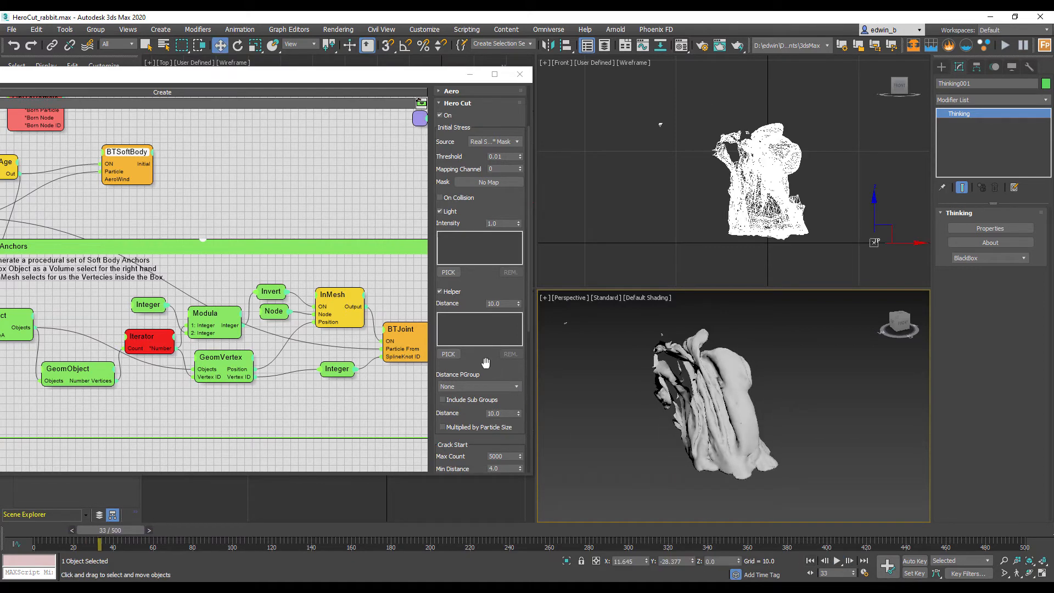
Set Hero Cut crack start position and direction to Maximum Stress, then stop playback.
scroll(down, 3)
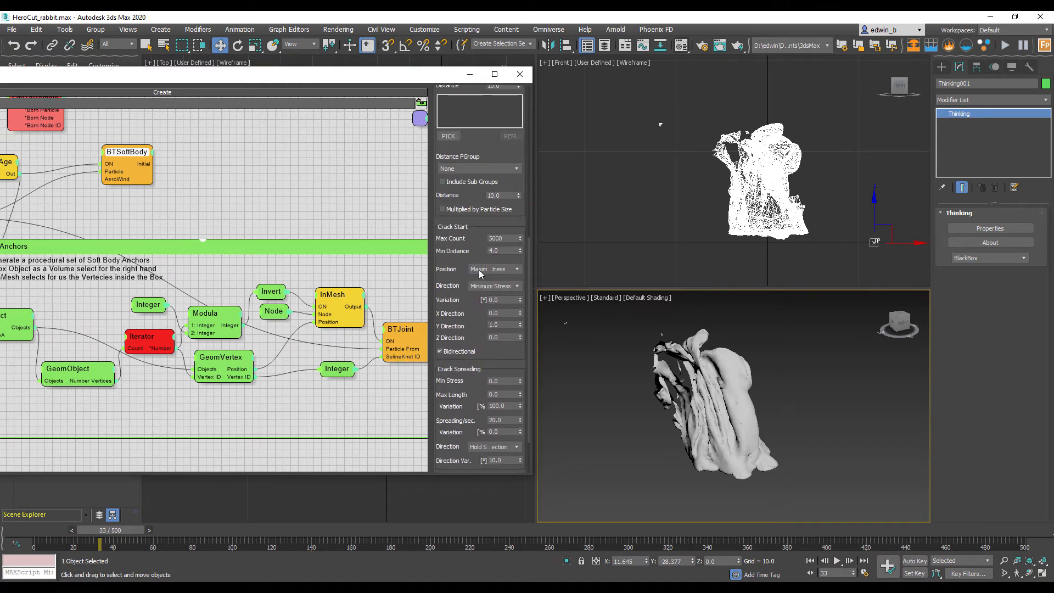
click(516, 270)
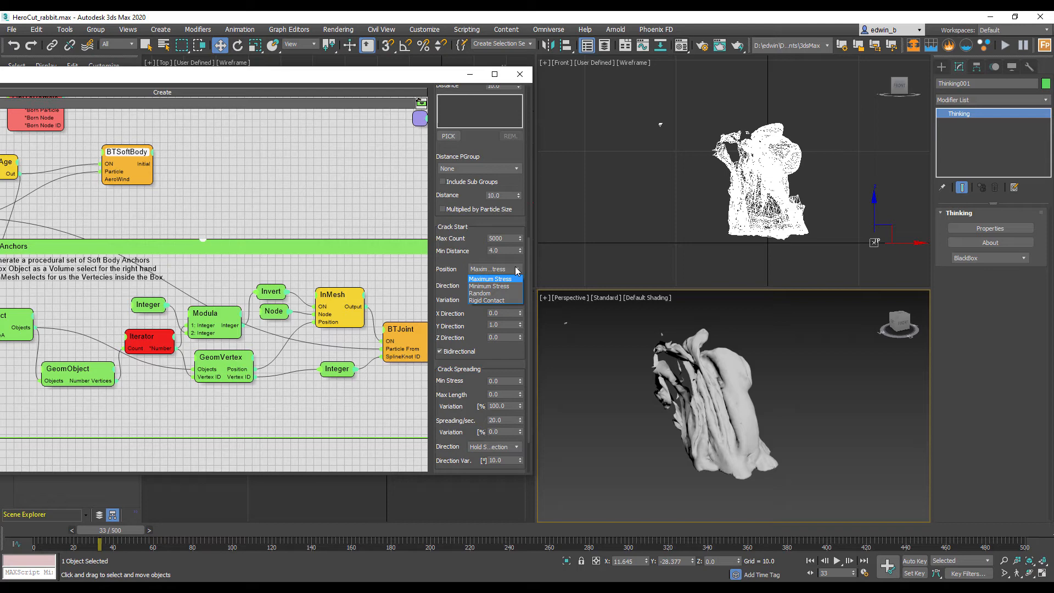
click(489, 286)
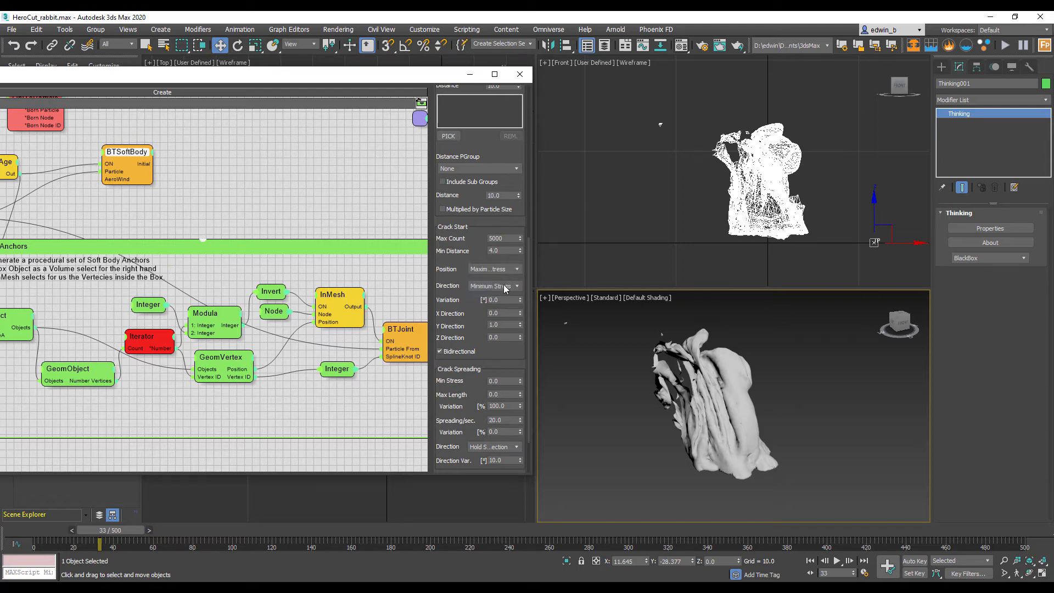
click(494, 285)
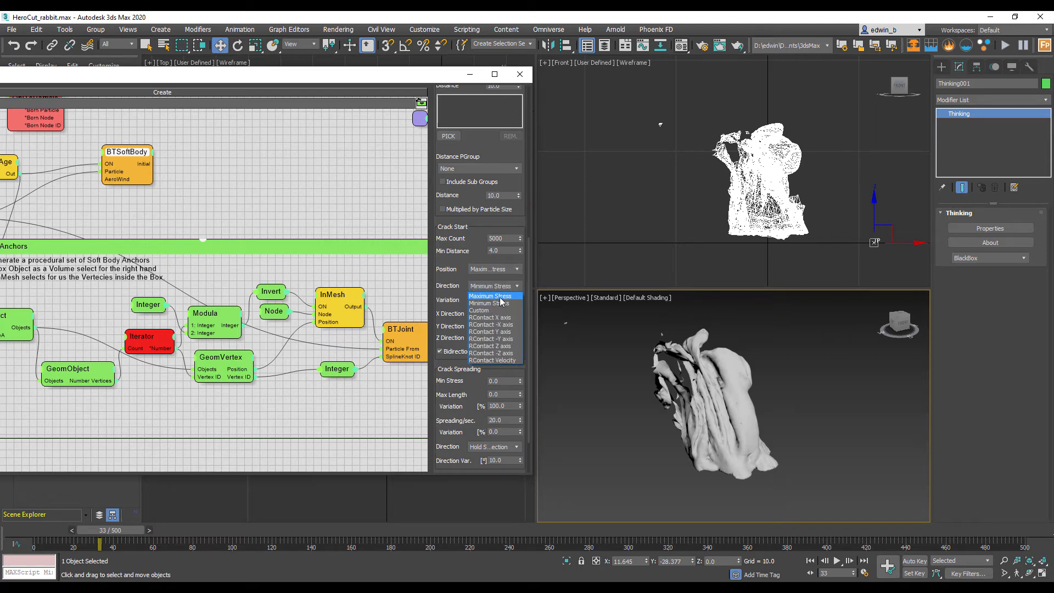
click(490, 296)
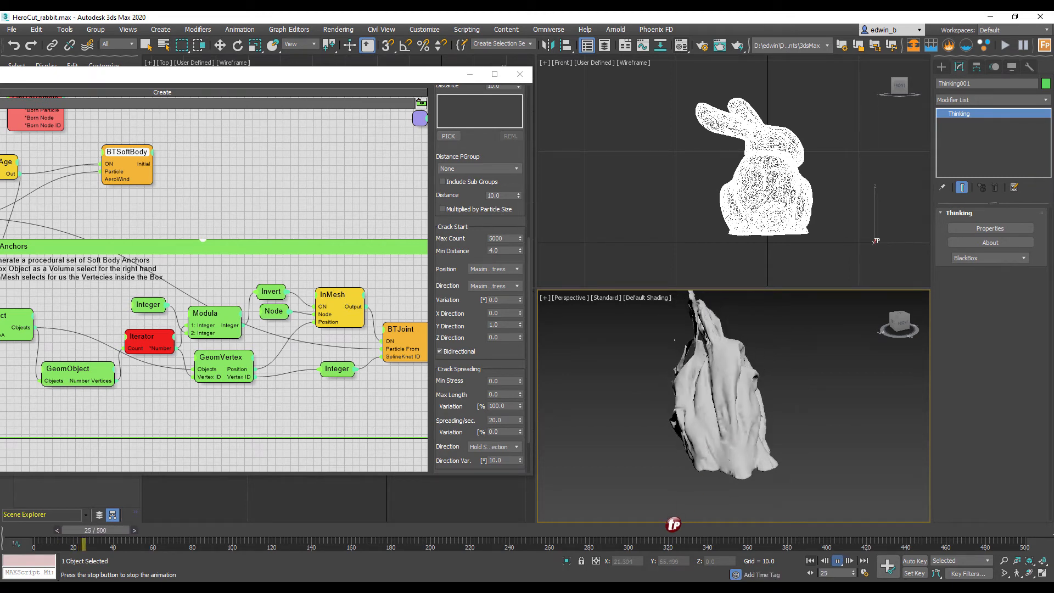
click(850, 560)
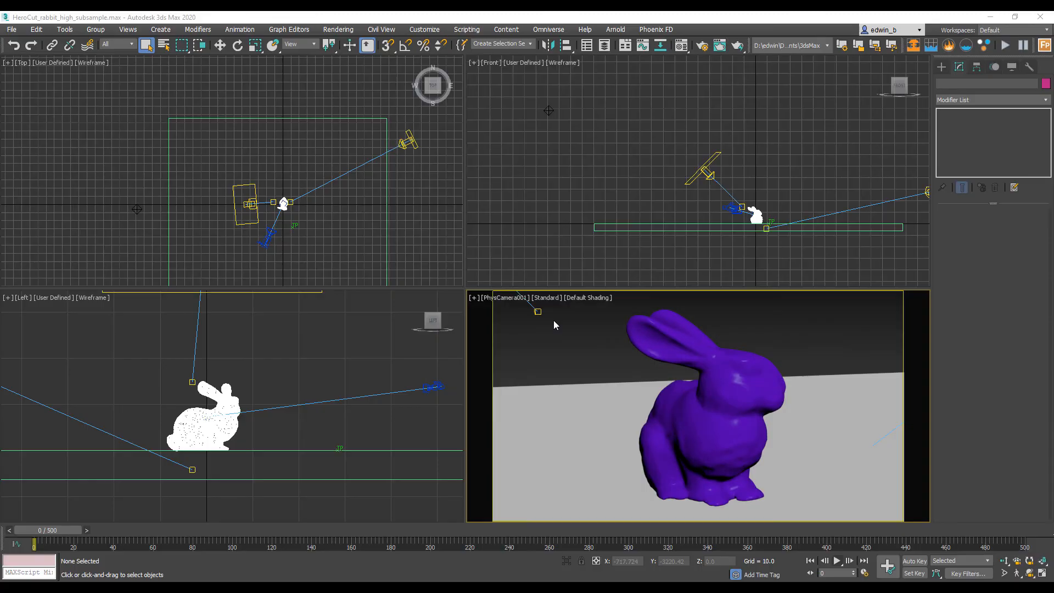
mouse_move(455, 255)
text(15)
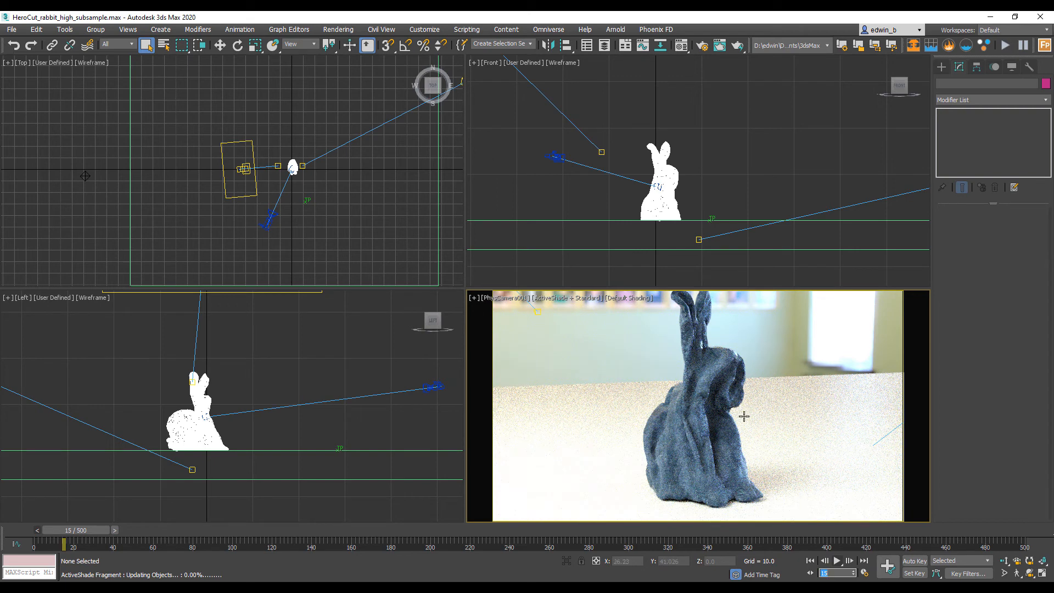
mouse_move(575, 360)
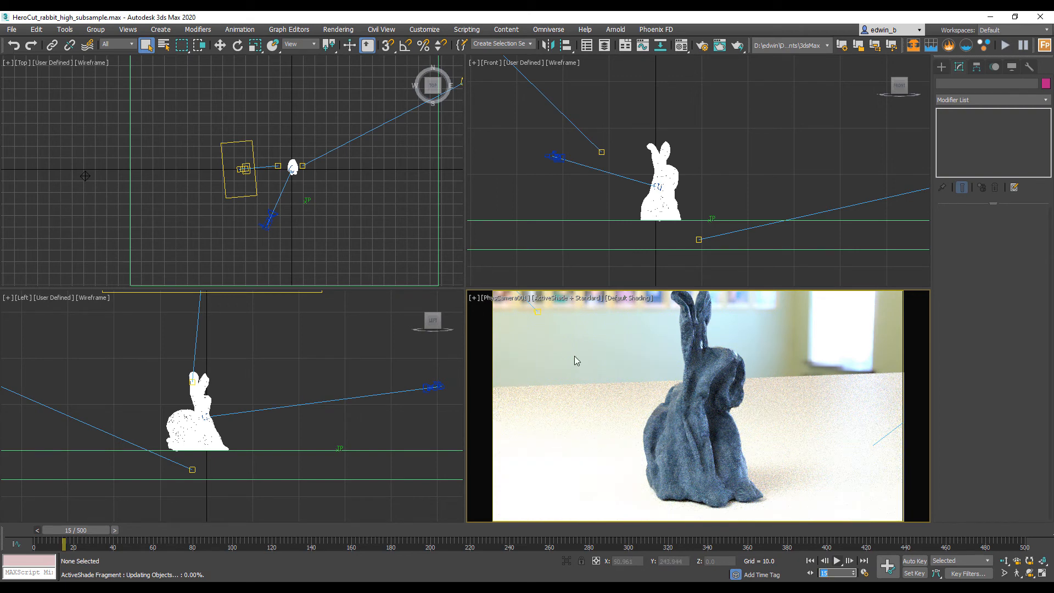
Play the HeroCut_rabbit_high_subsample simulation so the purple bunny tears into strips.
click(573, 298)
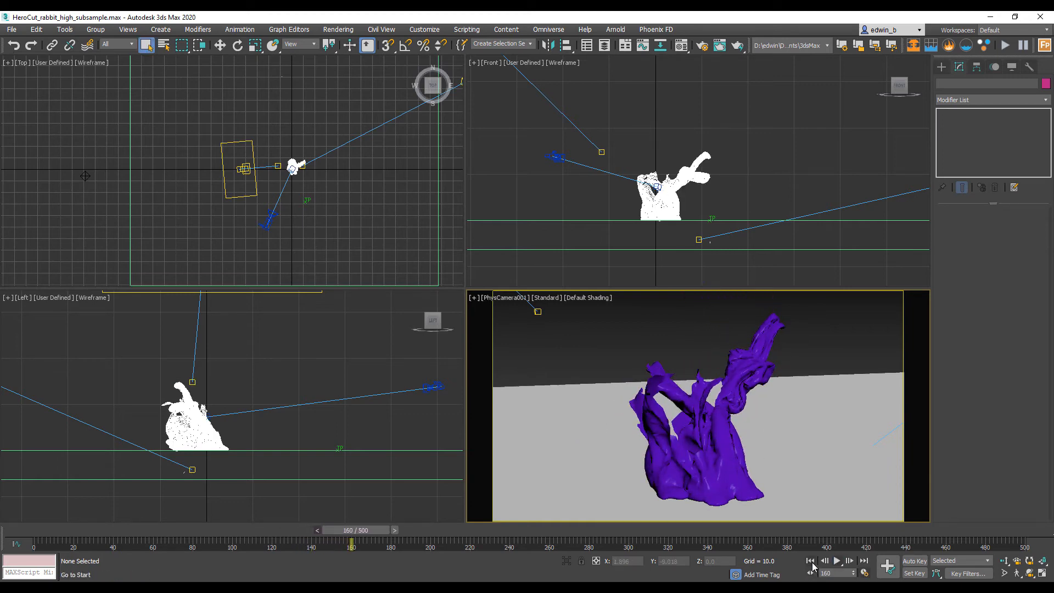
Rewind the high-subsample simulation to frame 0, restoring the intact bunny.
click(811, 560)
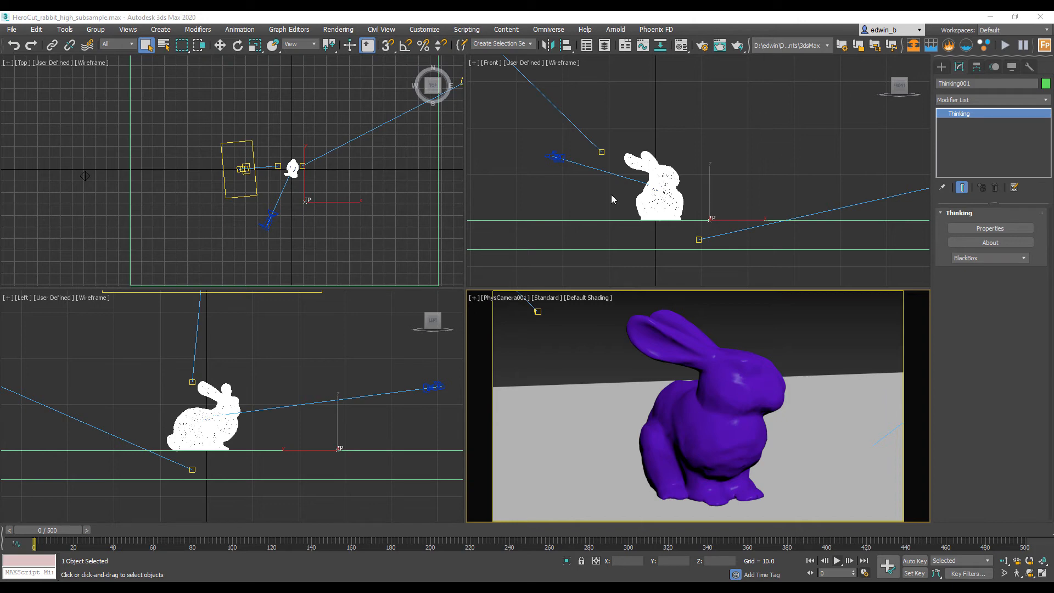
mouse_move(1005, 231)
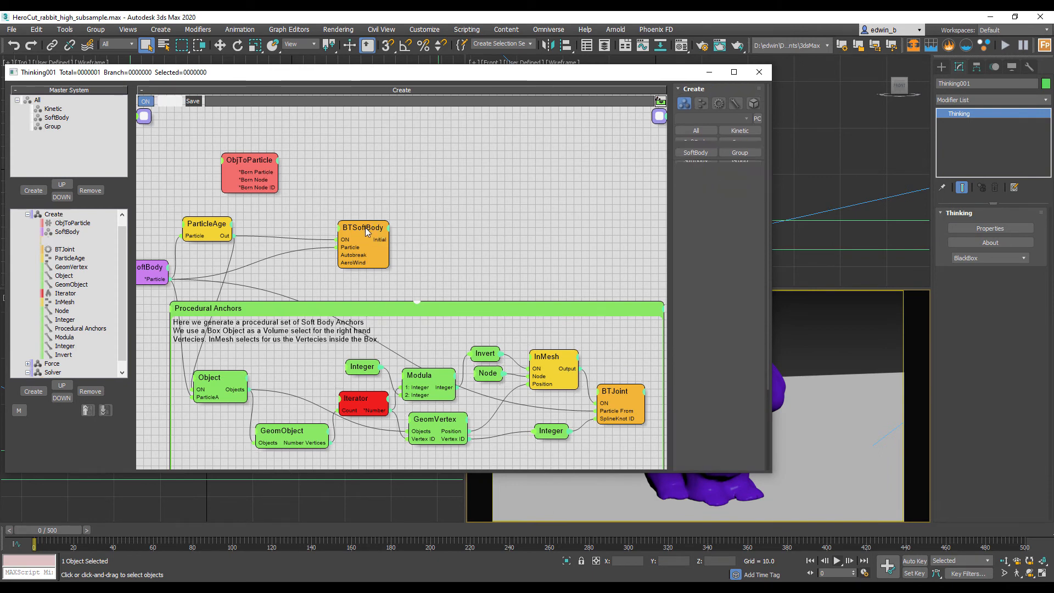
Review the Hero Cut rollout's Threshold and Gradient Ramp Mask on the BTSoftBody node, then dismiss the Thinking001 editor.
click(363, 227)
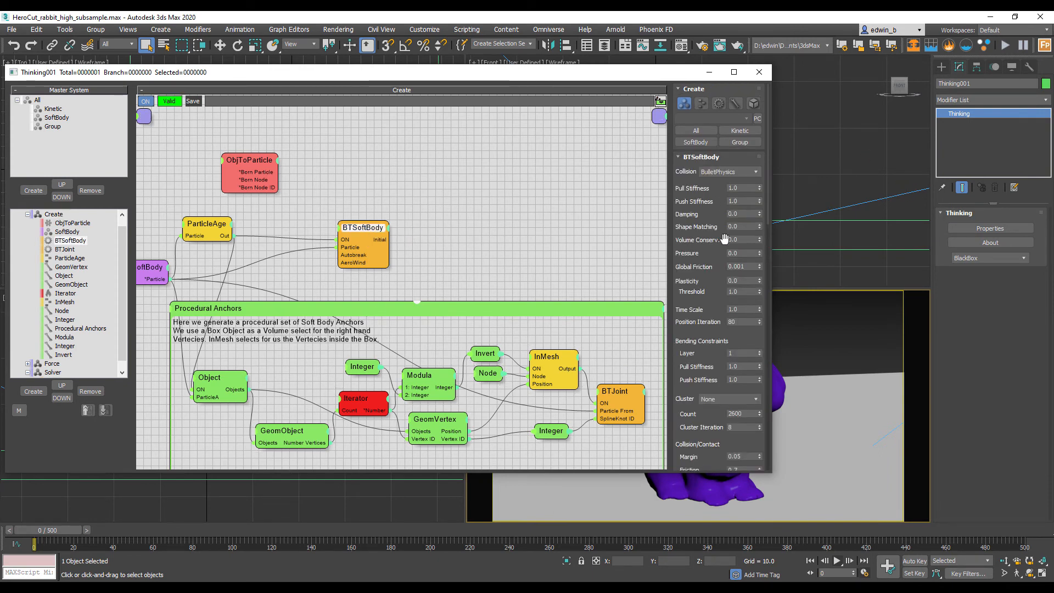
click(701, 156)
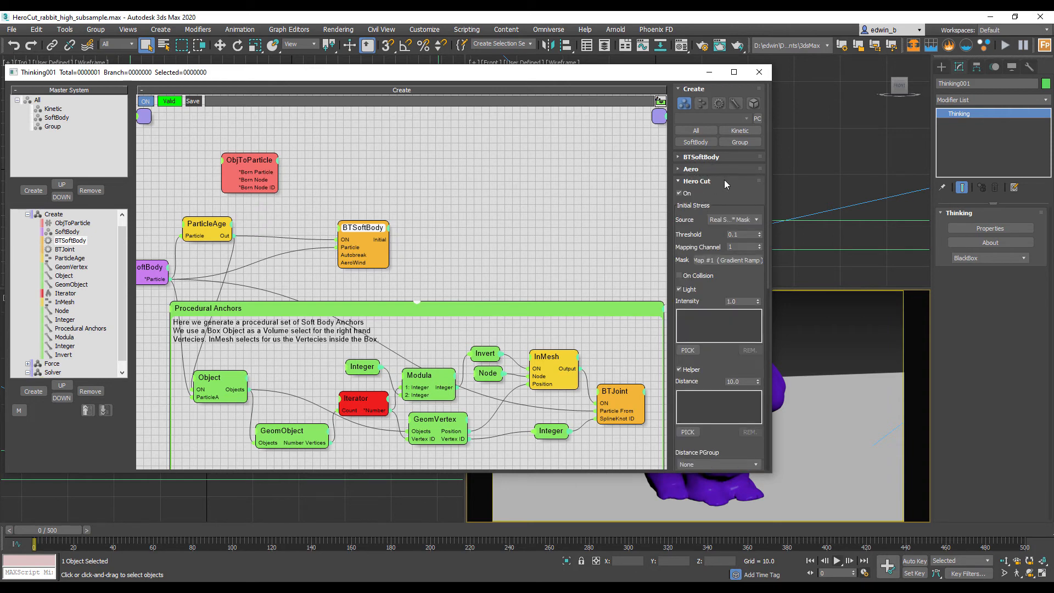
mouse_move(734, 197)
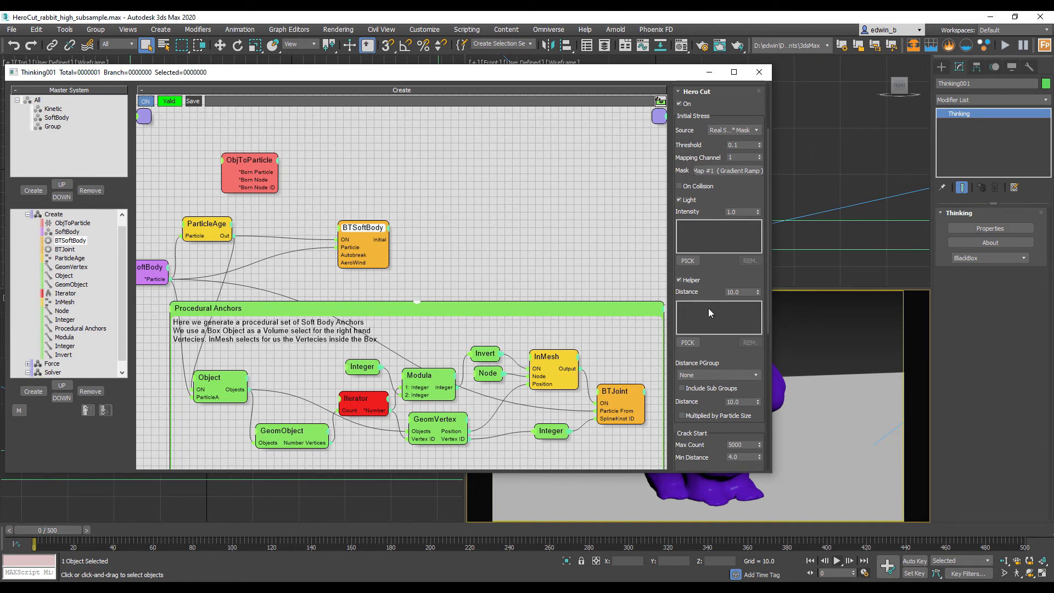
scroll(down, 3)
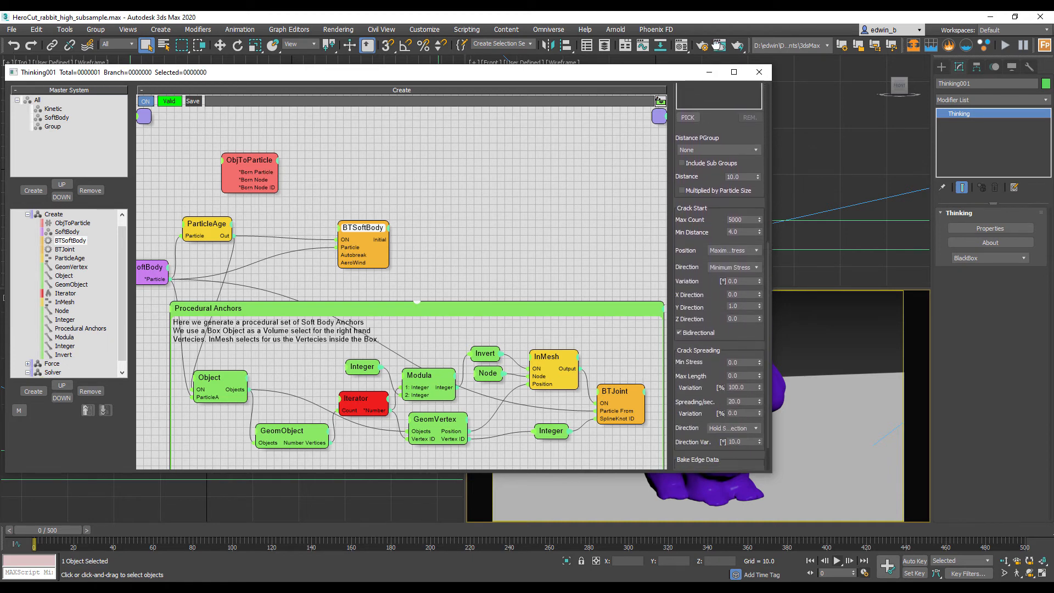
scroll(down, 3)
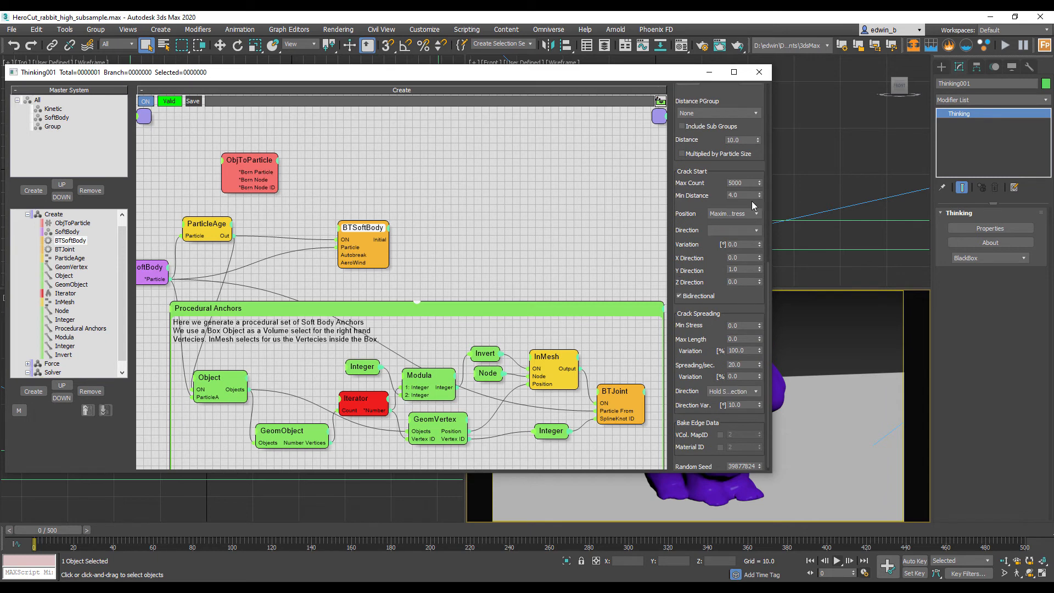
click(734, 231)
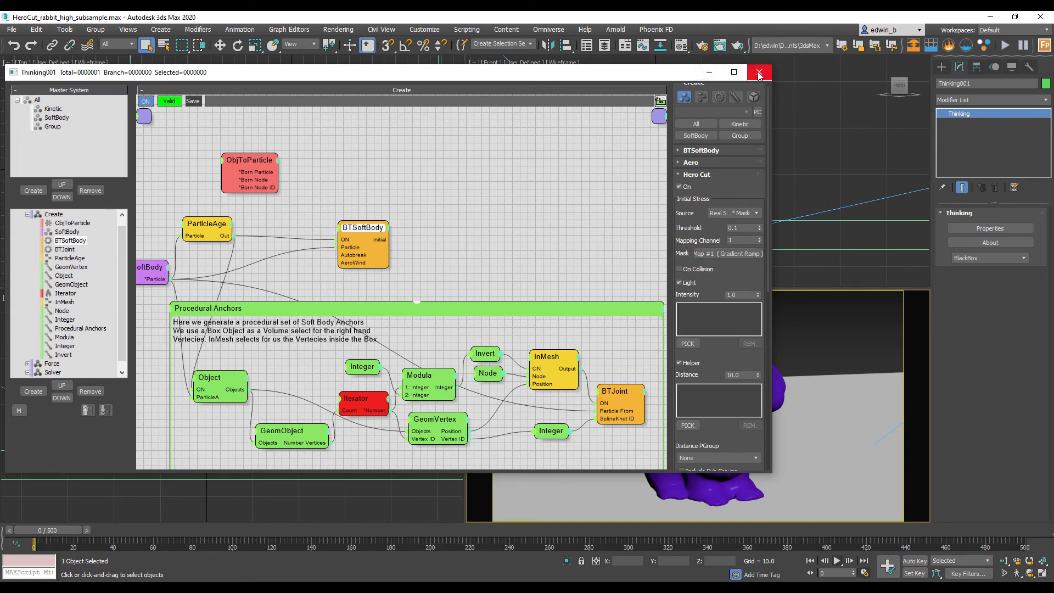
mouse_move(758, 73)
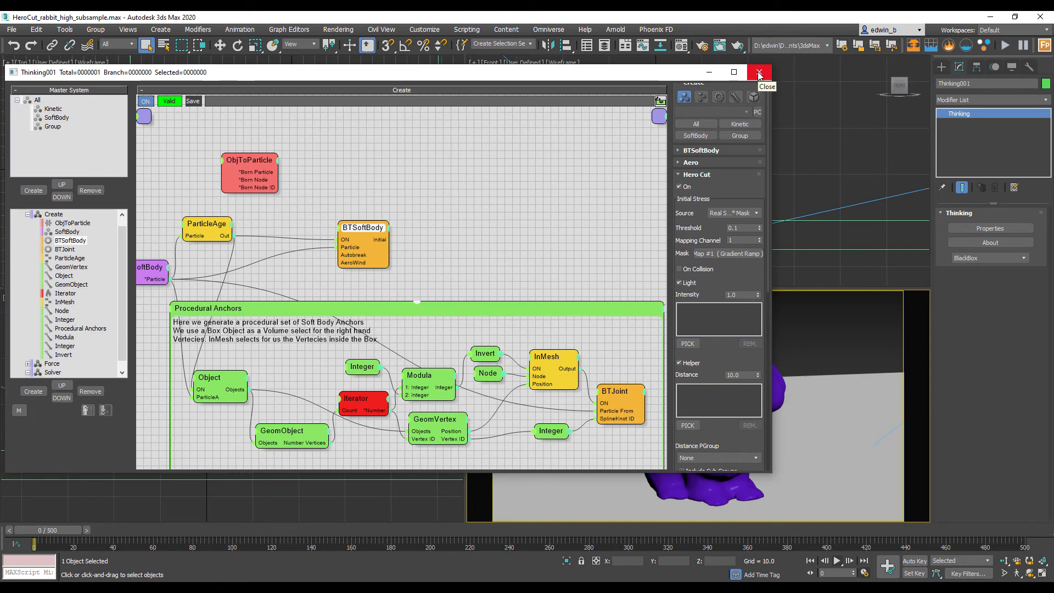
click(759, 73)
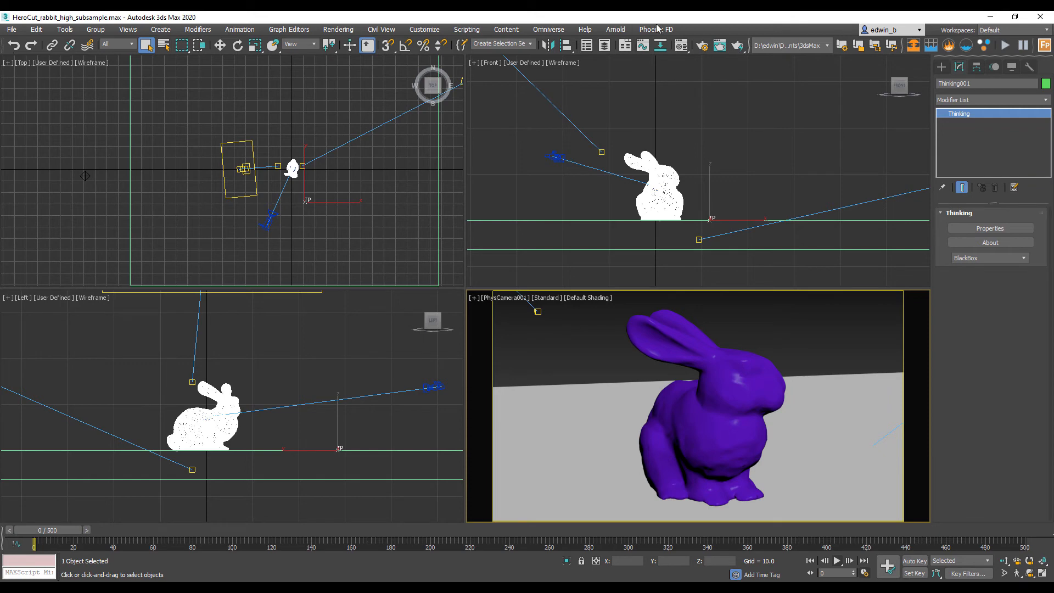
Show Scene Explorer and select the VIFS001 bunny mesh to reveal its UVW Map and Editable Mesh modifiers.
click(568, 45)
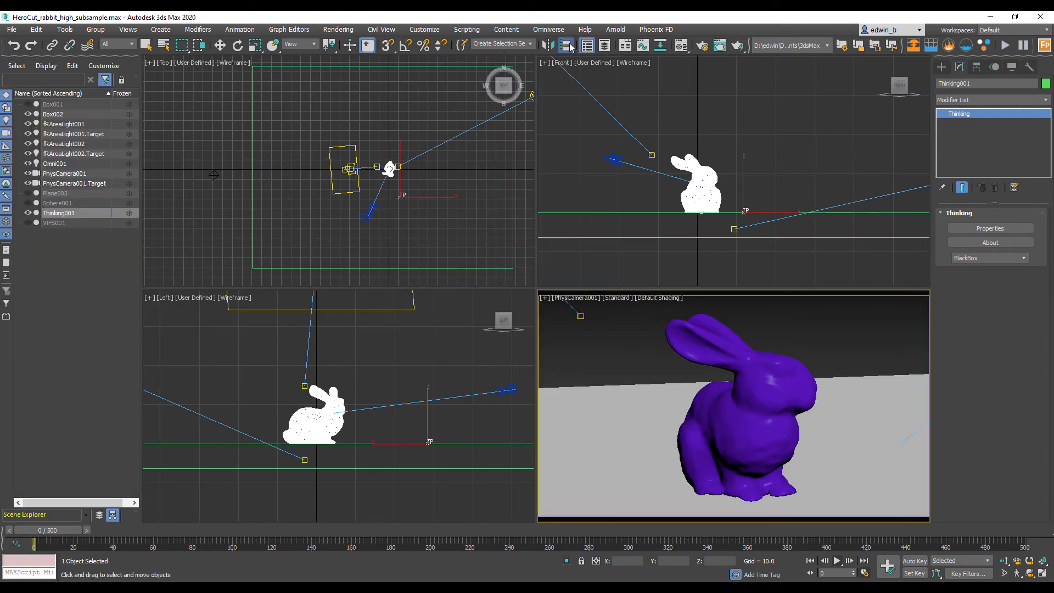
click(220, 45)
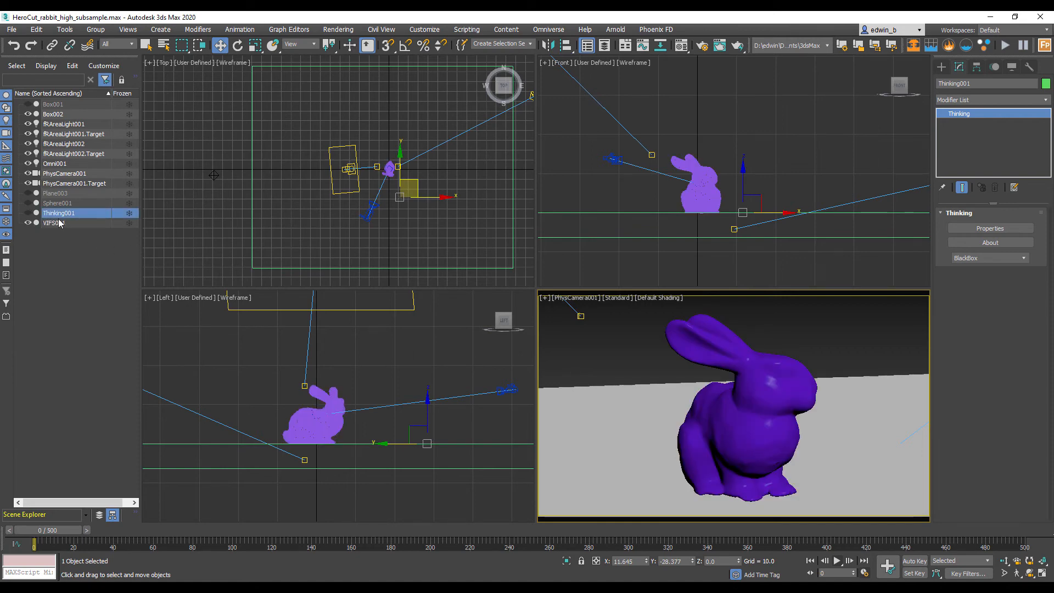
click(53, 223)
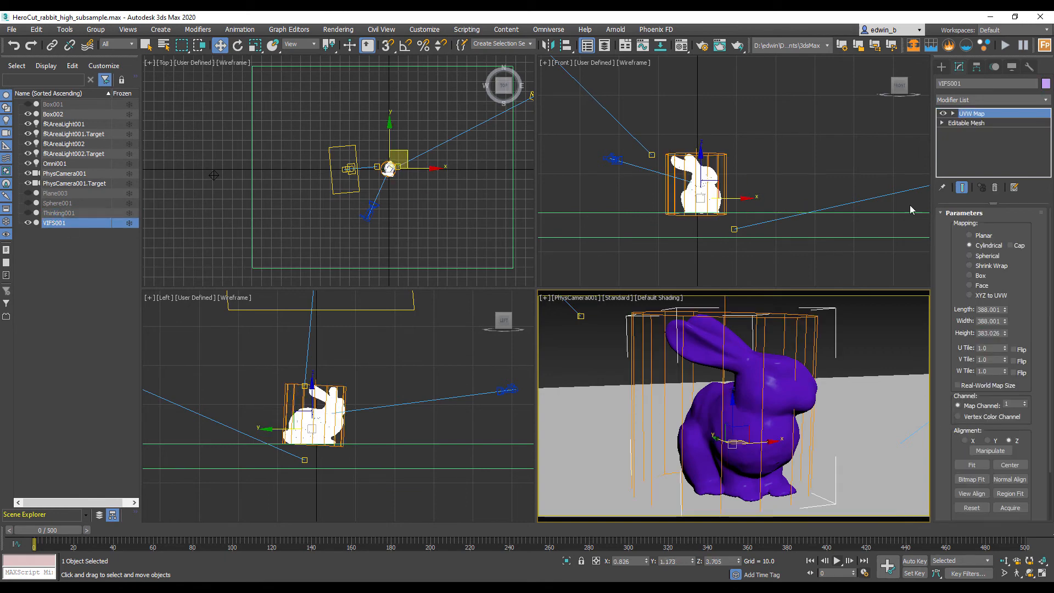
mouse_move(729, 386)
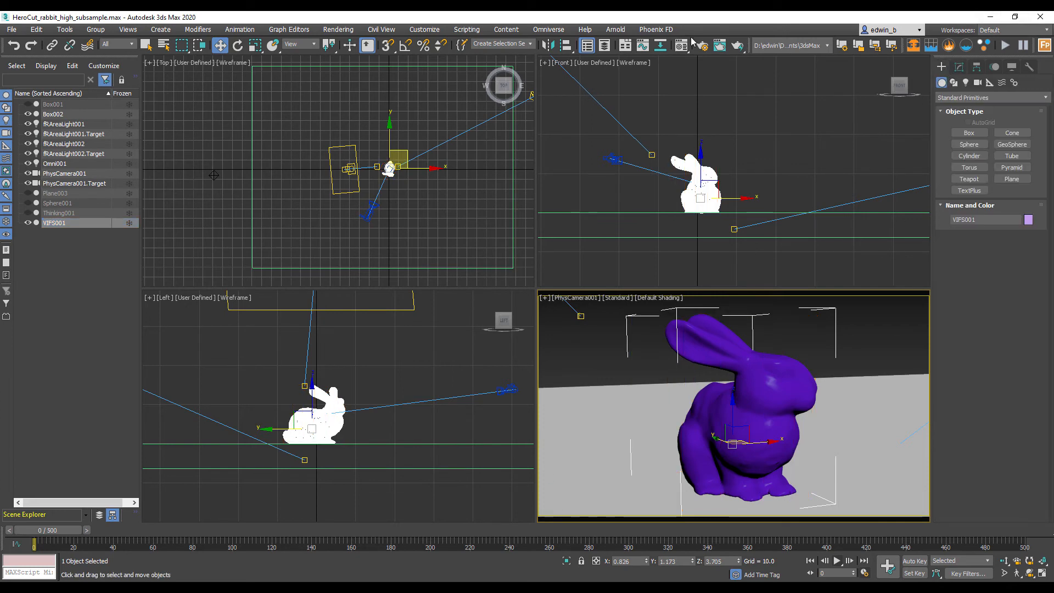
mouse_move(682, 46)
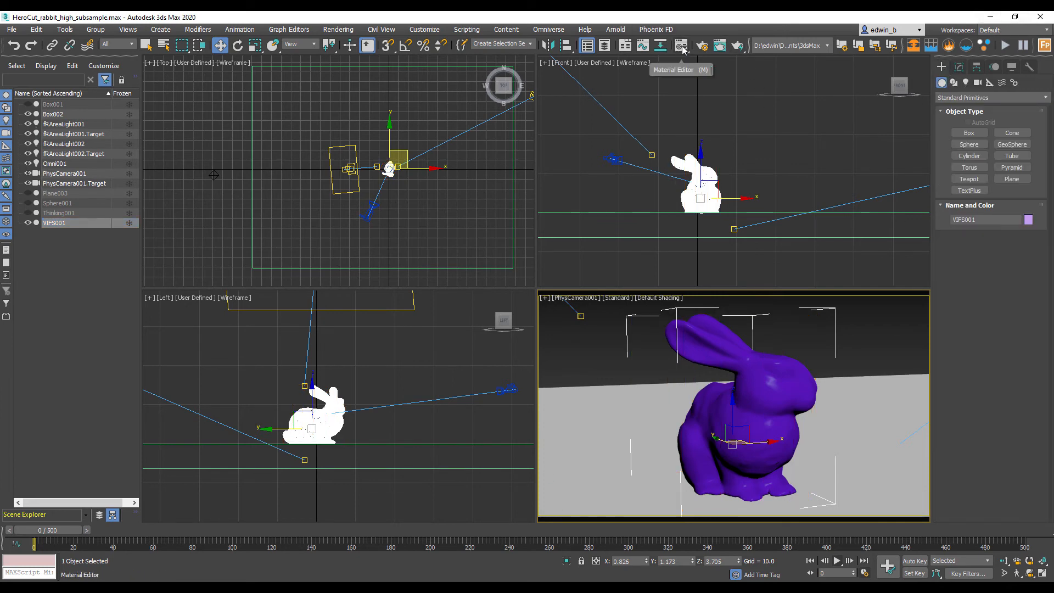
Bring up Map #1 Gradient Ramp and the bunny's 07-Default physical material in the Material Editor.
click(681, 45)
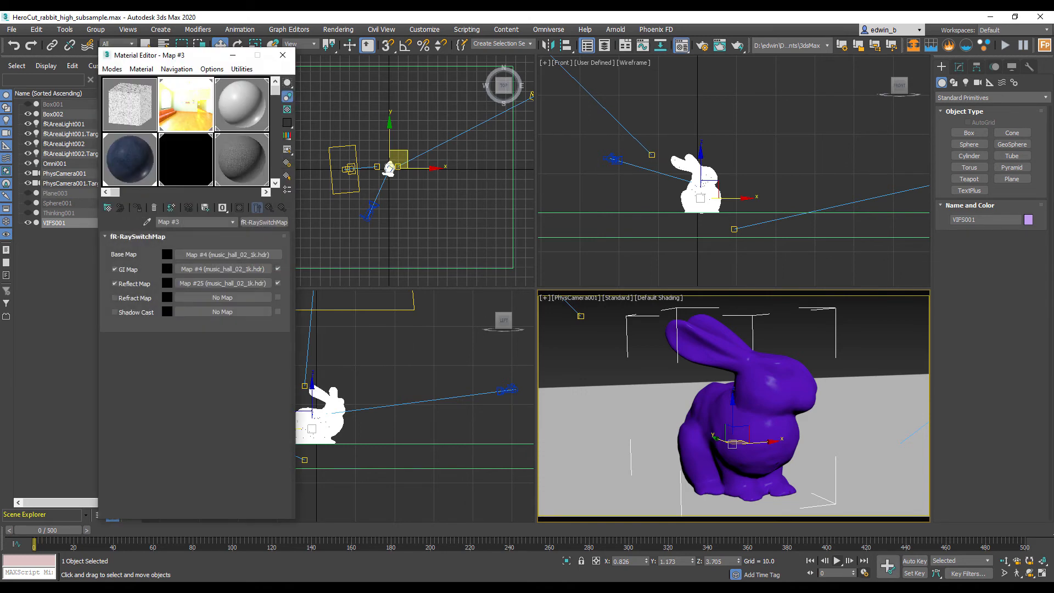
click(130, 160)
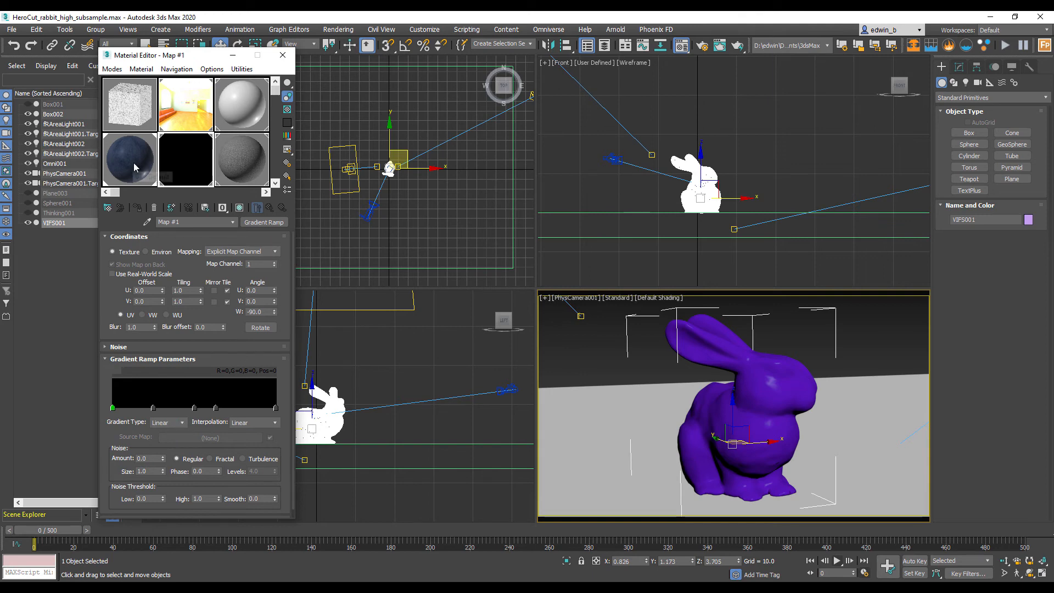
click(130, 160)
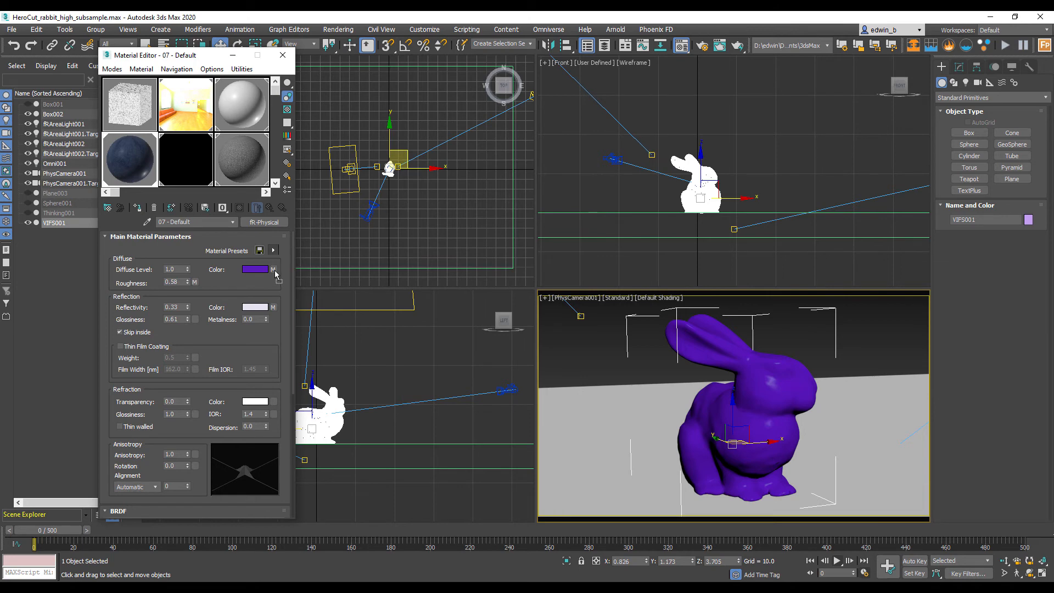
Attach the Gradient Ramp to Diffuse Color as an Instance and enable Show Shaded Material in Viewport.
click(273, 269)
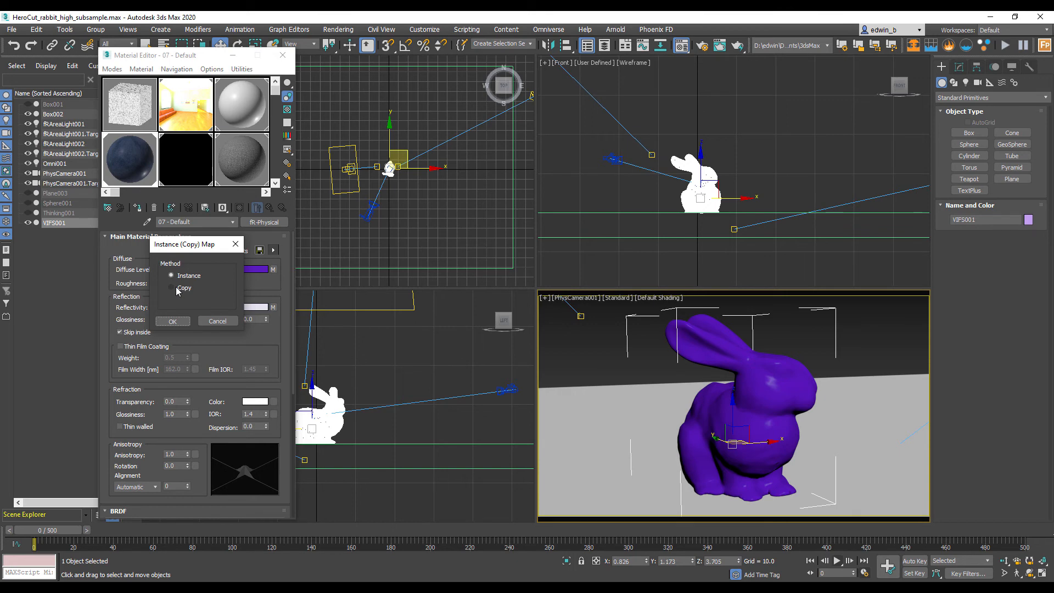
click(172, 320)
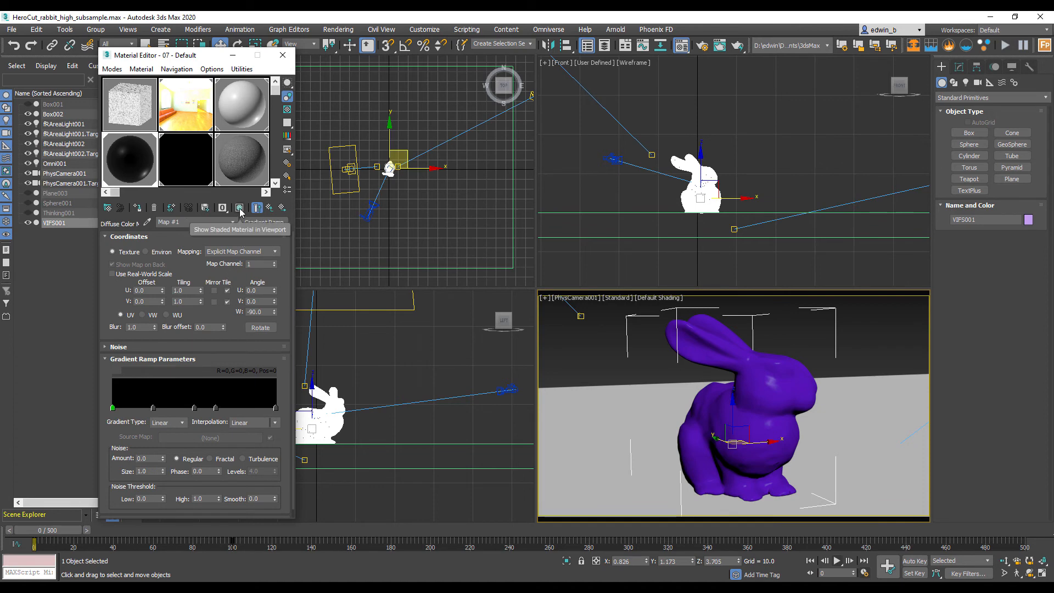
click(240, 207)
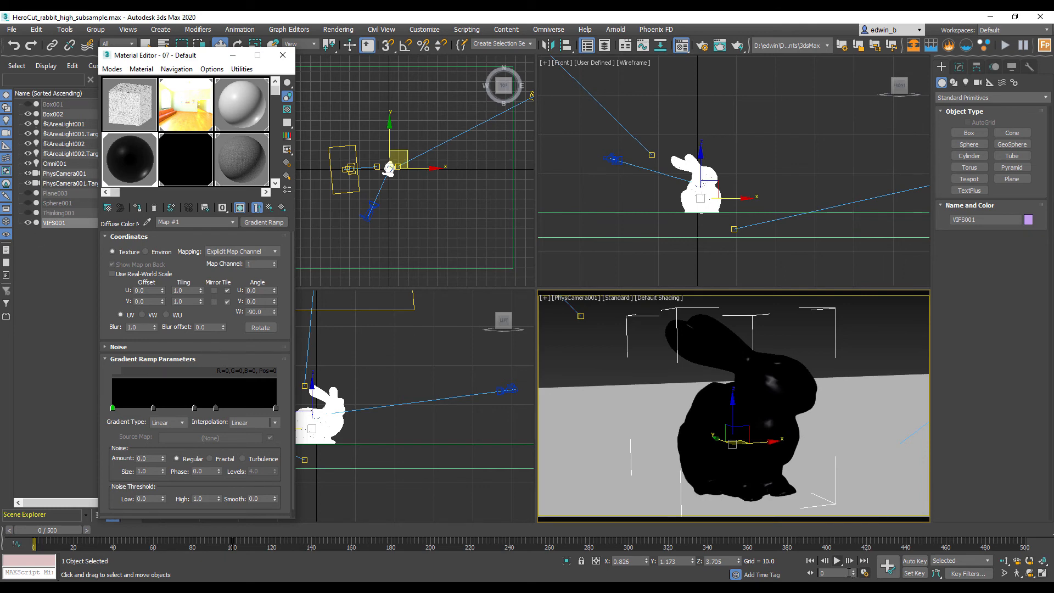
Add a gradient flag at Pos 50, then hide VIFS001 and show the Thinking001 particle bunny.
click(837, 561)
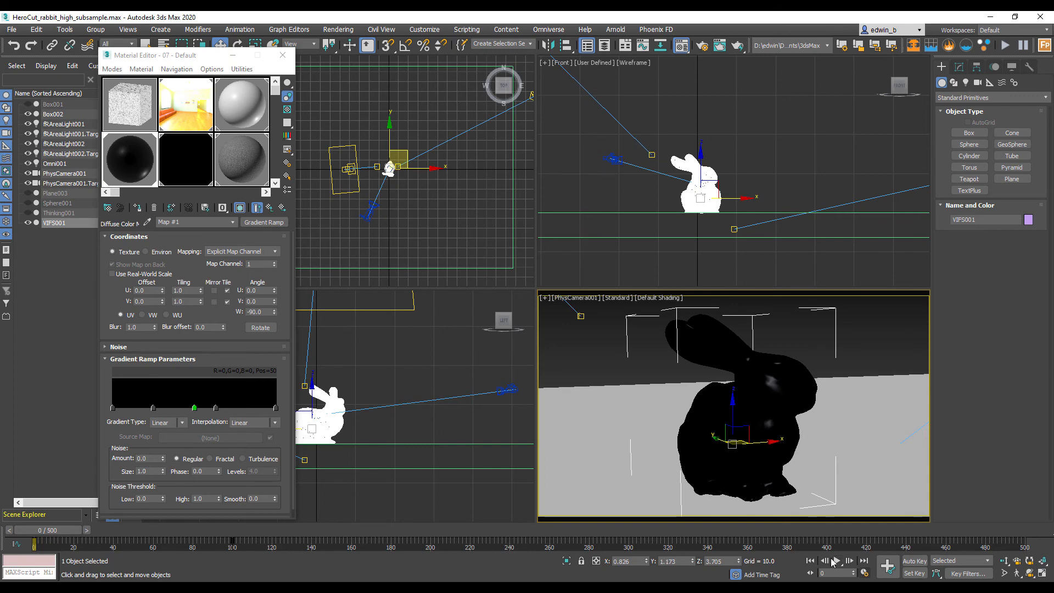
click(837, 561)
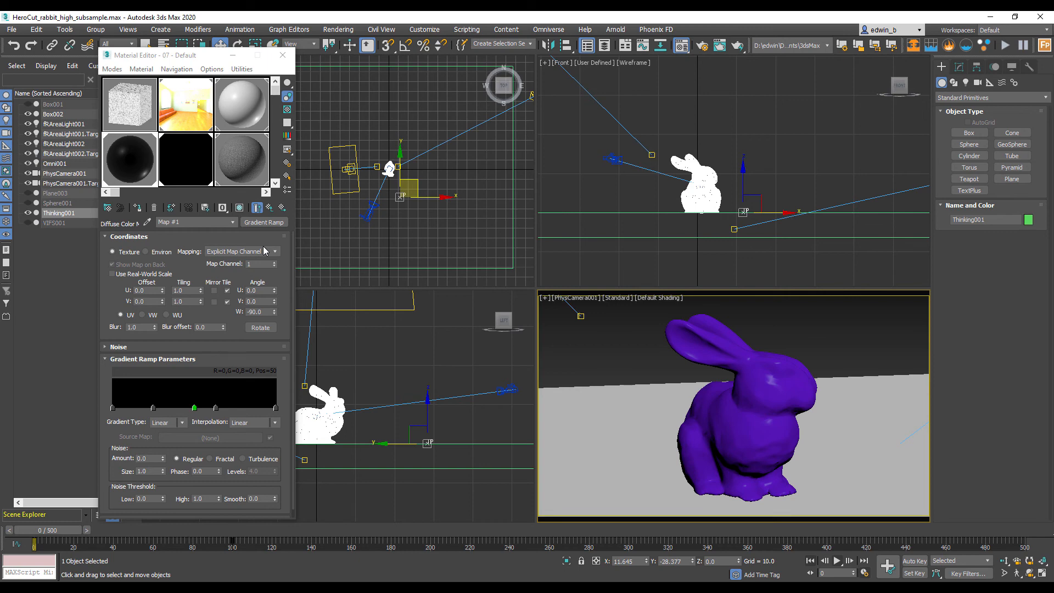
Assign the 07-Default gradient material to Thinking001 so it shows black, and start playback.
click(239, 207)
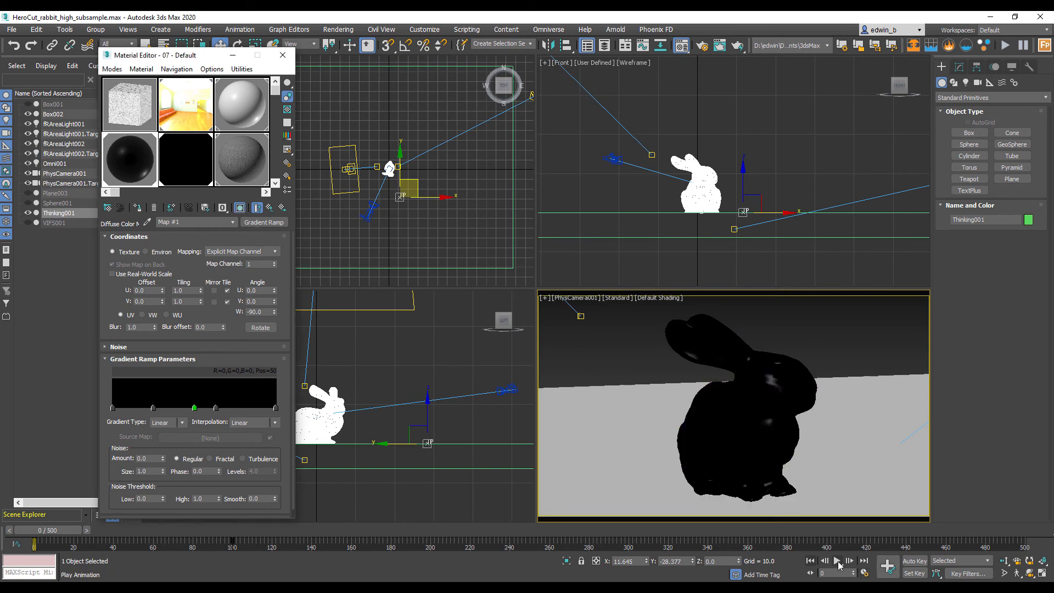
click(837, 561)
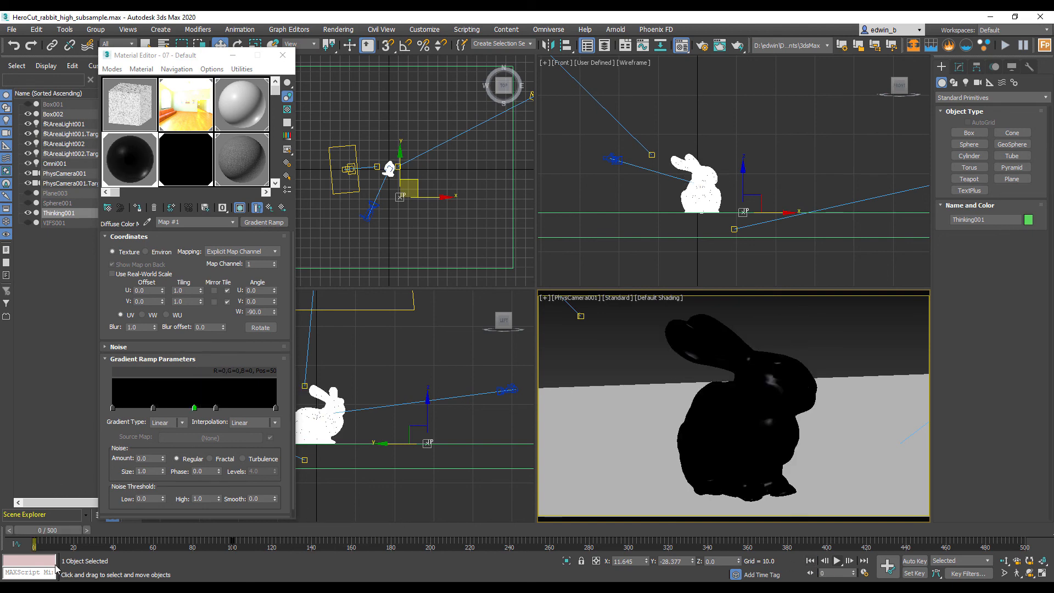
mouse_move(216, 411)
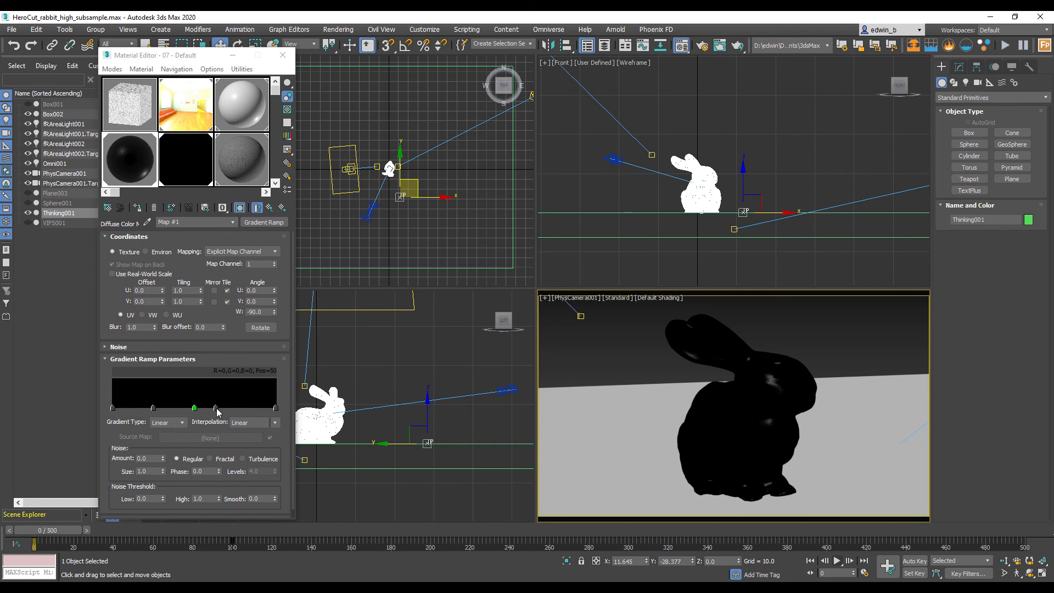
Move the Gradient Ramp flags to positions 87, 77, 25 and 61 for a lighter band, then preview the animation.
drag(194, 409, 254, 409)
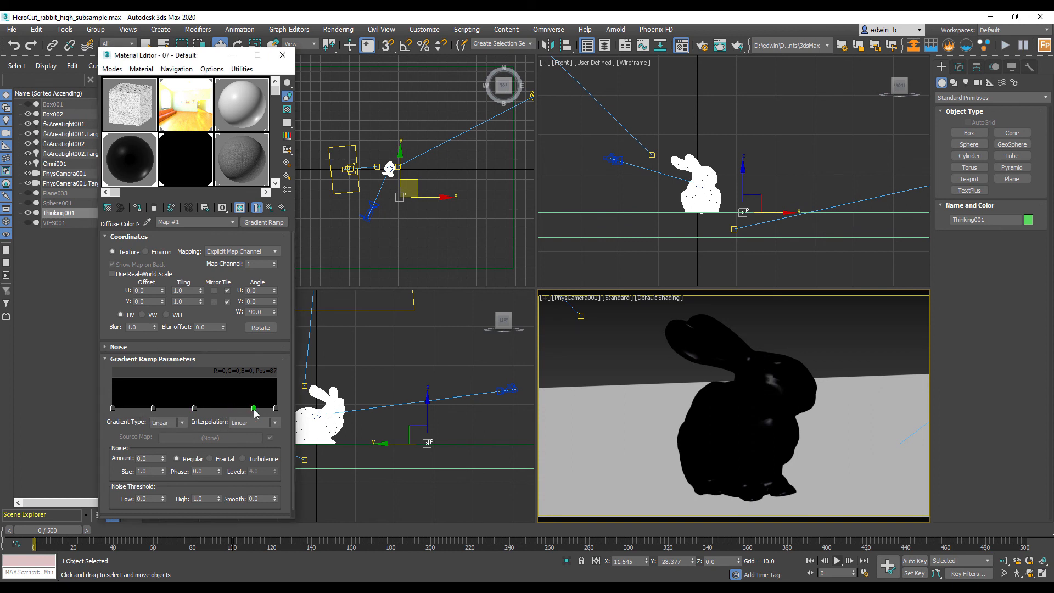
drag(253, 408, 239, 408)
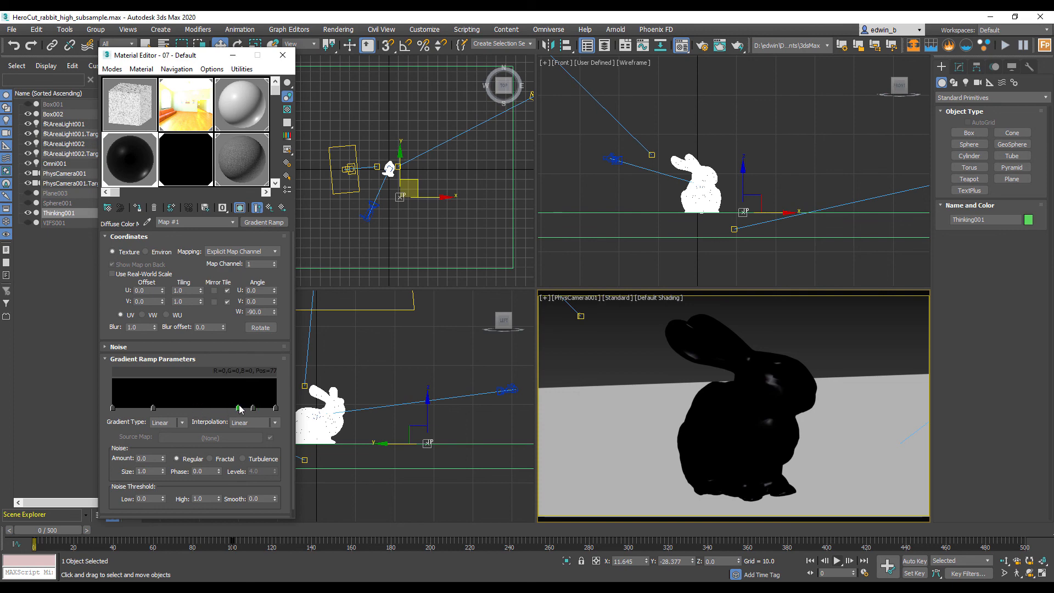
drag(239, 408, 152, 409)
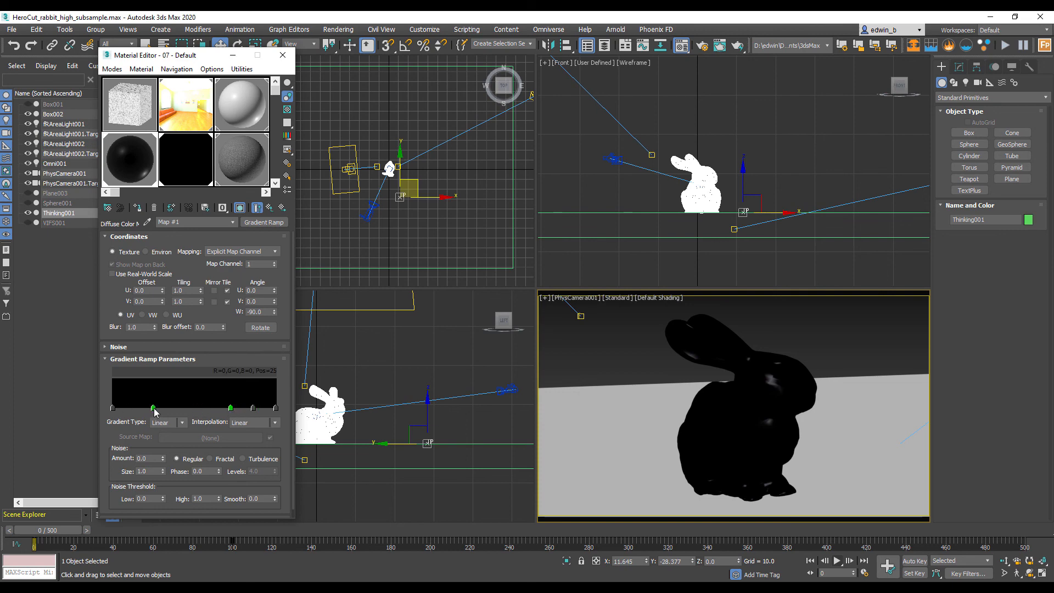
drag(153, 407, 211, 407)
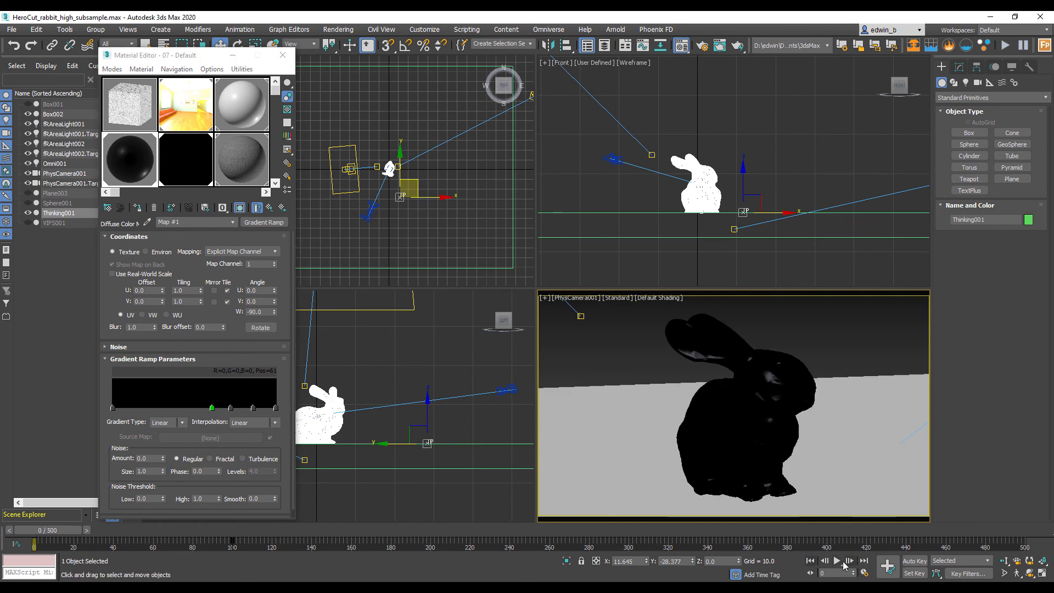
click(837, 561)
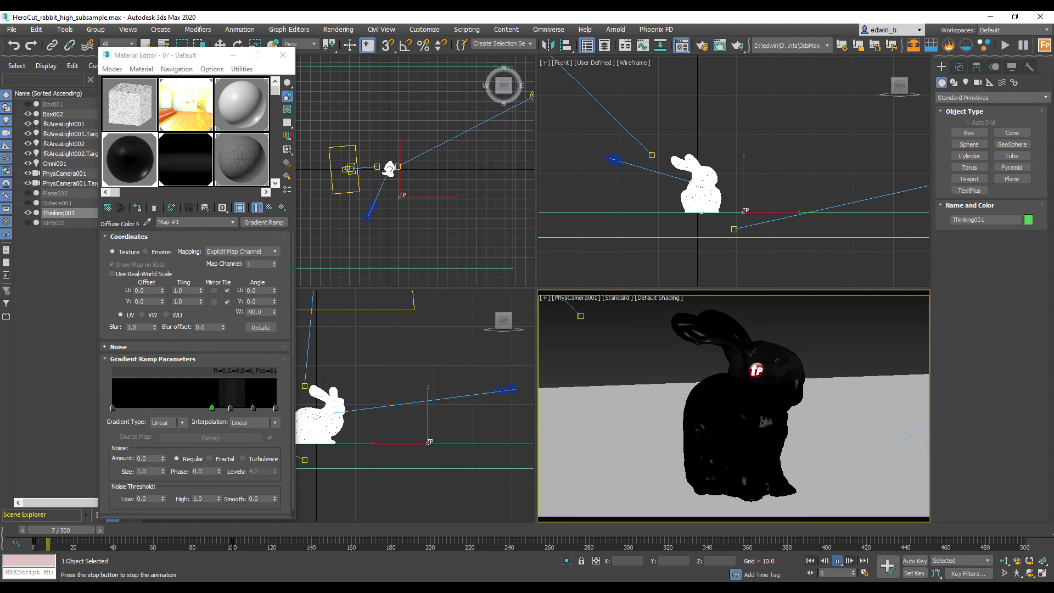